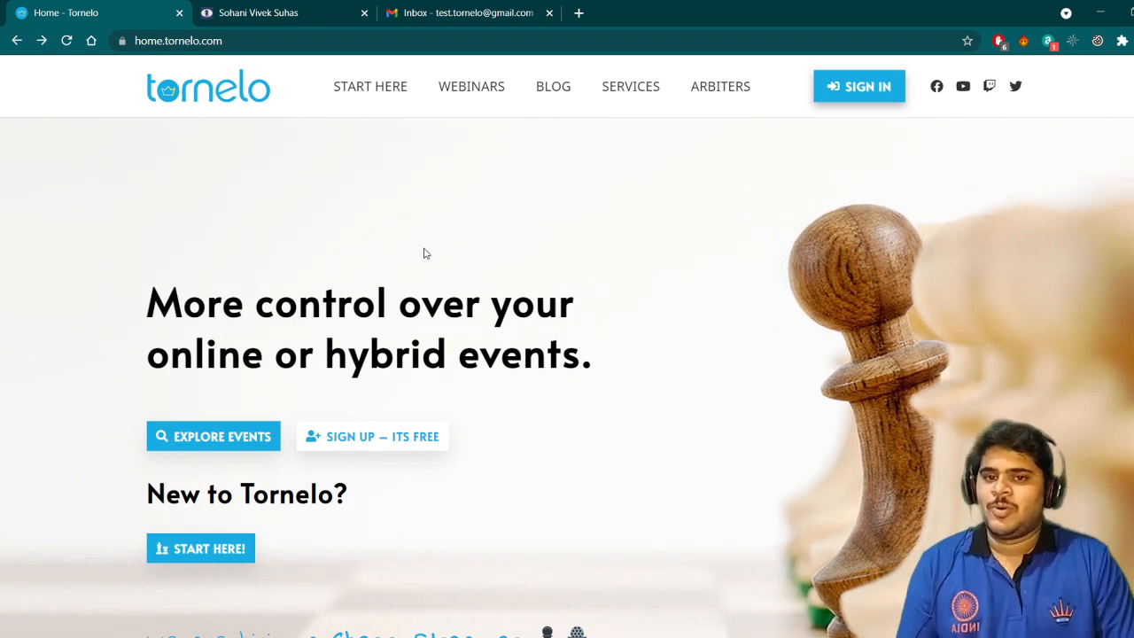
{"action": "mouse_move", "coordinate": [871, 82]}
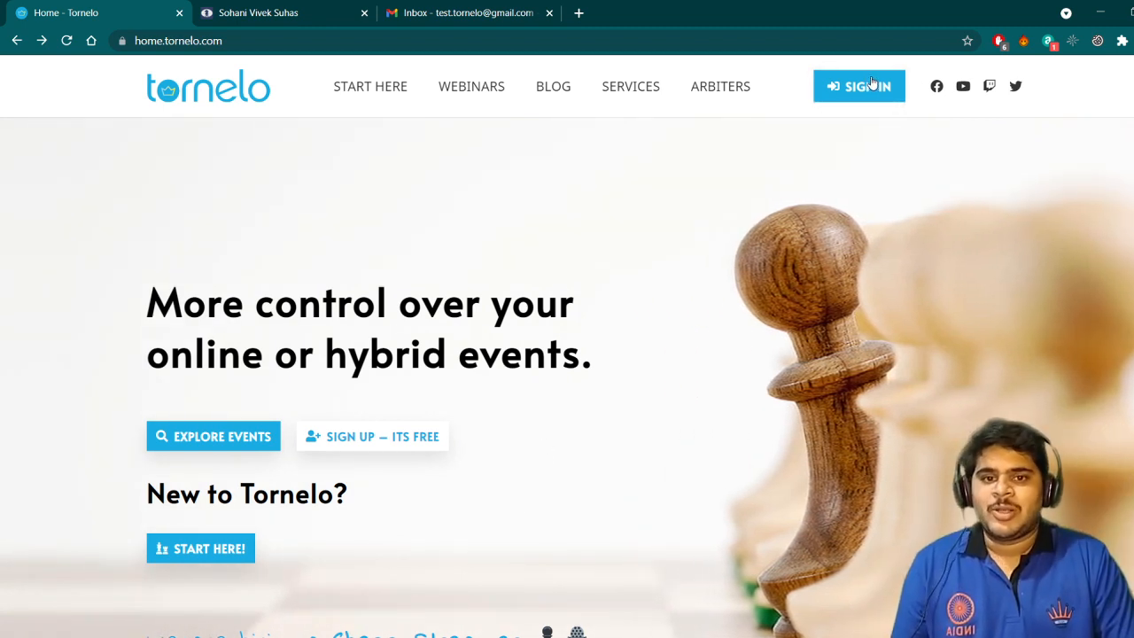
Go to the Tornelo sign-in page from the home page.
{"action": "left_click", "coordinate": [858, 86]}
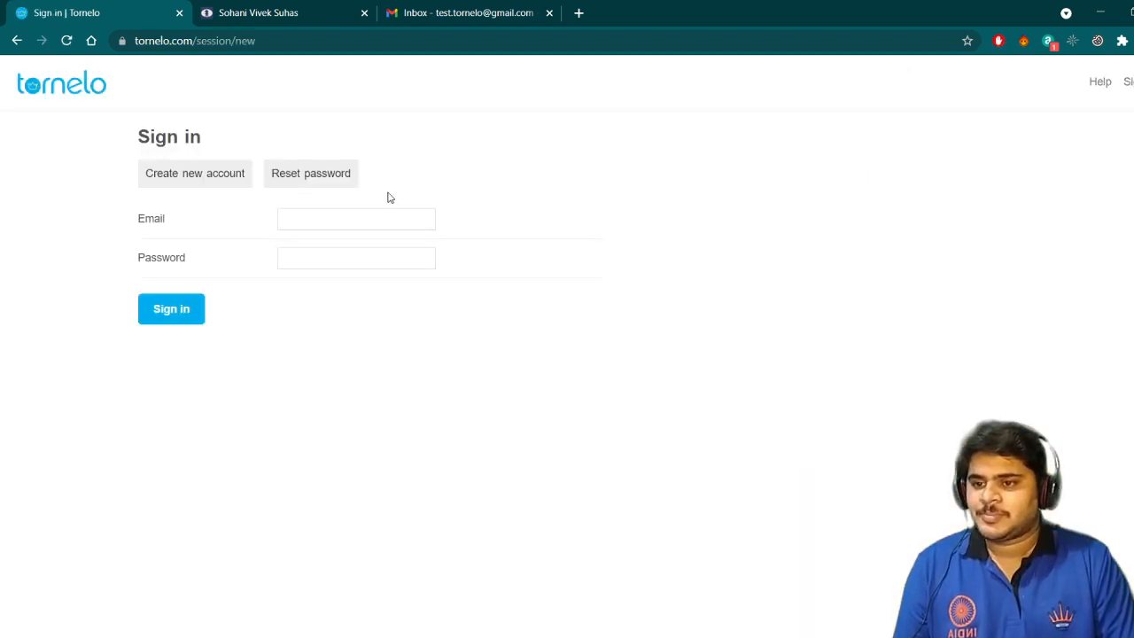
{"action": "mouse_move", "coordinate": [760, 173]}
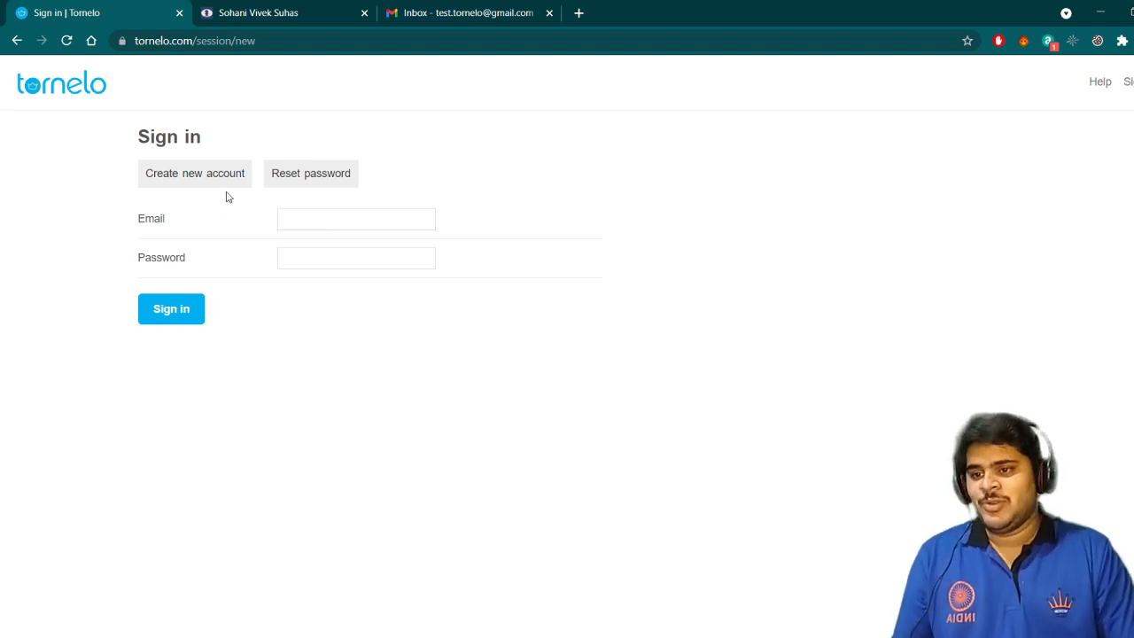
{"action": "left_click", "coordinate": [195, 173]}
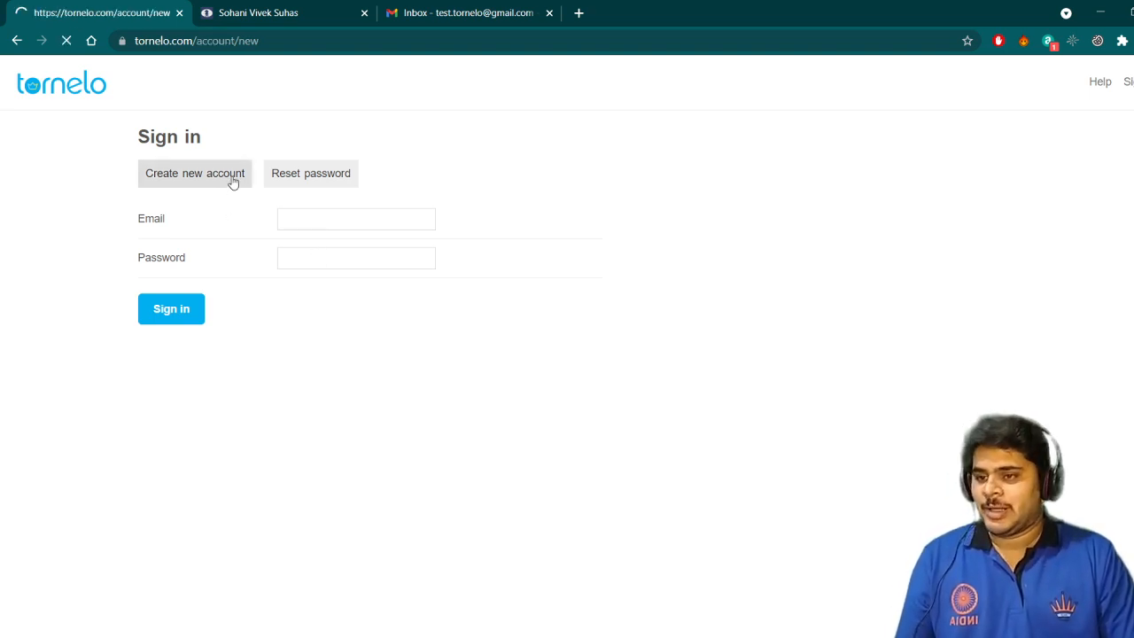
{"action": "left_click", "coordinate": [194, 172]}
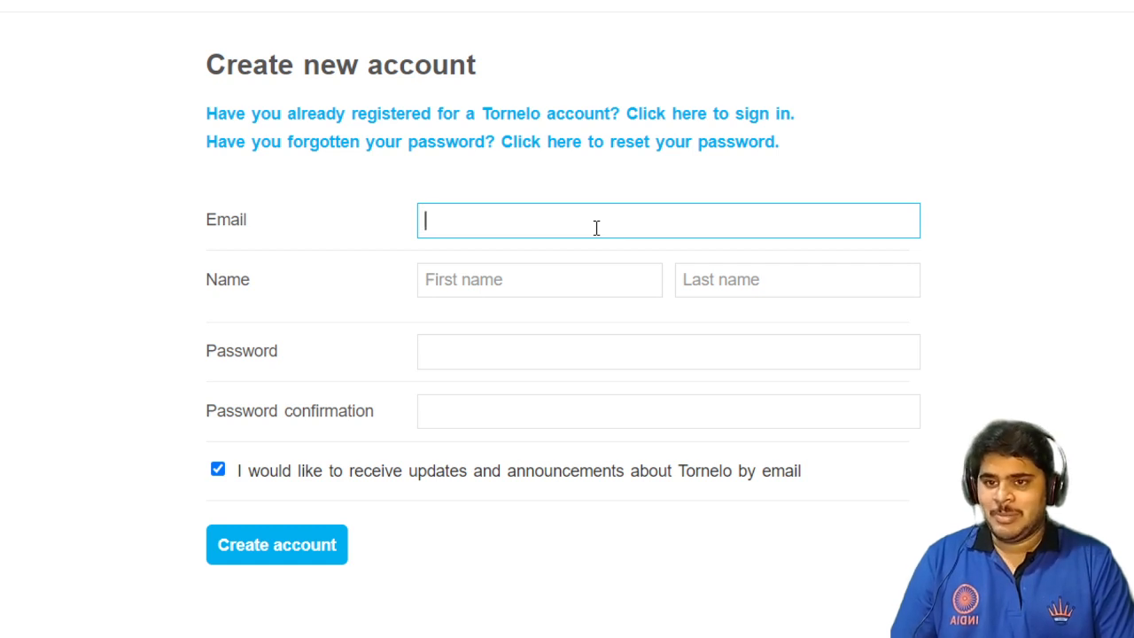
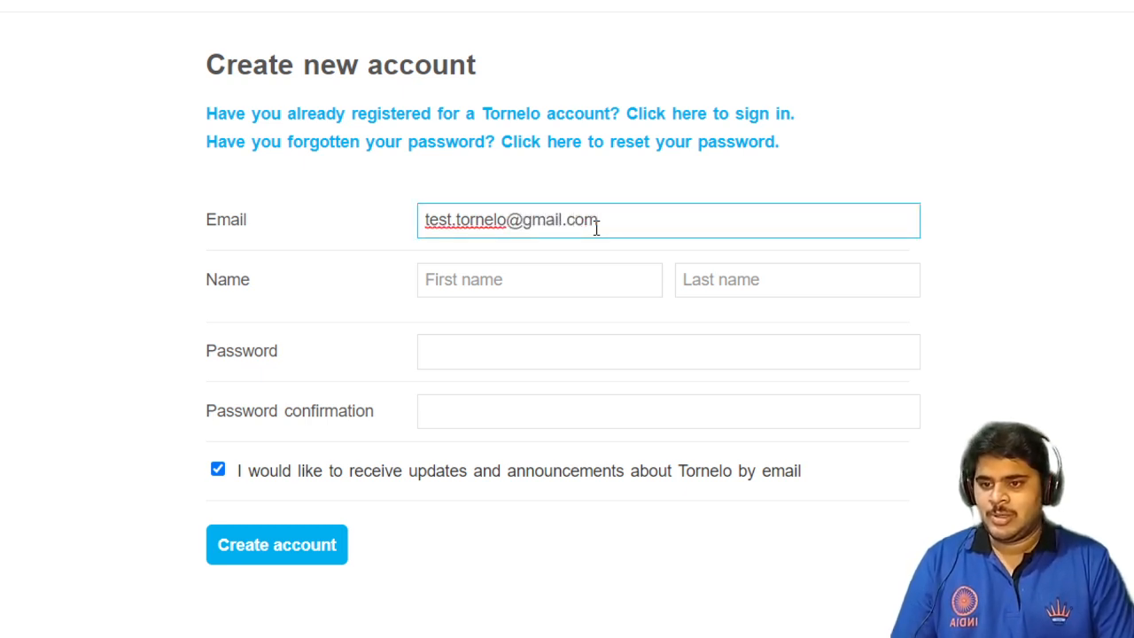
{"action": "left_click", "coordinate": [538, 279]}
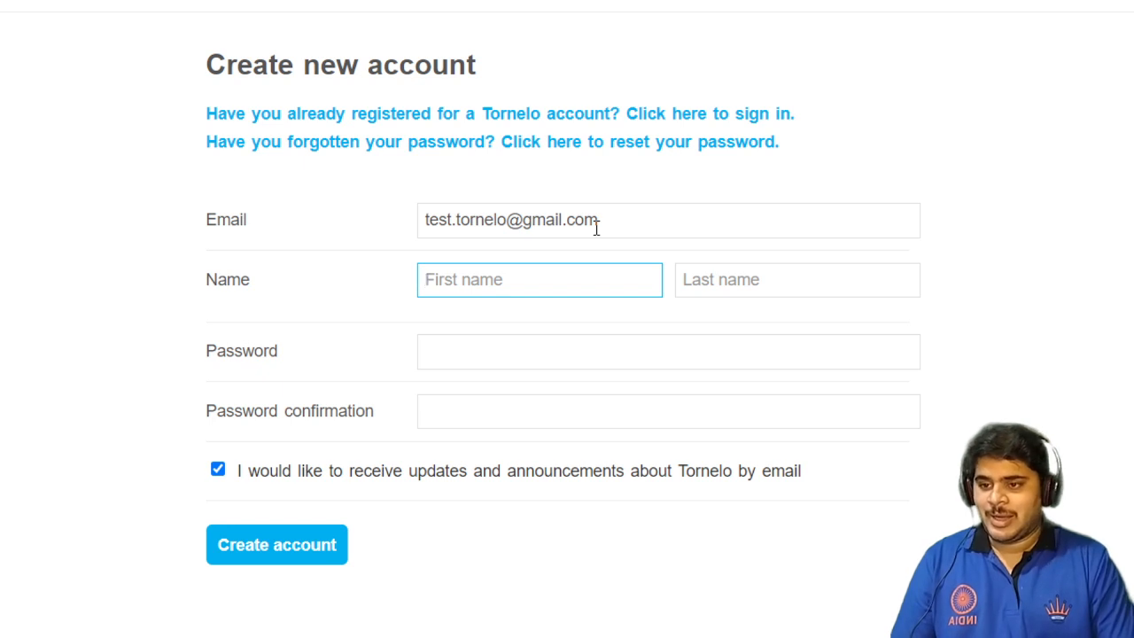
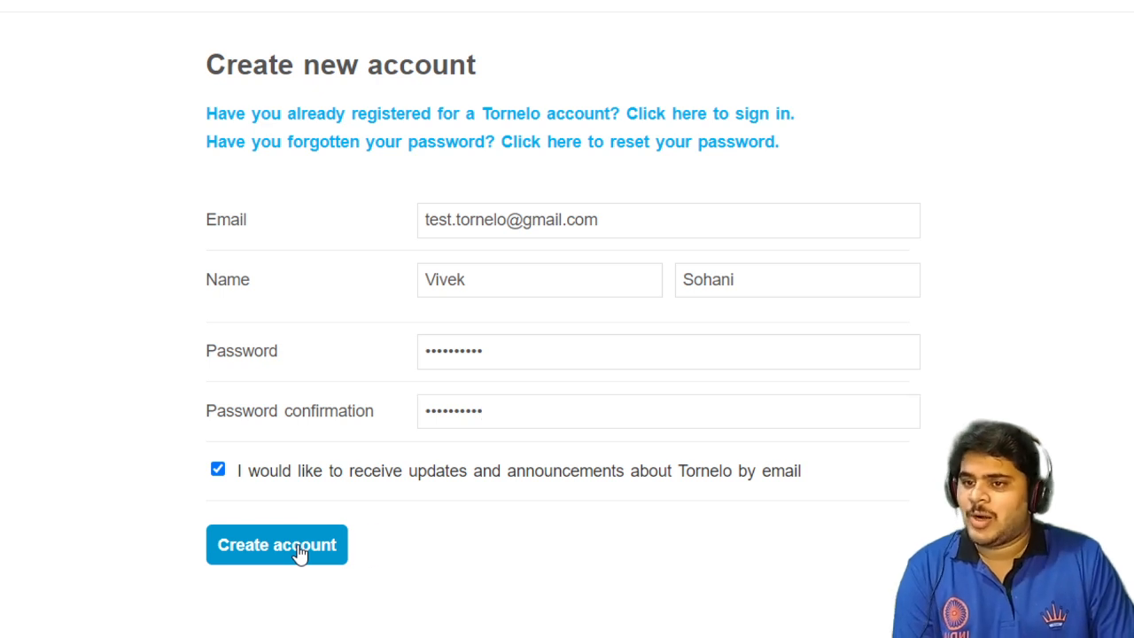
{"action": "left_click", "coordinate": [295, 556]}
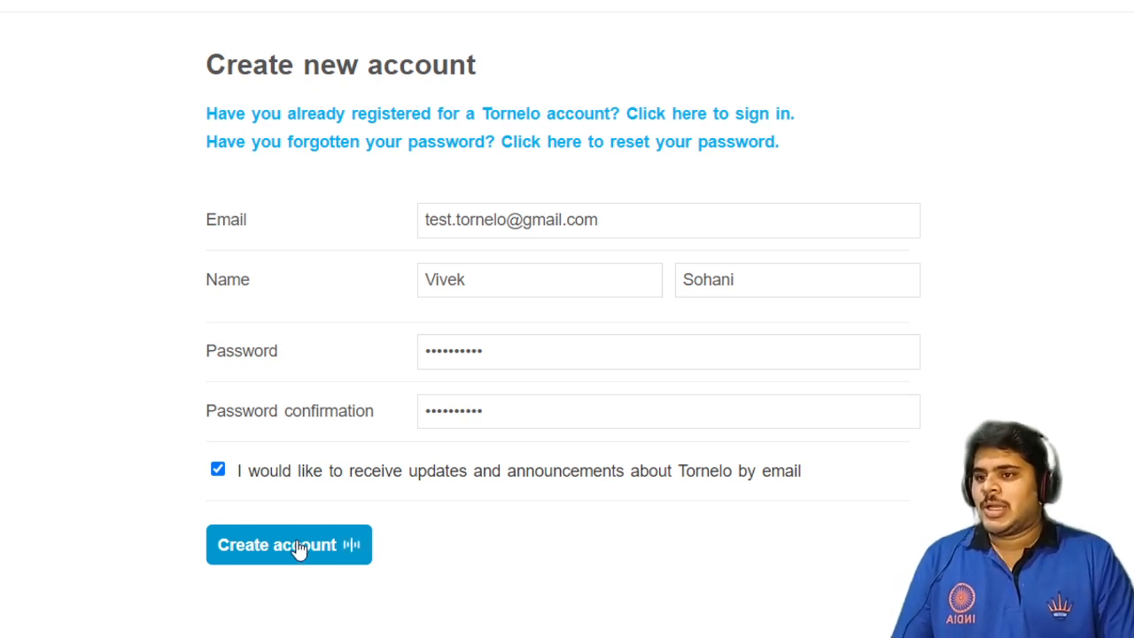
{"action": "left_click", "coordinate": [296, 549]}
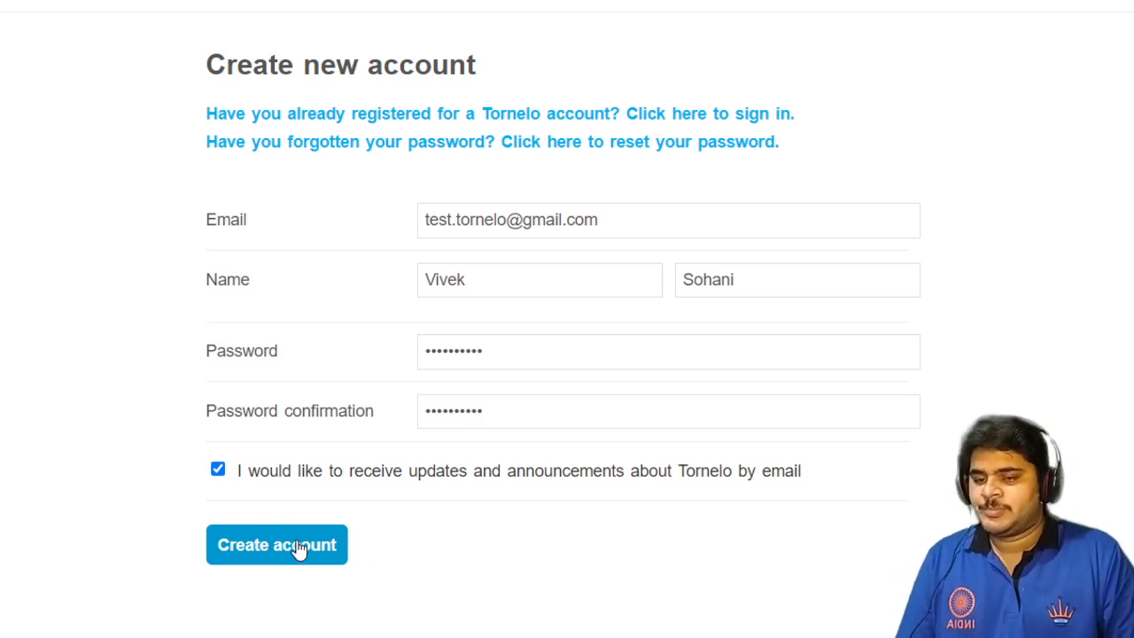
{"action": "left_click", "coordinate": [276, 545]}
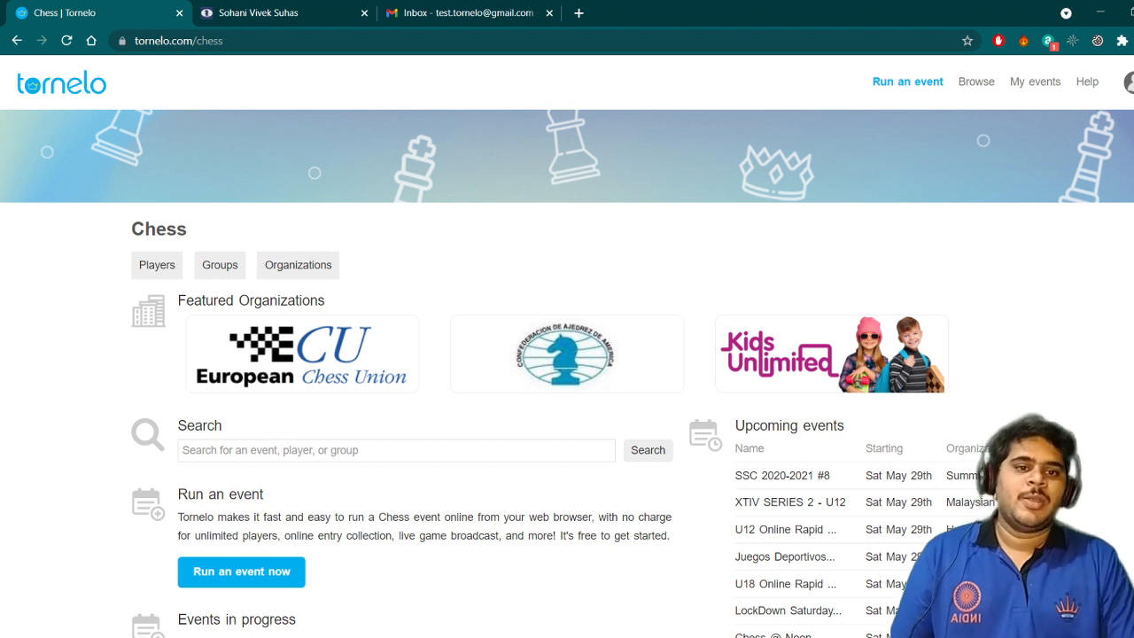
Open the profile avatar's account dropdown on the chess home page.
{"action": "left_click", "coordinate": [1130, 82]}
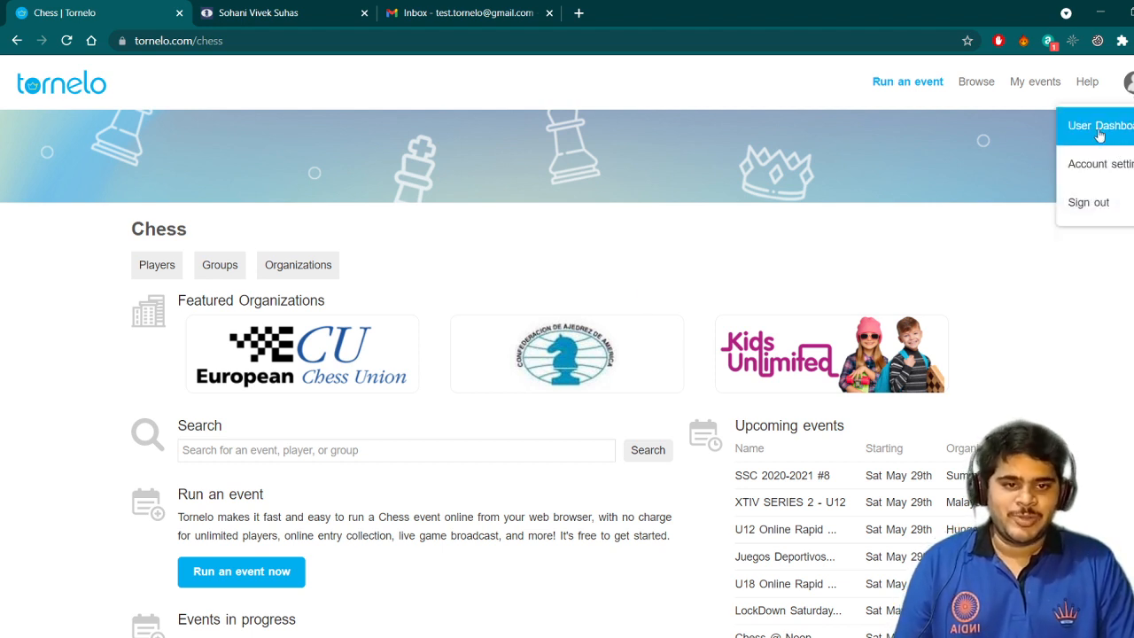
{"action": "mouse_move", "coordinate": [1098, 171]}
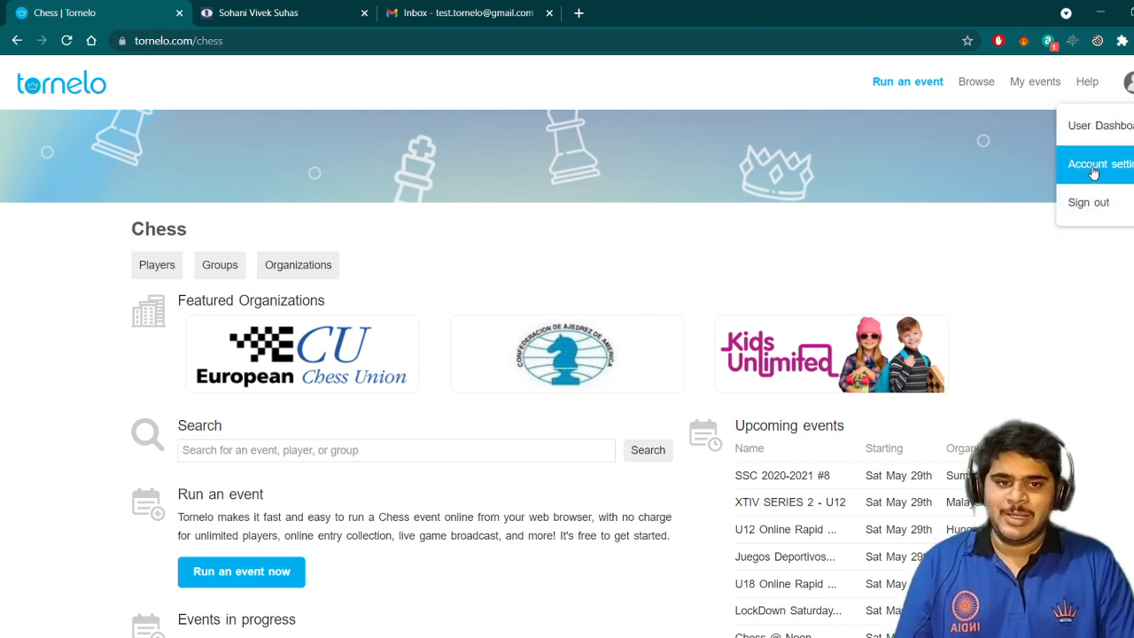
{"action": "mouse_move", "coordinate": [1098, 125]}
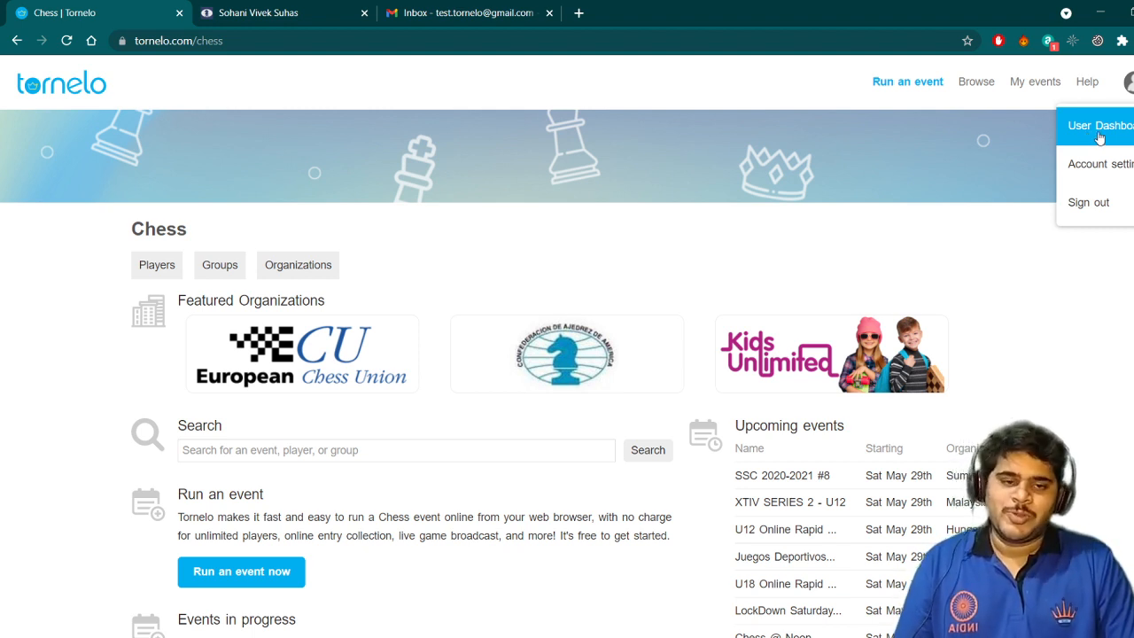
Visit the user dashboard, browse the organizations directory, and reopen the account dropdown.
{"action": "left_click", "coordinate": [1095, 125]}
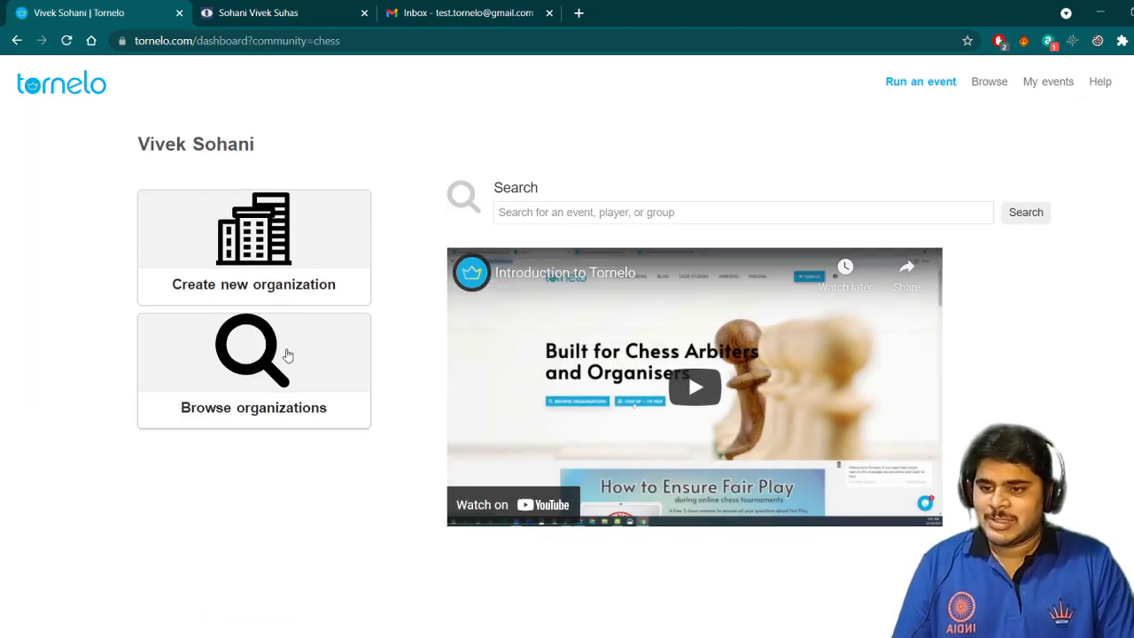
{"action": "mouse_move", "coordinate": [279, 290]}
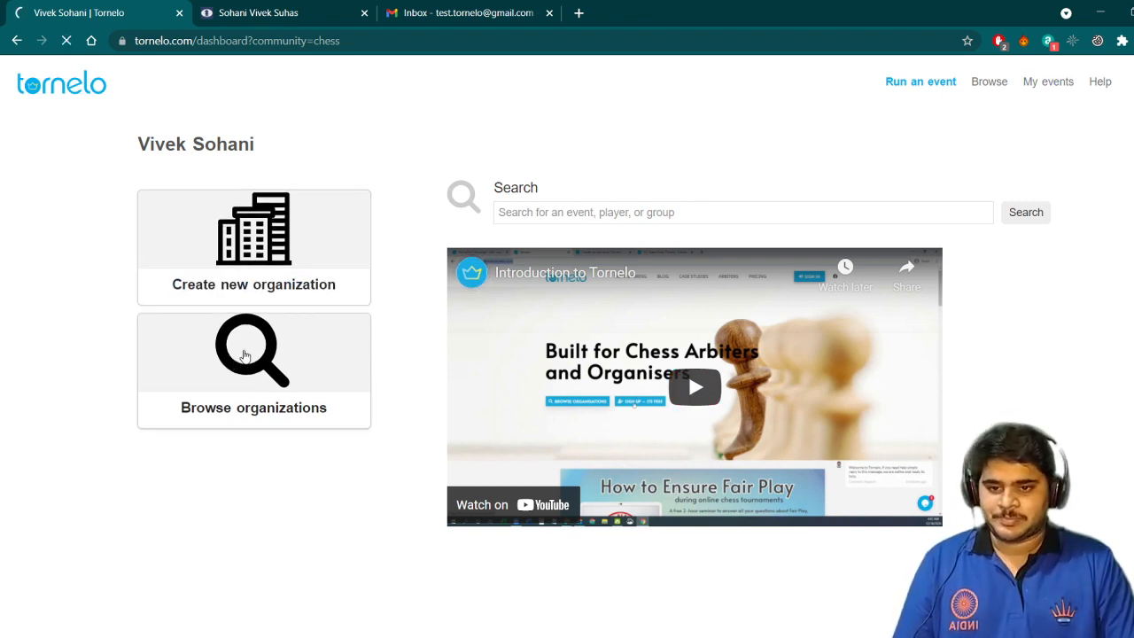
{"action": "left_click", "coordinate": [253, 369]}
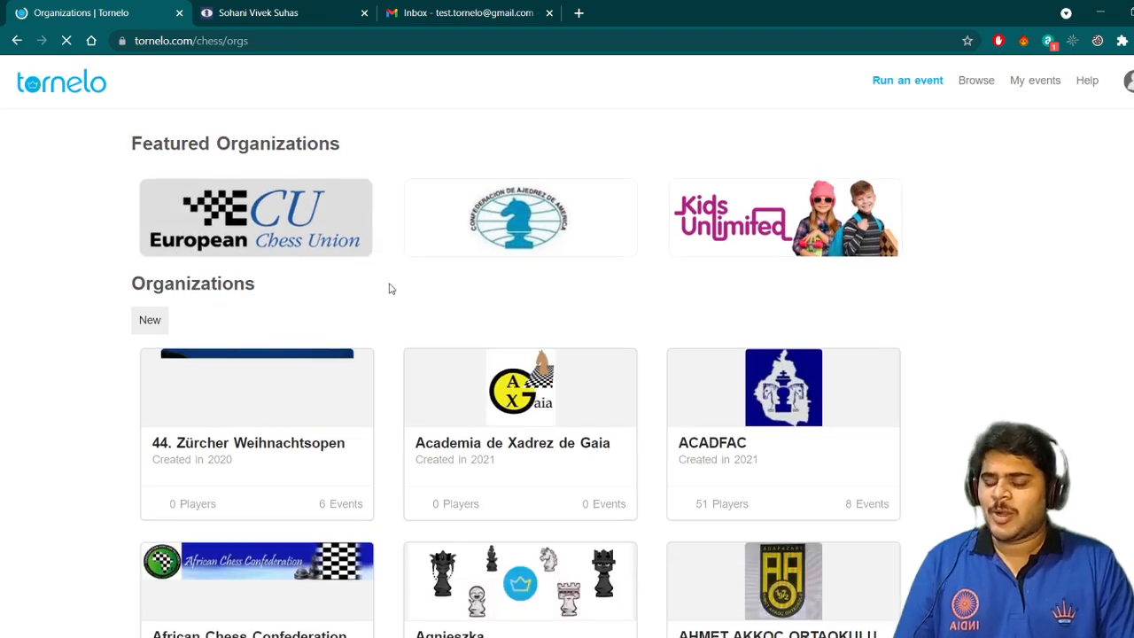
{"action": "scroll", "scroll_direction": "down", "scroll_amount": 3}
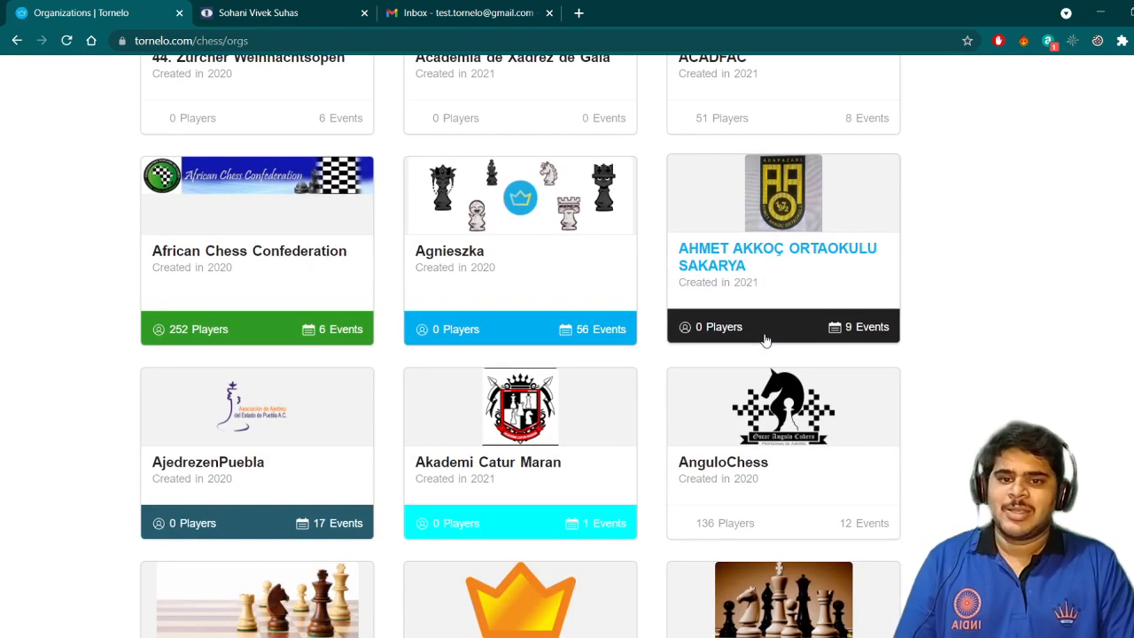
{"action": "scroll", "scroll_direction": "up", "scroll_amount": 3}
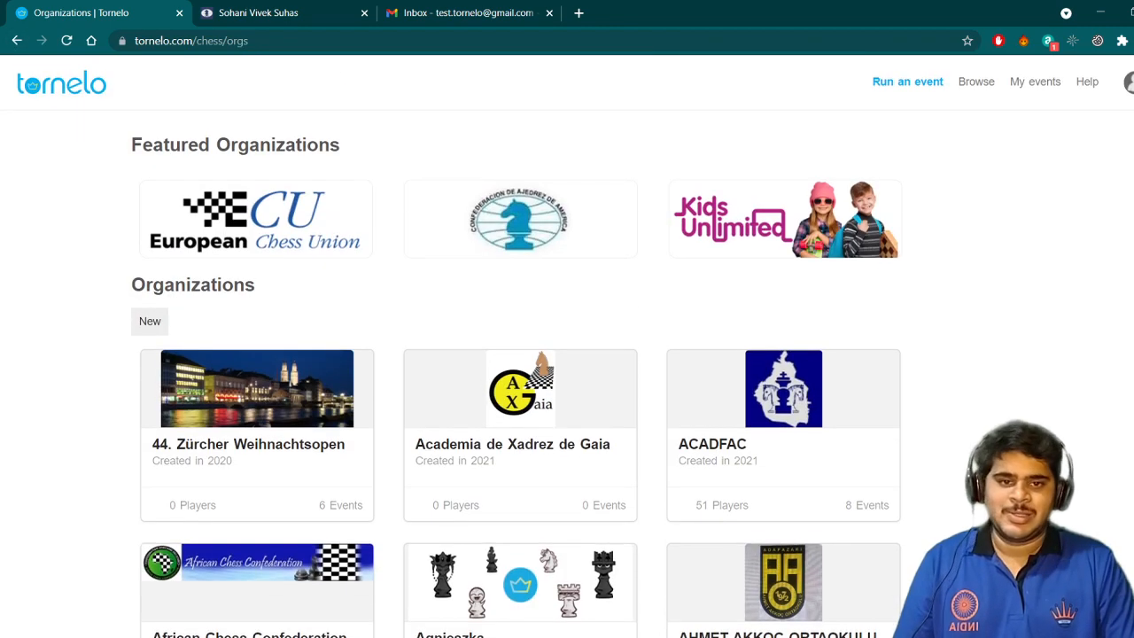
{"action": "left_click", "coordinate": [1130, 81]}
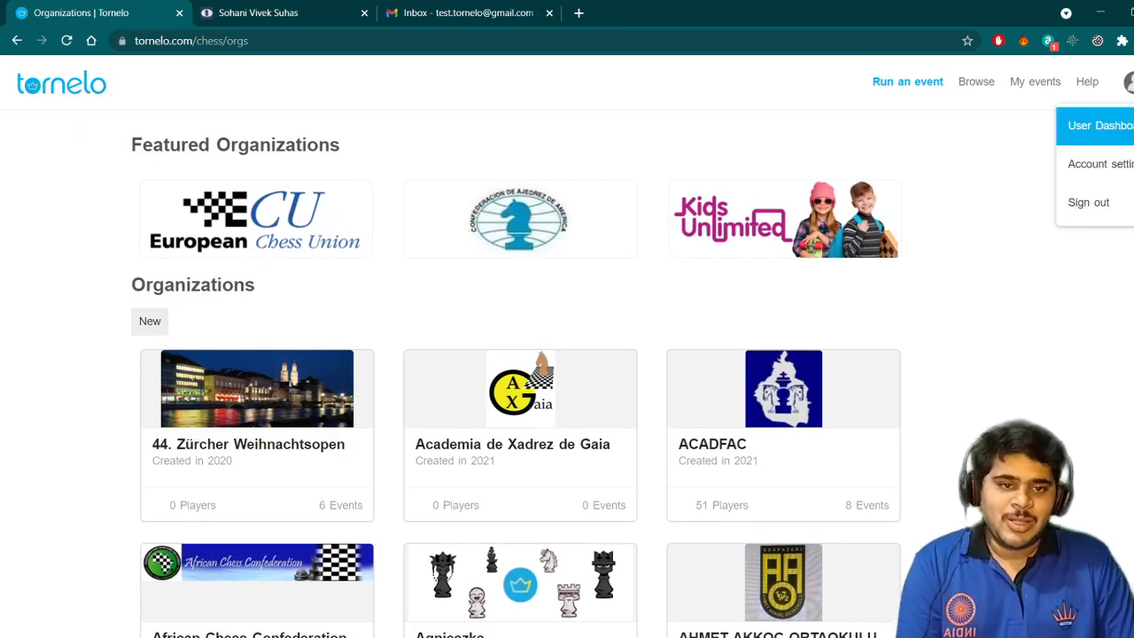
In account settings, enter phone number 94.
{"action": "left_click", "coordinate": [1101, 163]}
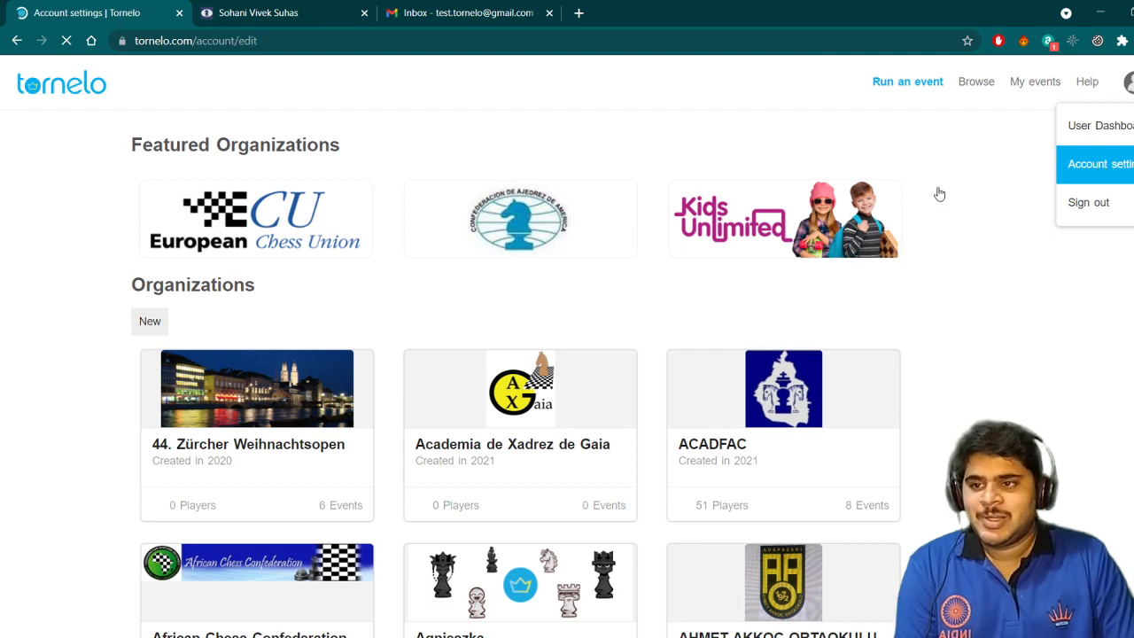
{"action": "left_click", "coordinate": [1099, 164]}
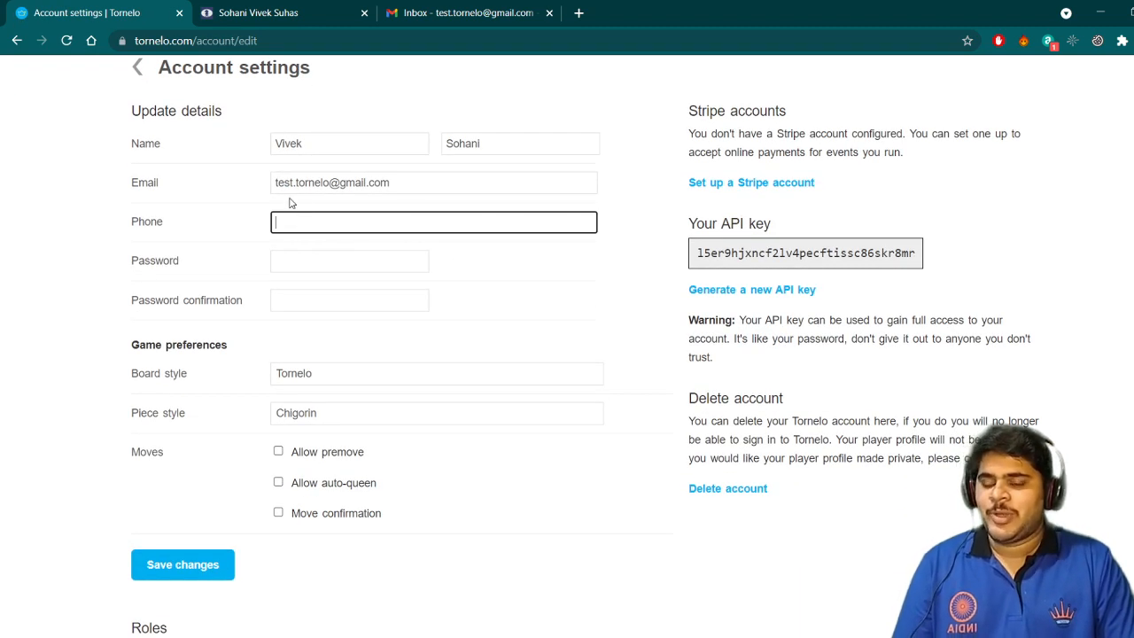
{"action": "mouse_move", "coordinate": [298, 211]}
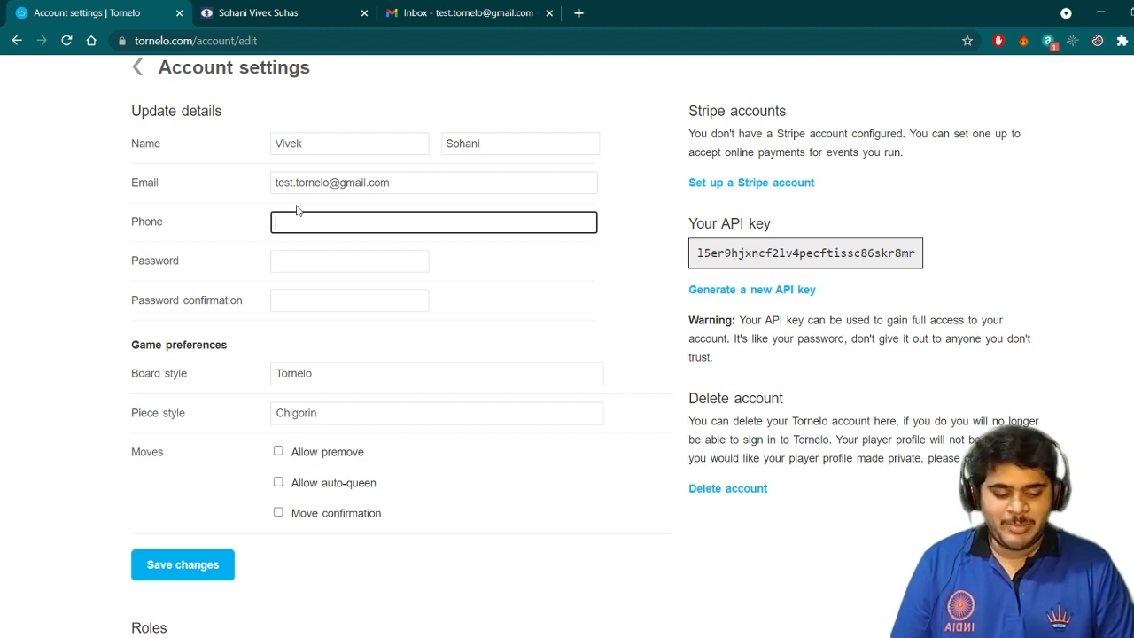
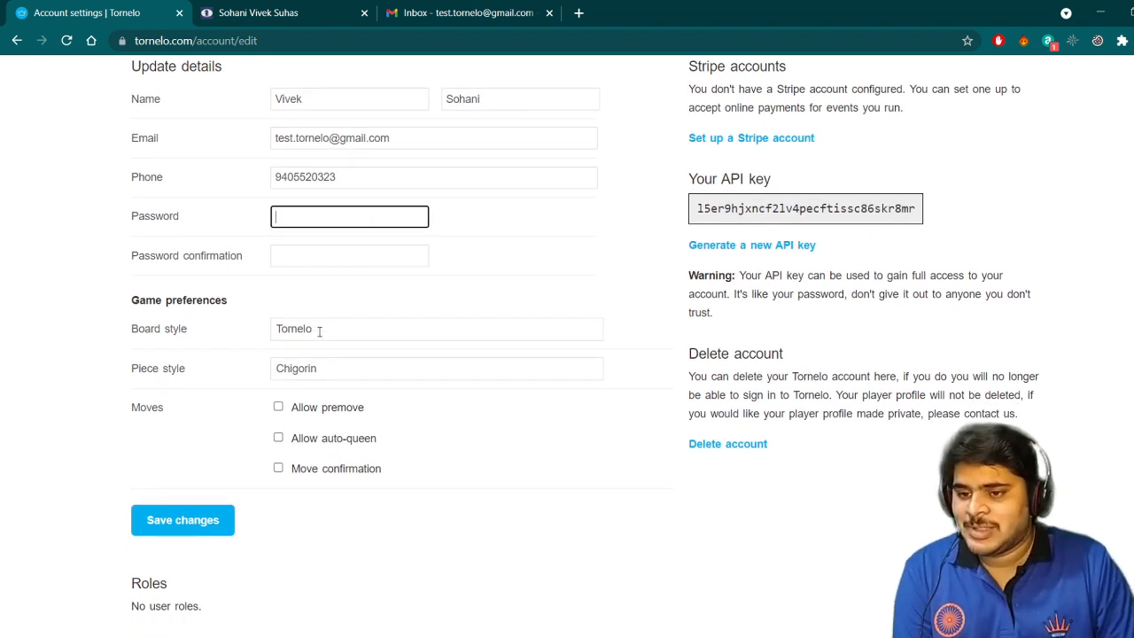
Keep Chigorin pieces, enable auto-queen, leave move confirmation off, and save changes.
{"action": "left_click", "coordinate": [436, 328]}
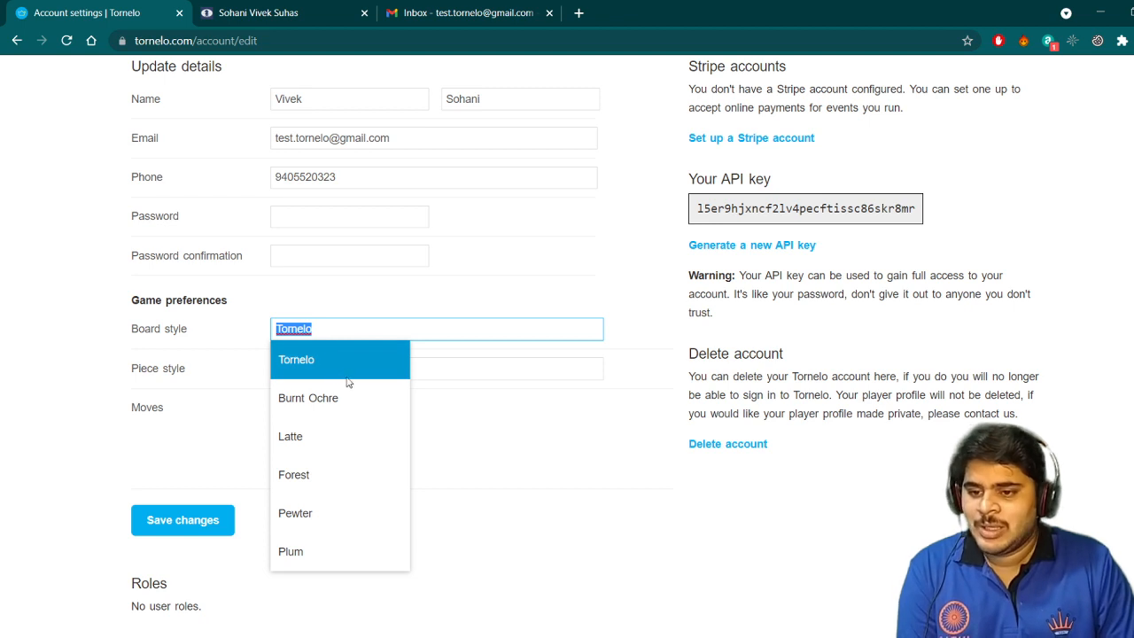
{"action": "left_click", "coordinate": [435, 369]}
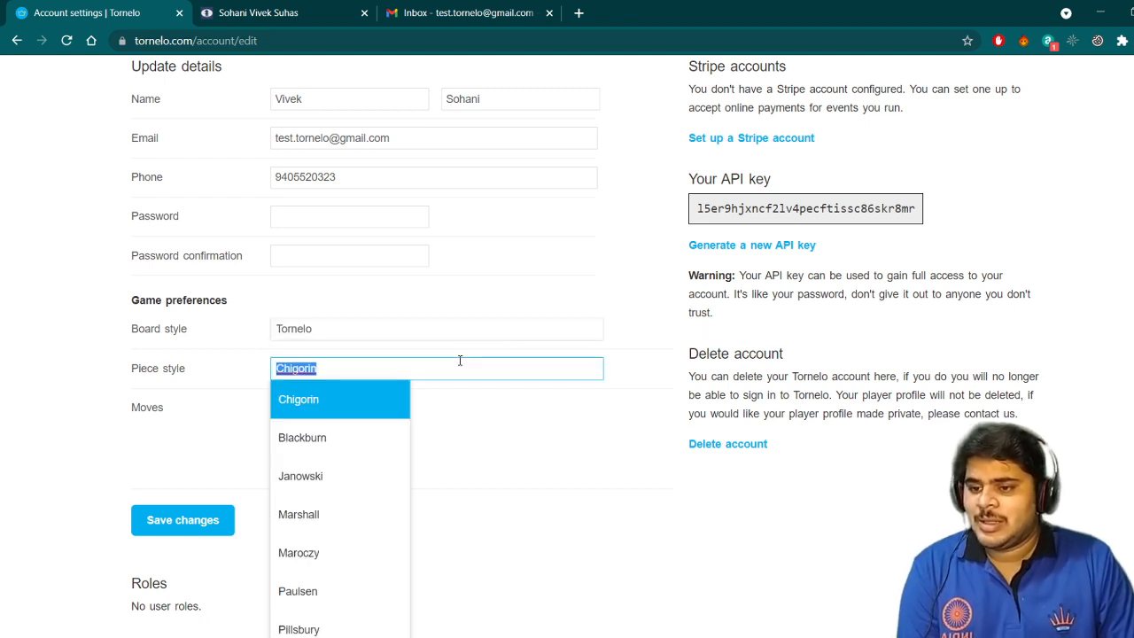
{"action": "left_click", "coordinate": [297, 399]}
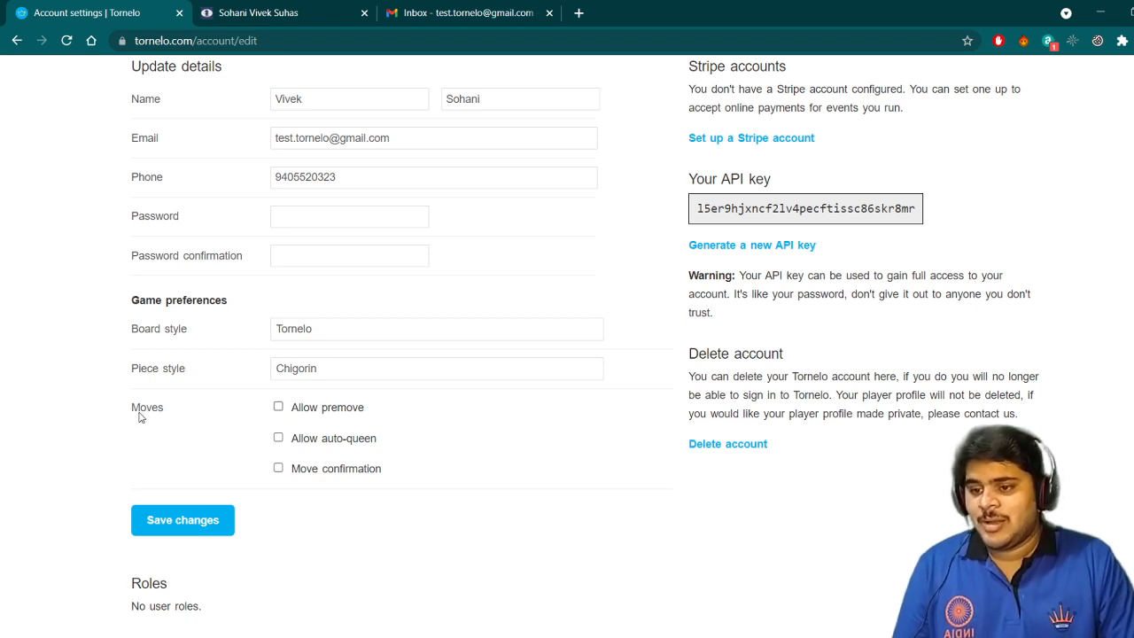
{"action": "mouse_move", "coordinate": [181, 415]}
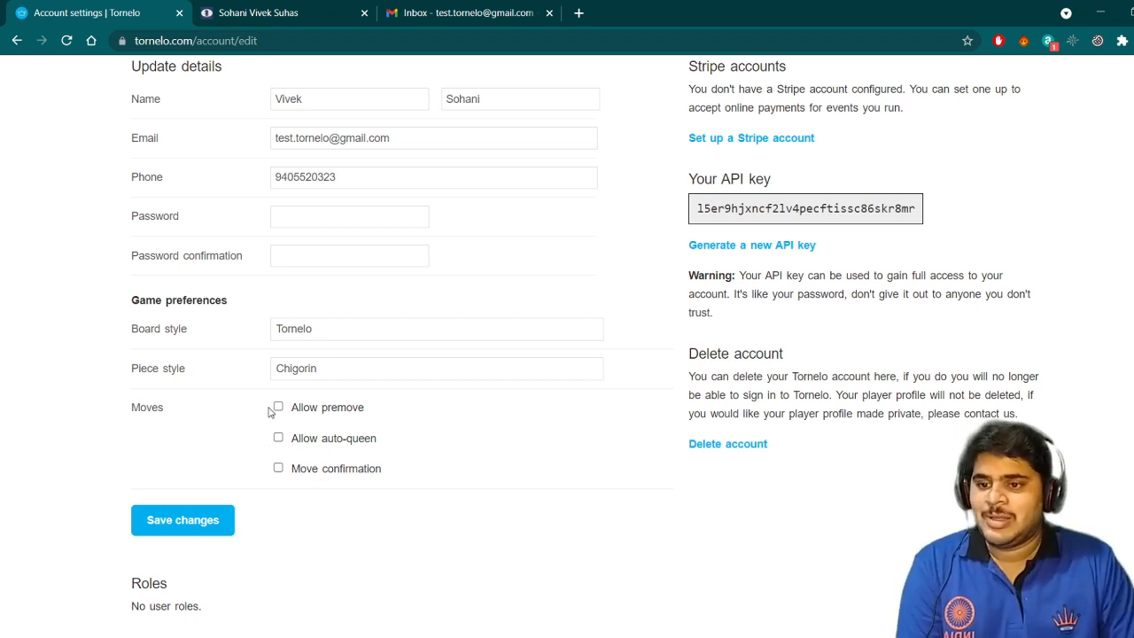
{"action": "mouse_move", "coordinate": [451, 398]}
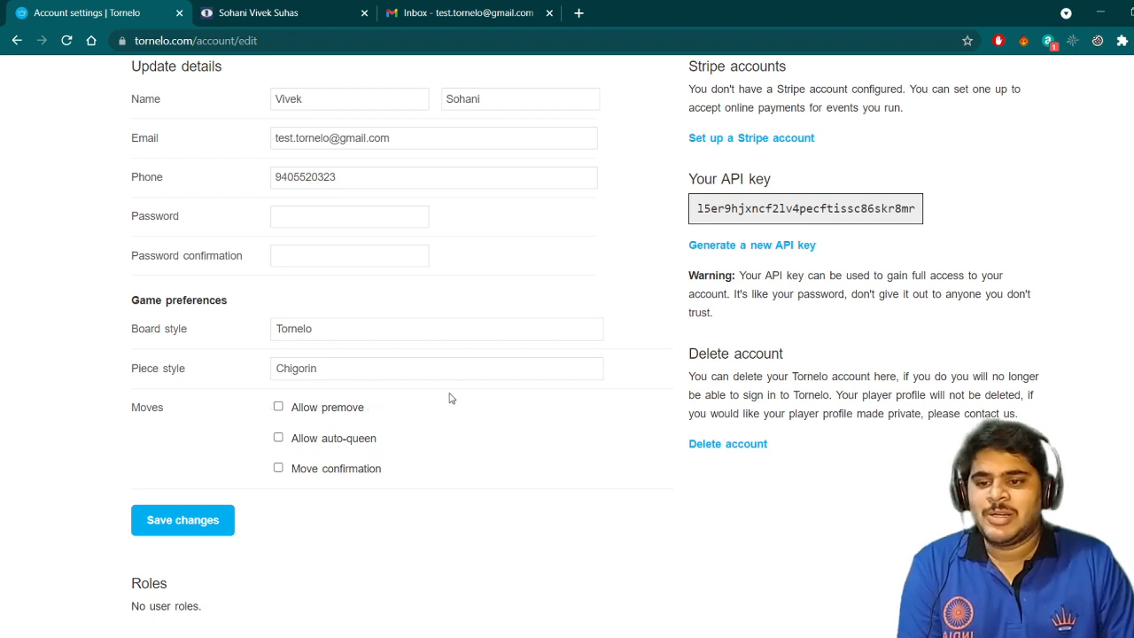
{"action": "mouse_move", "coordinate": [466, 416]}
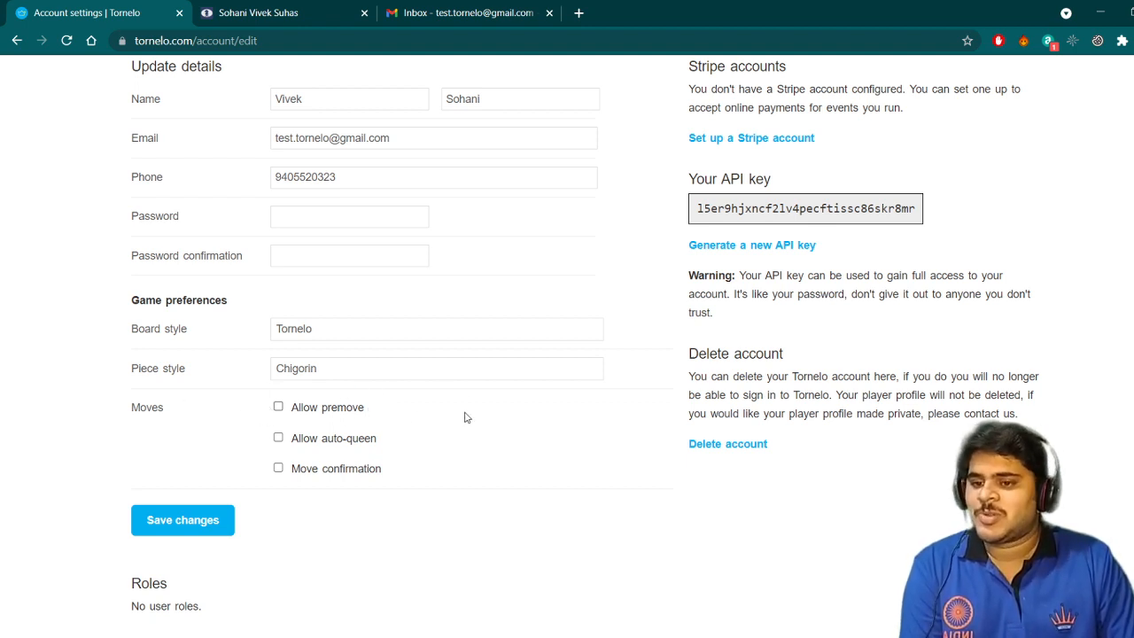
{"action": "mouse_move", "coordinate": [298, 446]}
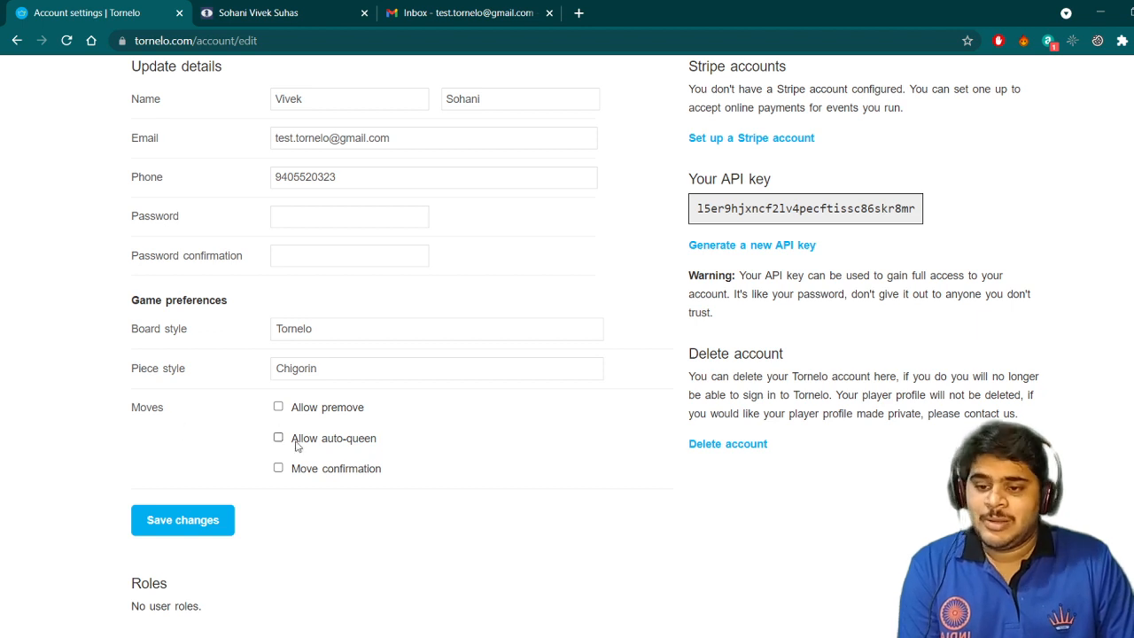
{"action": "left_click", "coordinate": [277, 437]}
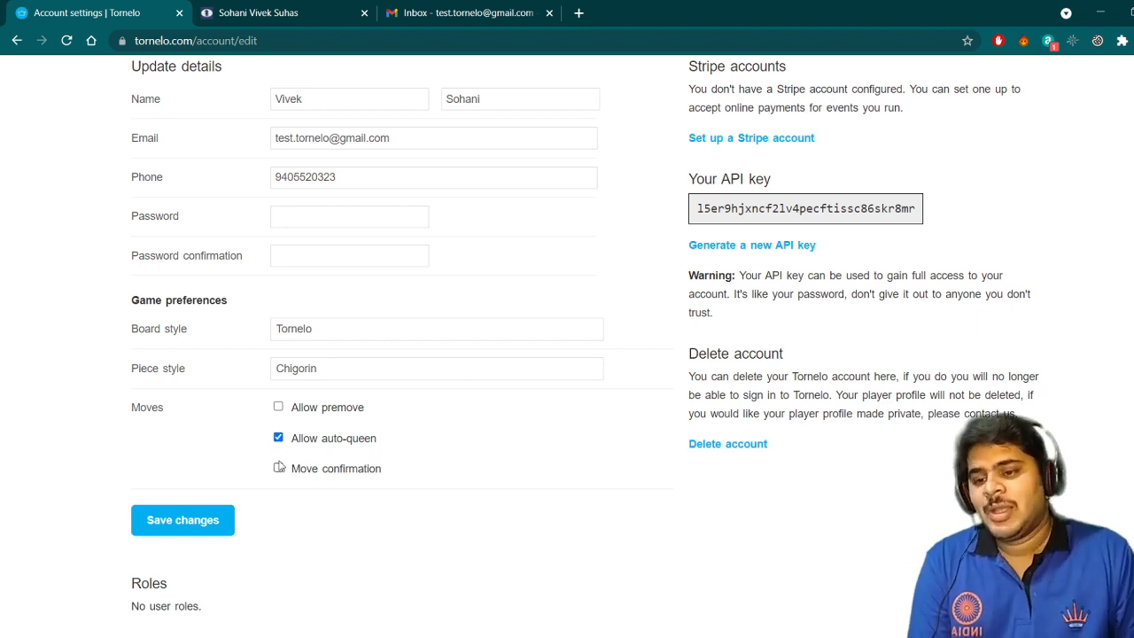
{"action": "left_click", "coordinate": [278, 467]}
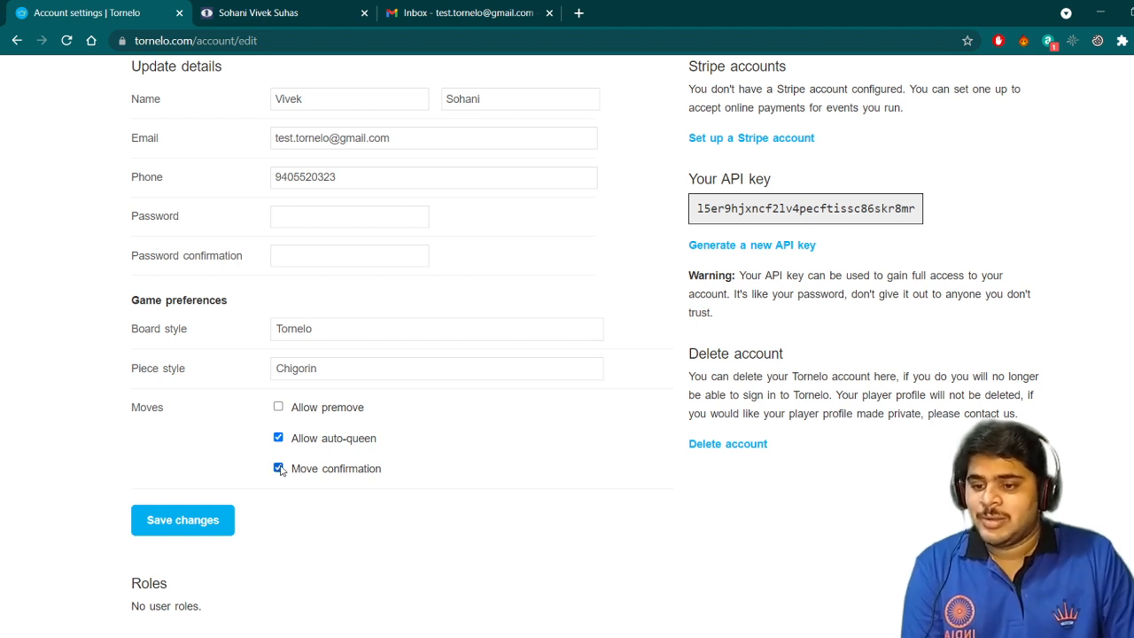
{"action": "mouse_move", "coordinate": [310, 476]}
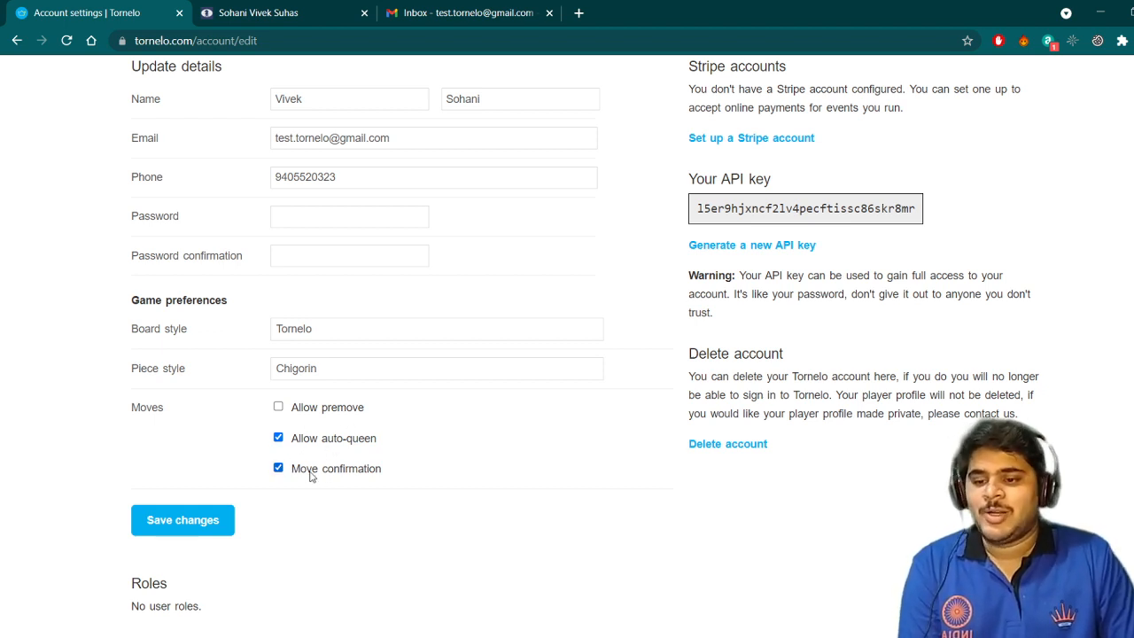
{"action": "mouse_move", "coordinate": [399, 440]}
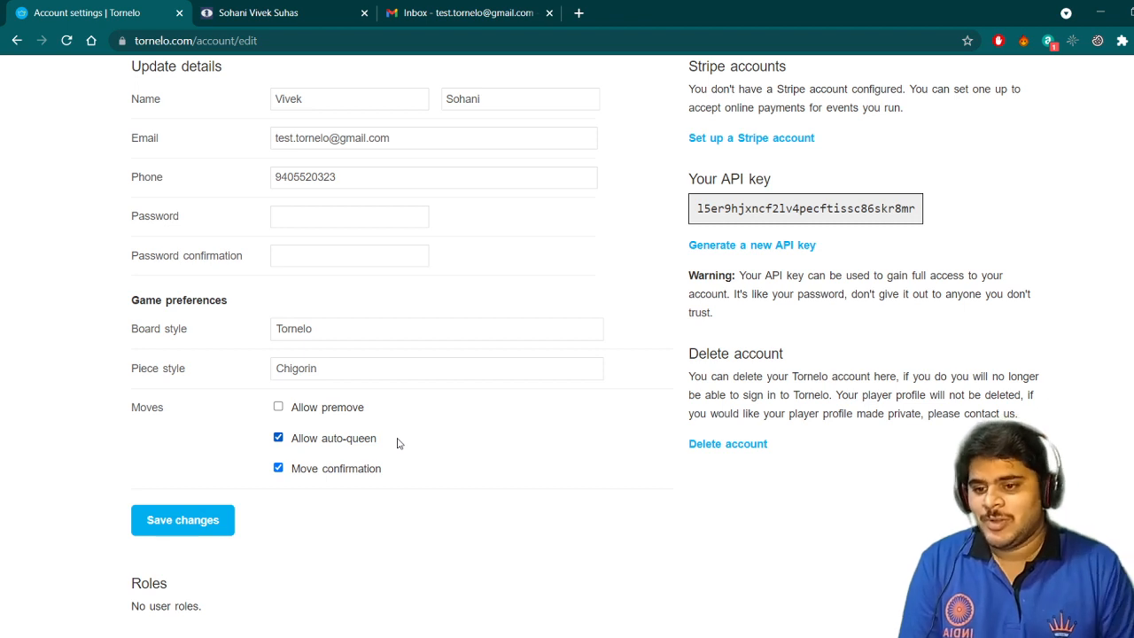
{"action": "mouse_move", "coordinate": [359, 473]}
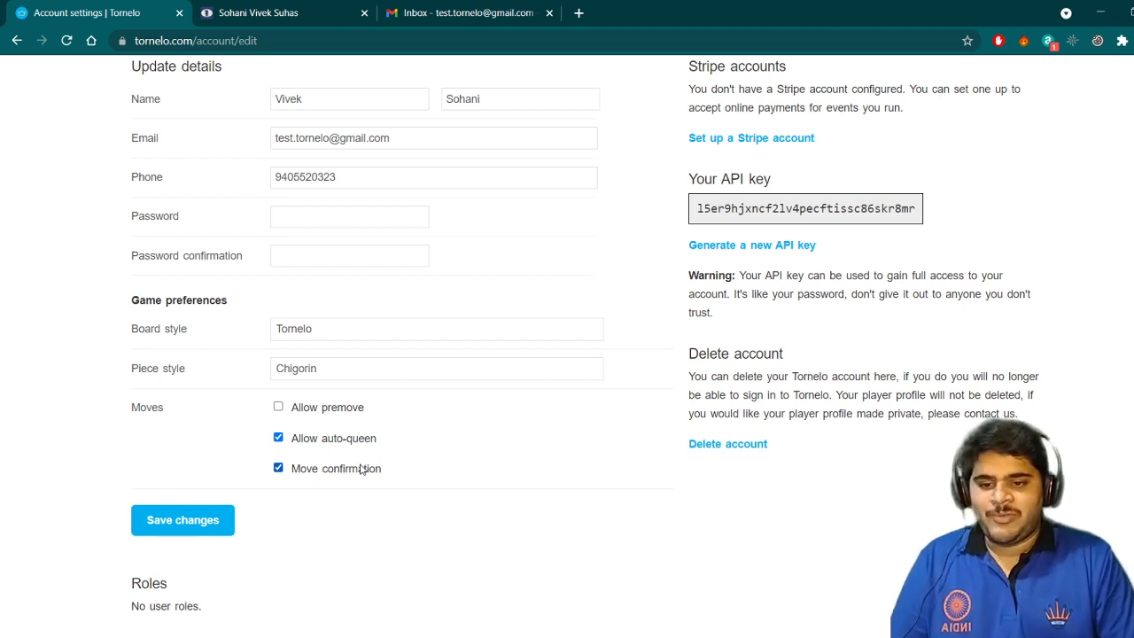
{"action": "left_click", "coordinate": [278, 468]}
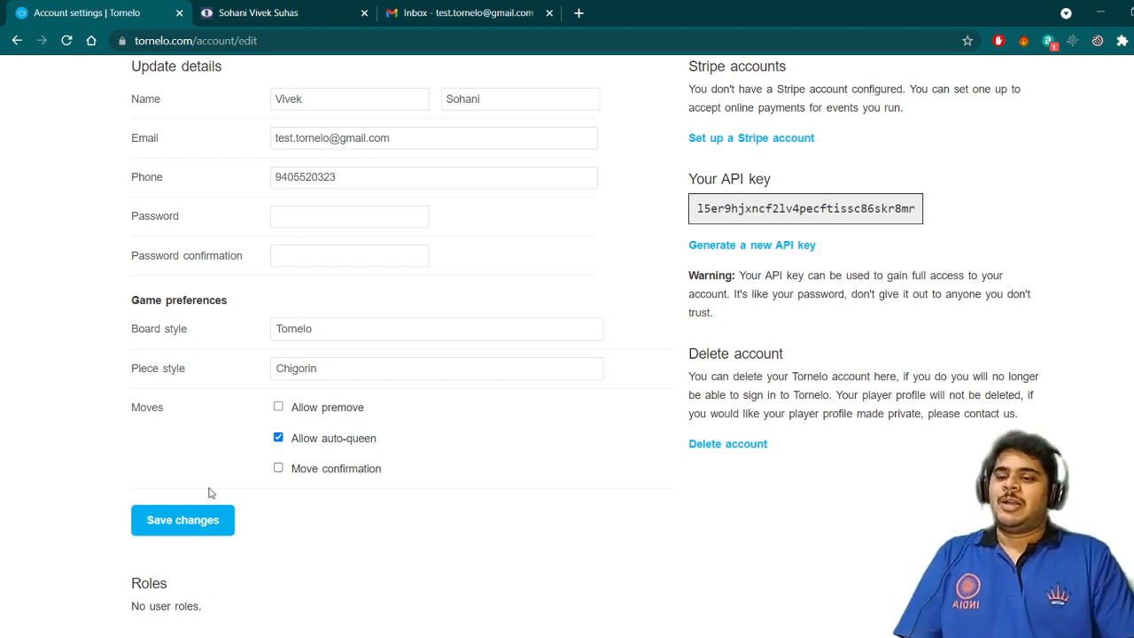
{"action": "left_click", "coordinate": [182, 520]}
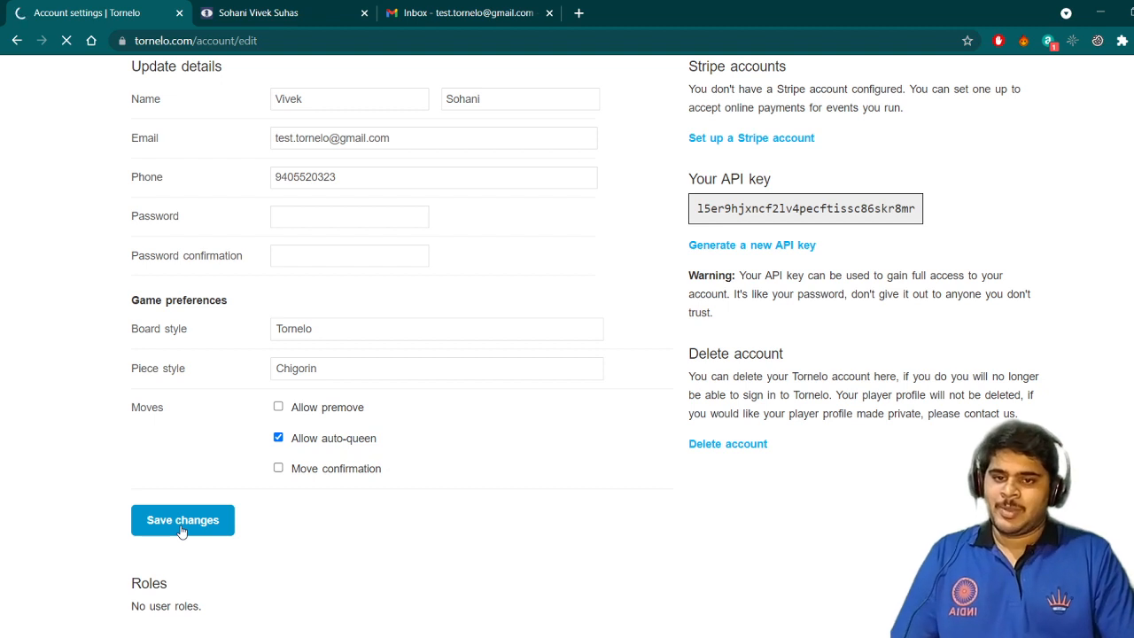
{"action": "left_click", "coordinate": [183, 520]}
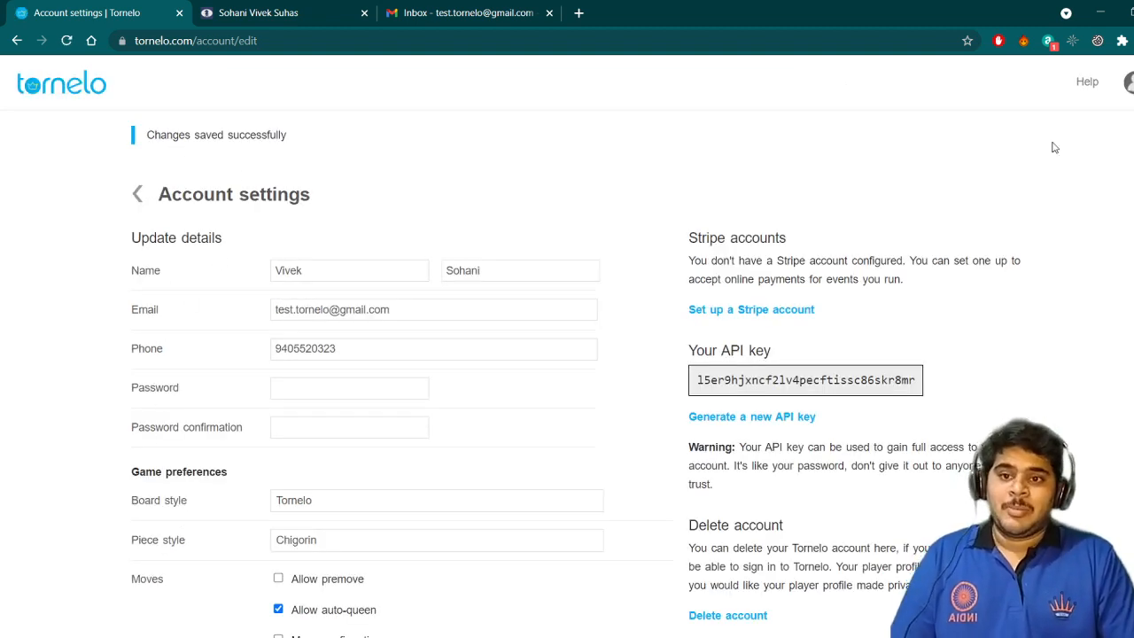
{"action": "mouse_move", "coordinate": [919, 157]}
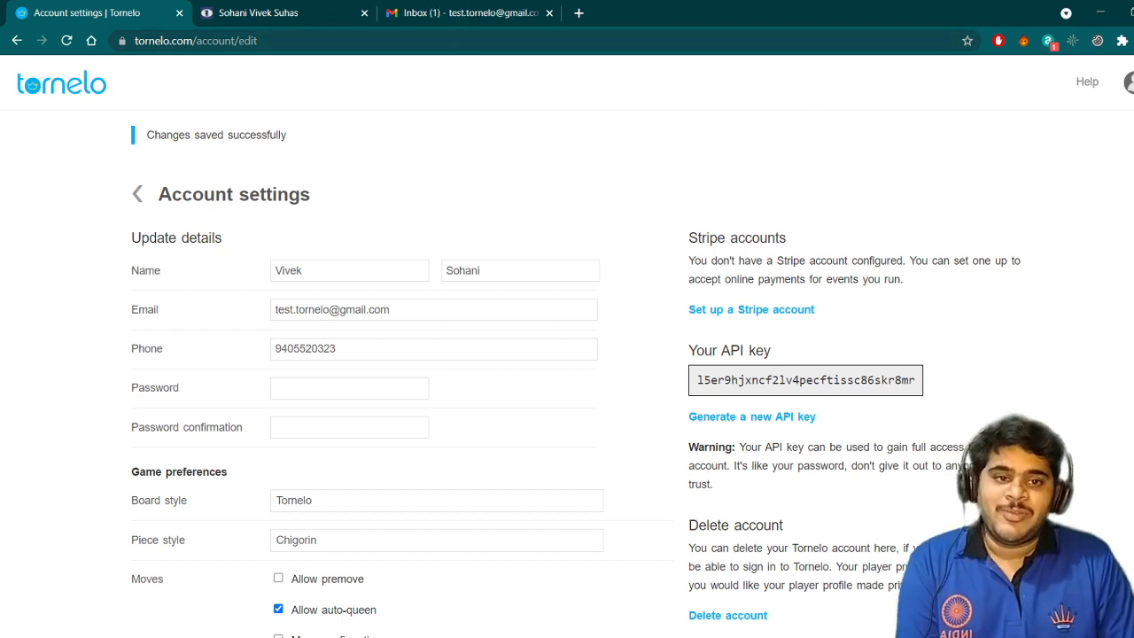
Dismiss the 'Changes saved successfully' notice and switch to the Gmail inbox tab.
{"action": "left_click", "coordinate": [1129, 81]}
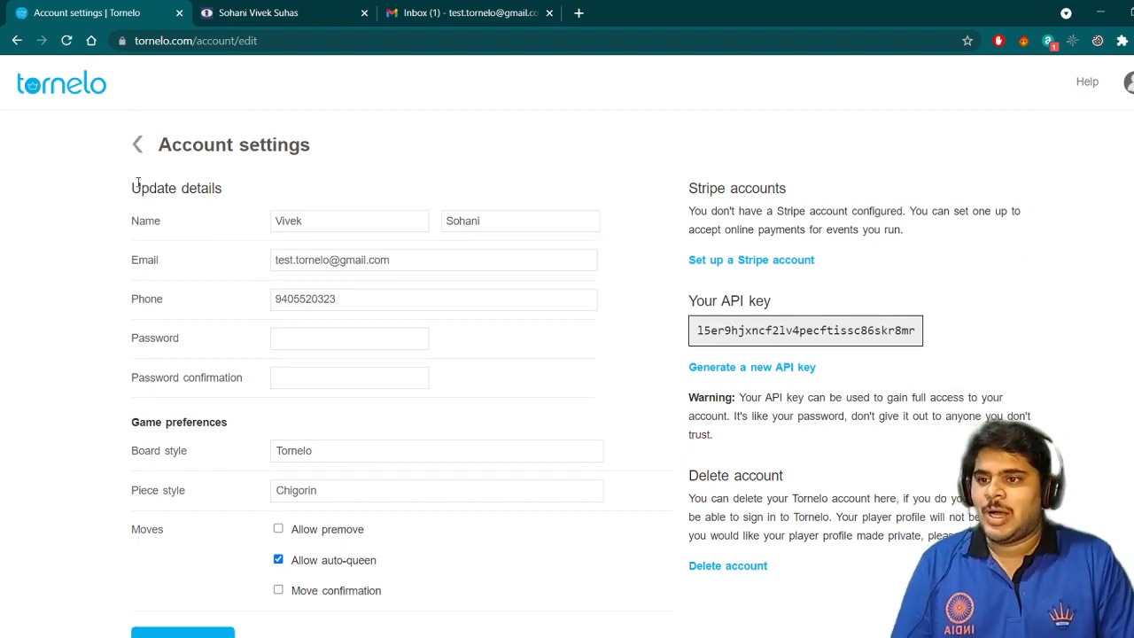
{"action": "mouse_move", "coordinate": [137, 149]}
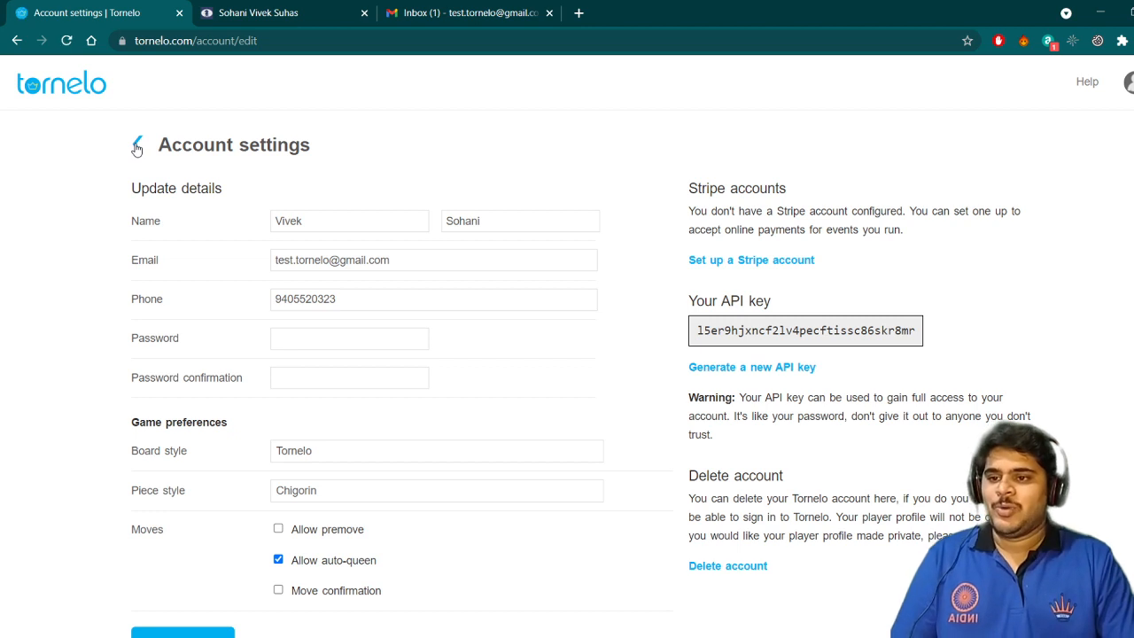
{"action": "scroll", "scroll_direction": "down", "scroll_amount": 3}
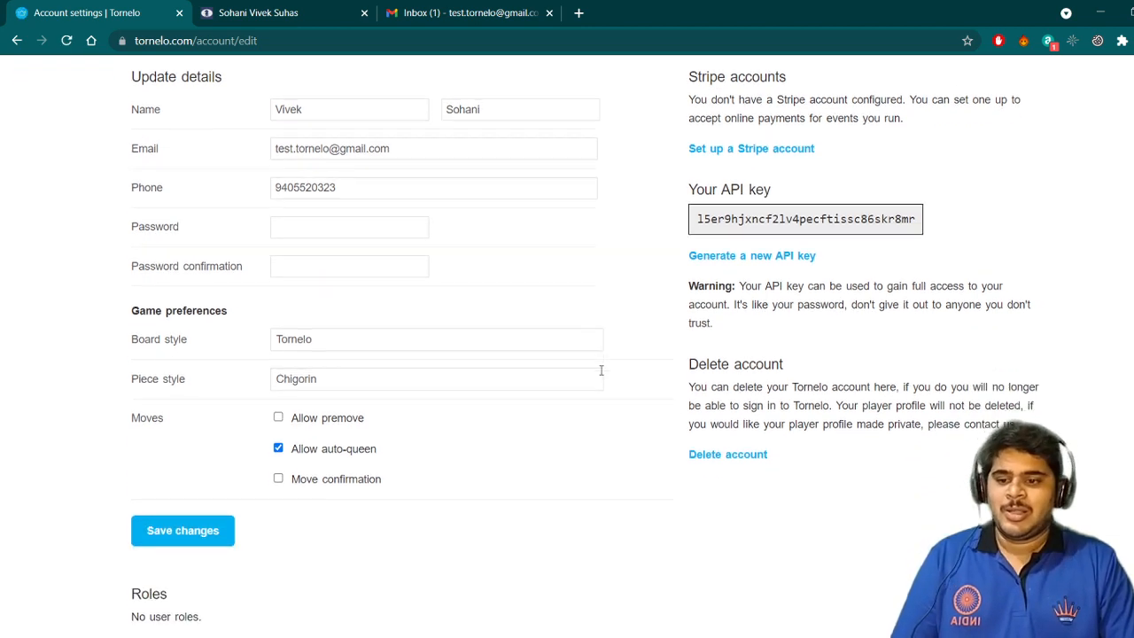
{"action": "scroll", "scroll_direction": "down", "scroll_amount": 3}
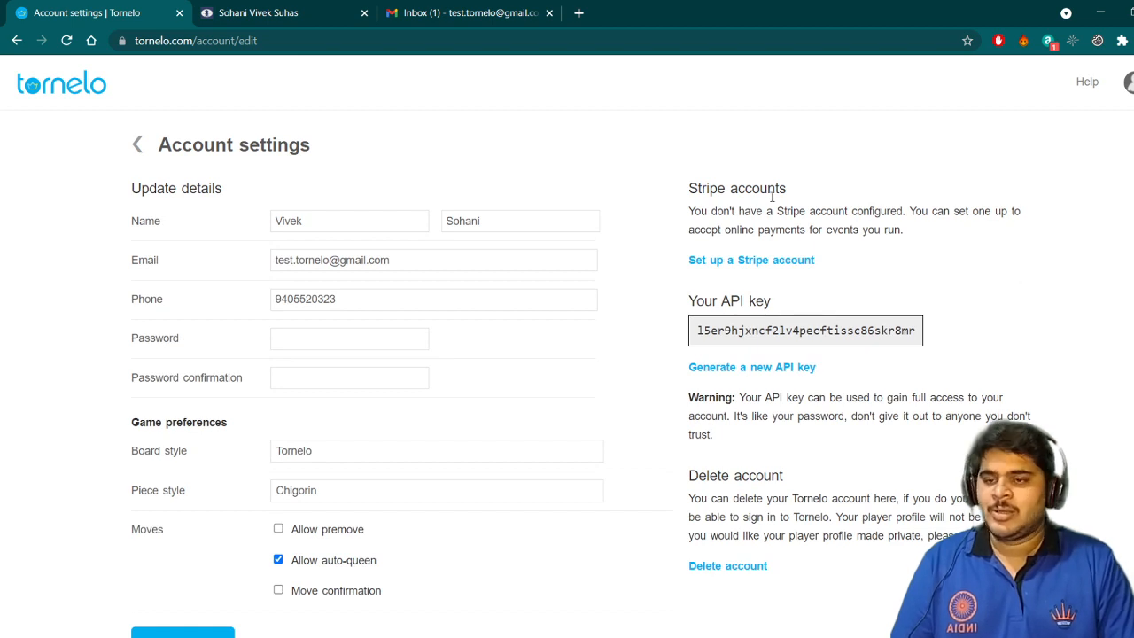
{"action": "left_click", "coordinate": [479, 12]}
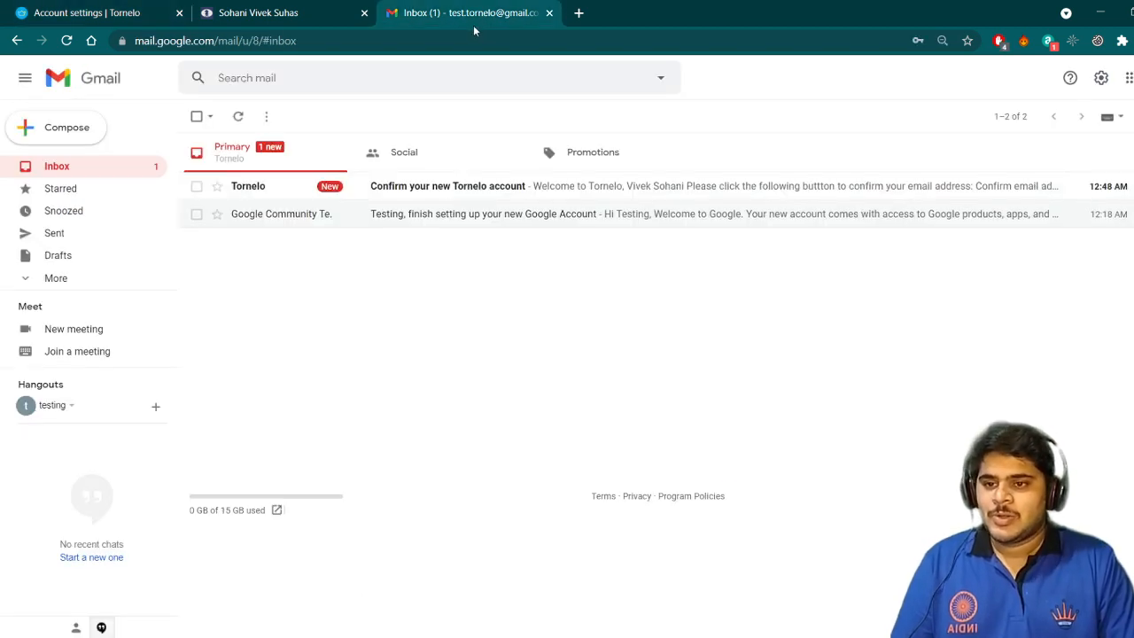
Open the 'Confirm your new Tornelo account' email and confirm the email address.
{"action": "left_click", "coordinate": [447, 186]}
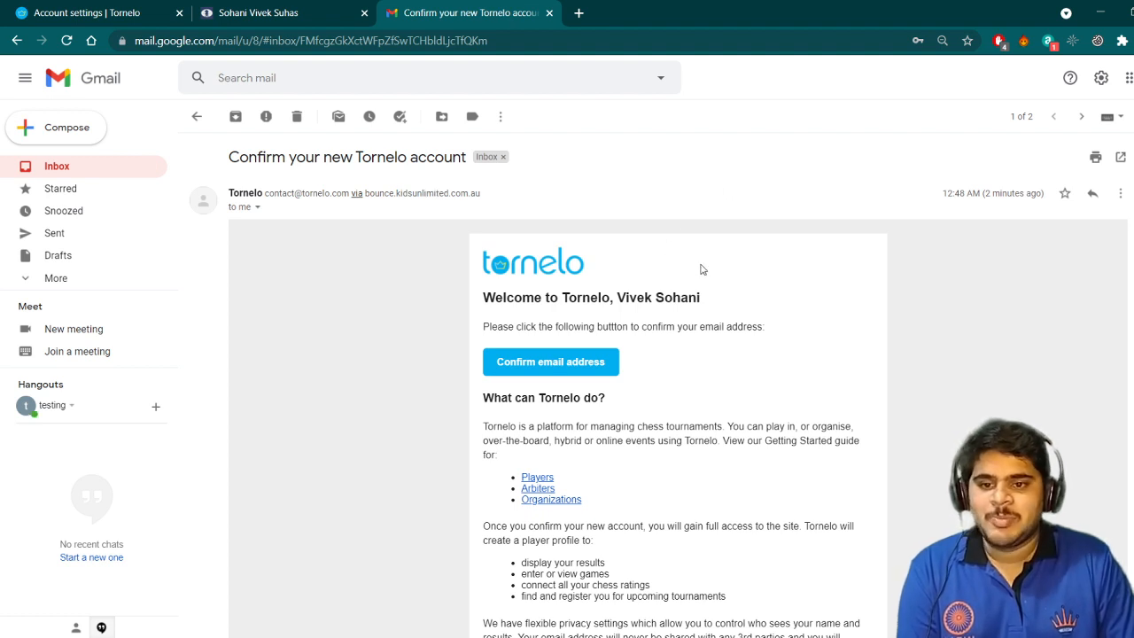
{"action": "scroll", "scroll_direction": "down", "scroll_amount": 3}
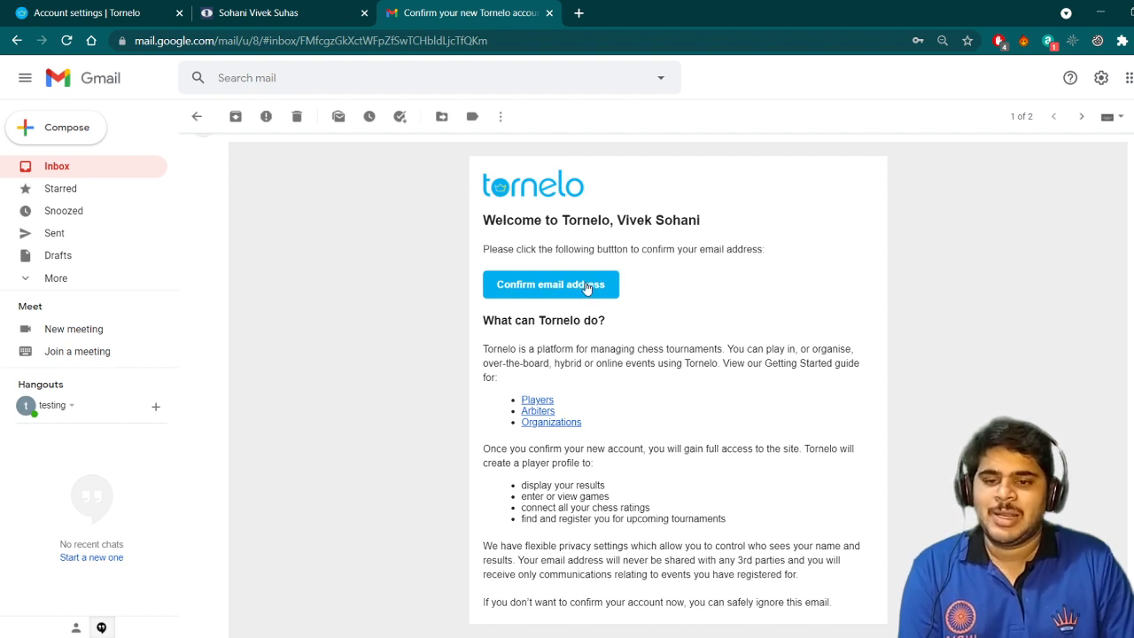
{"action": "left_click", "coordinate": [550, 284]}
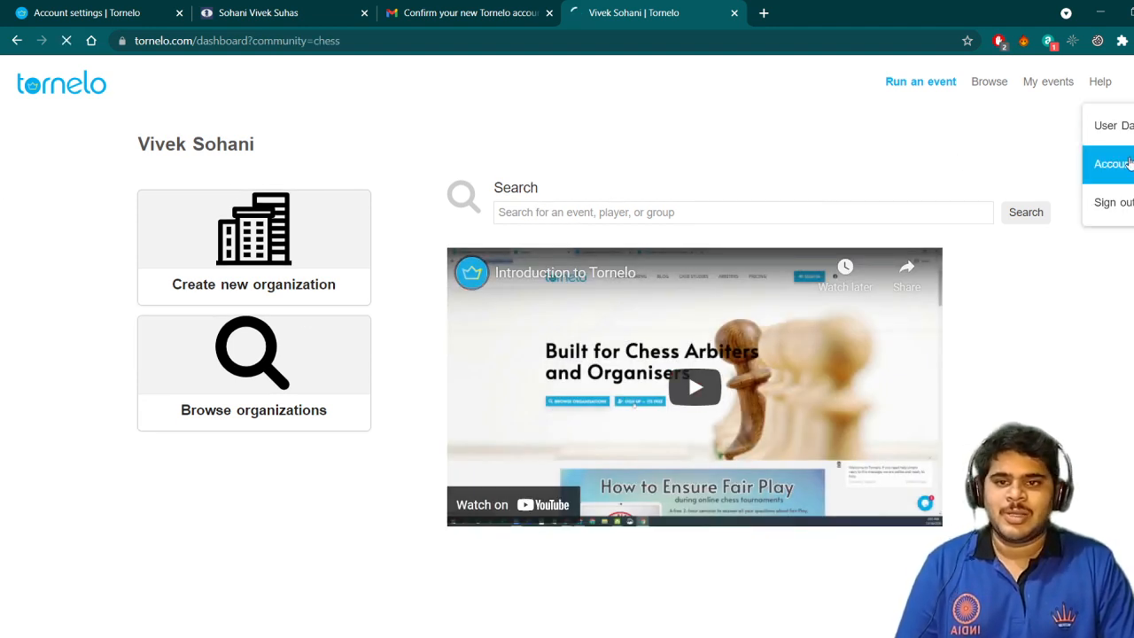
Choose Account settings from the dashboard's user menu.
{"action": "left_click", "coordinate": [1117, 164]}
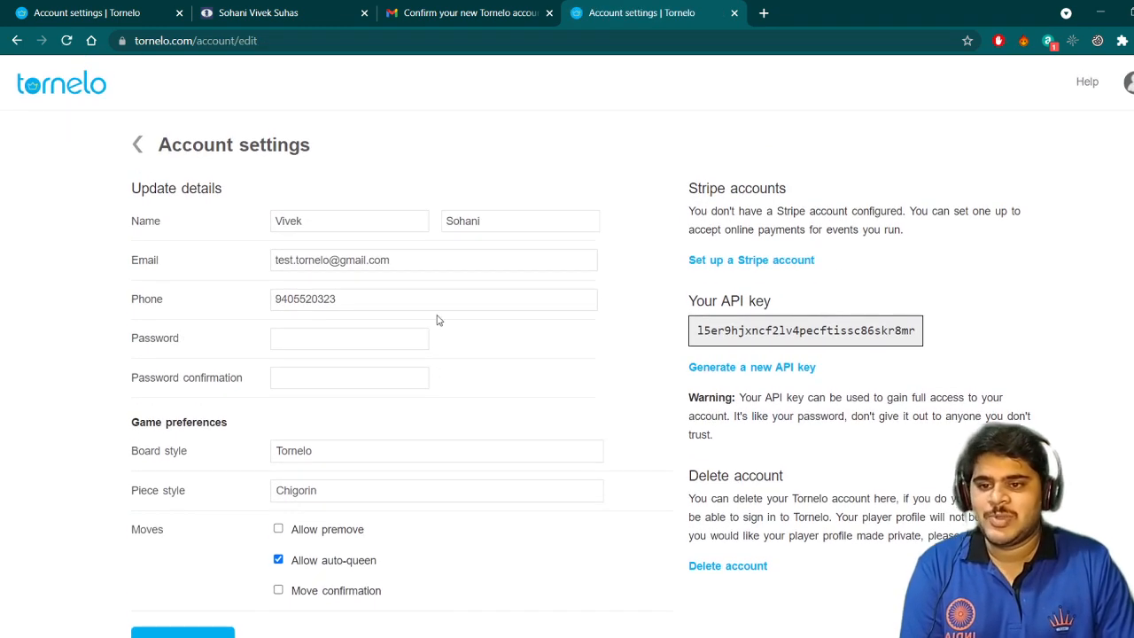
{"action": "mouse_move", "coordinate": [1126, 85]}
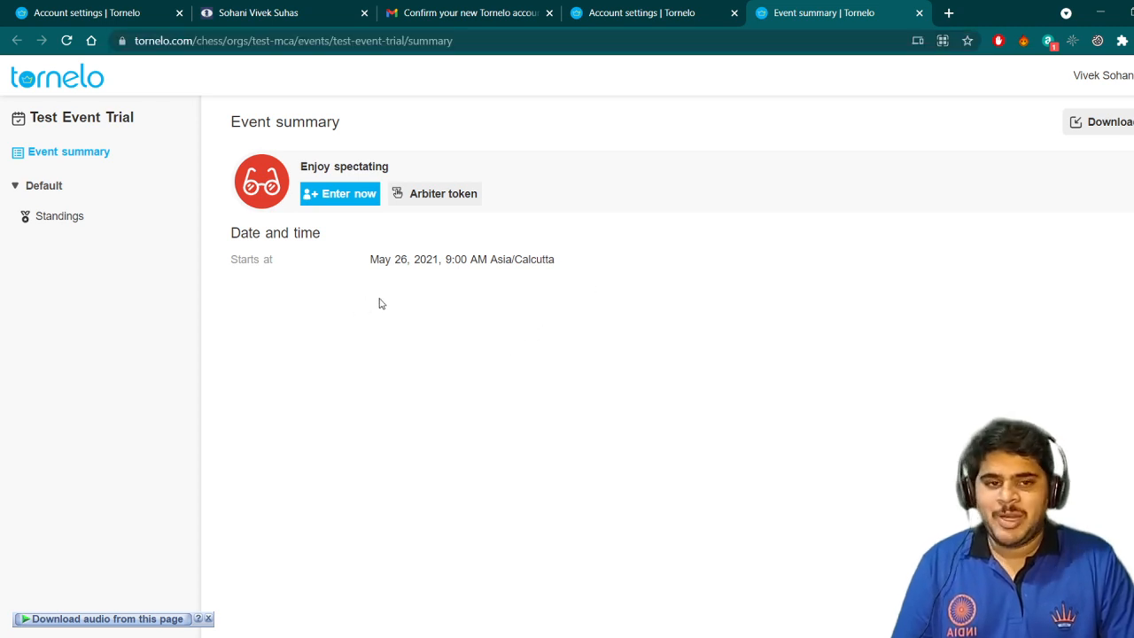
{"action": "mouse_move", "coordinate": [347, 197]}
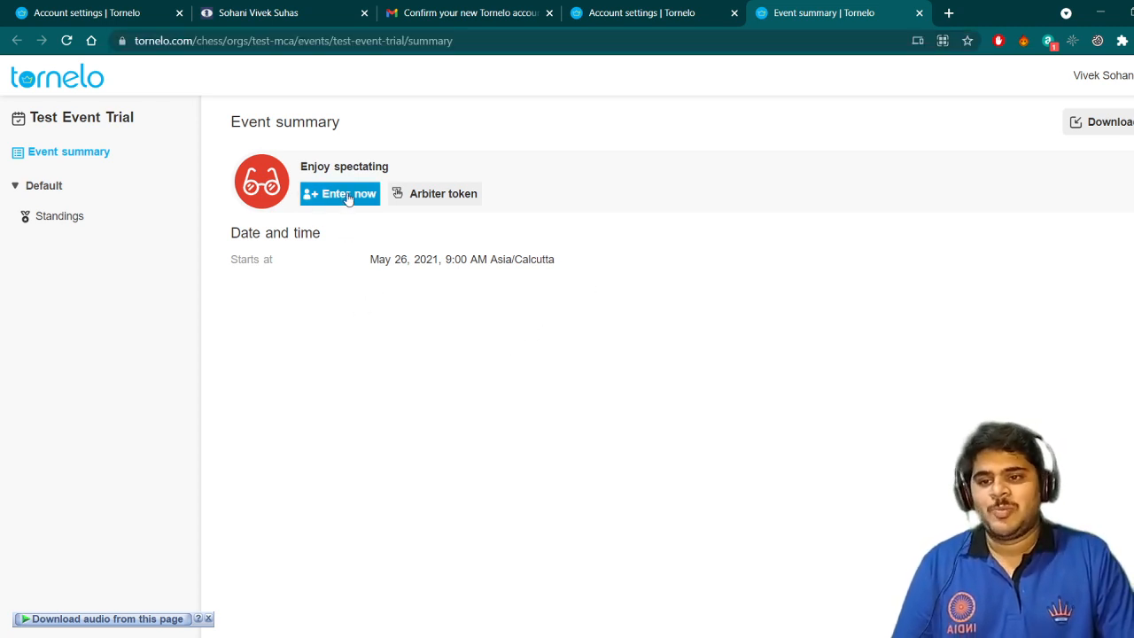
{"action": "mouse_move", "coordinate": [368, 218]}
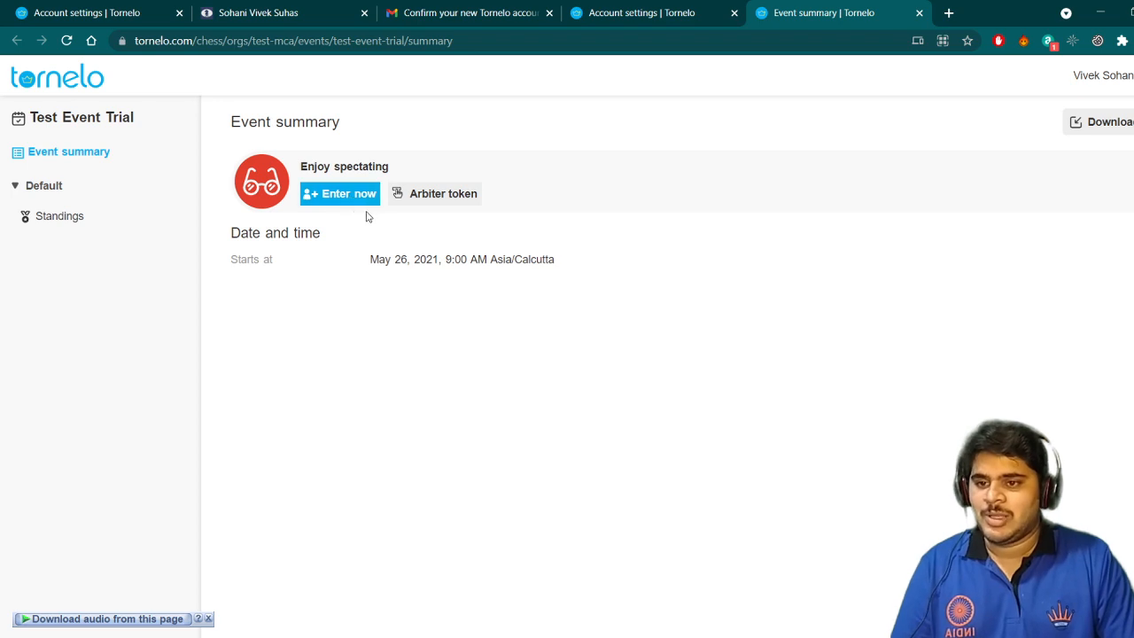
{"action": "mouse_move", "coordinate": [348, 199]}
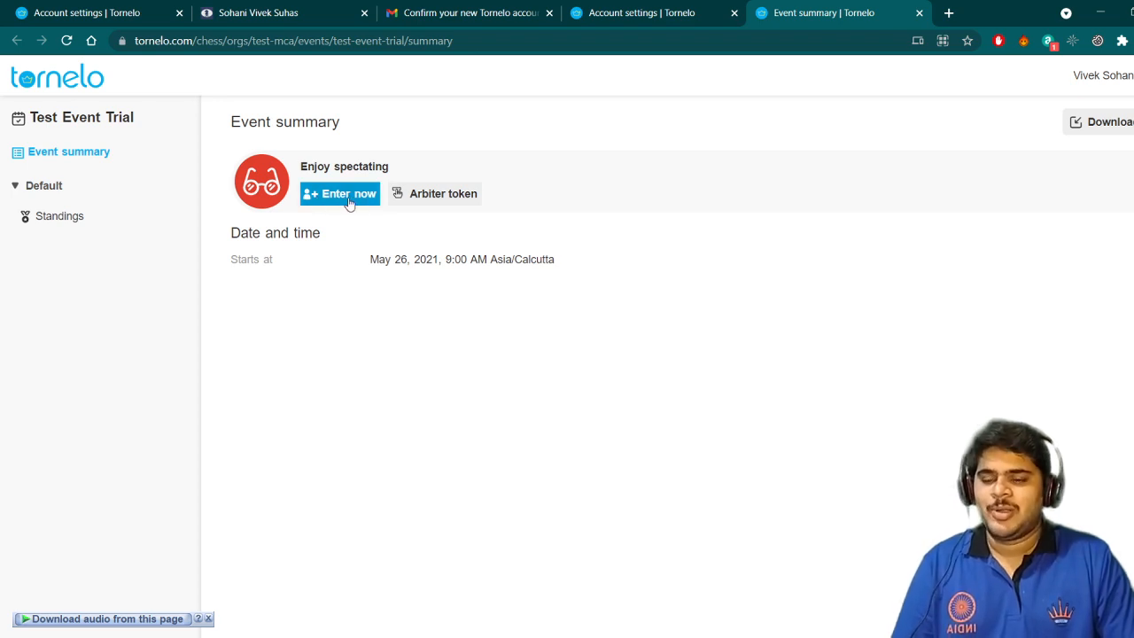
Start an entry in Test Event Trial and open the Add player dialog.
{"action": "left_click", "coordinate": [345, 193]}
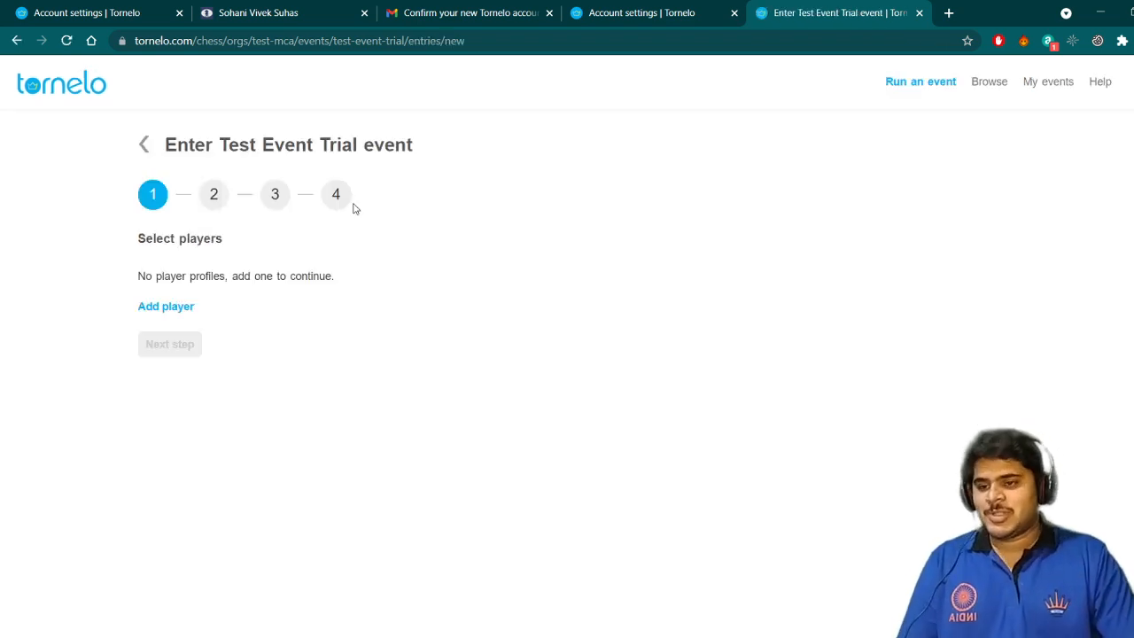
{"action": "mouse_move", "coordinate": [333, 218]}
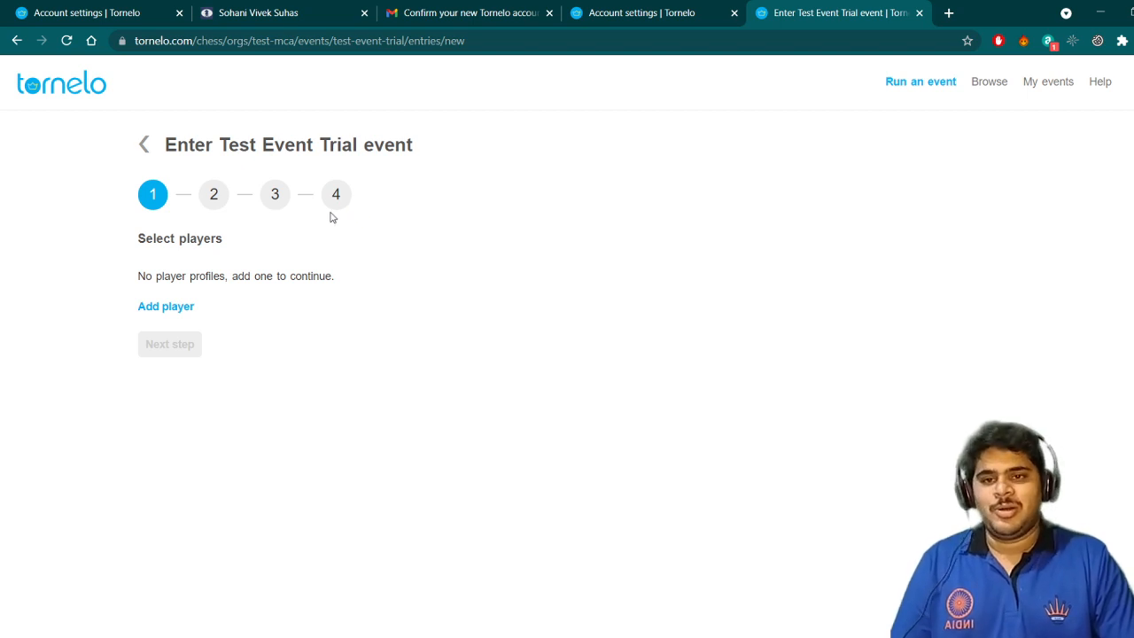
{"action": "mouse_move", "coordinate": [275, 241]}
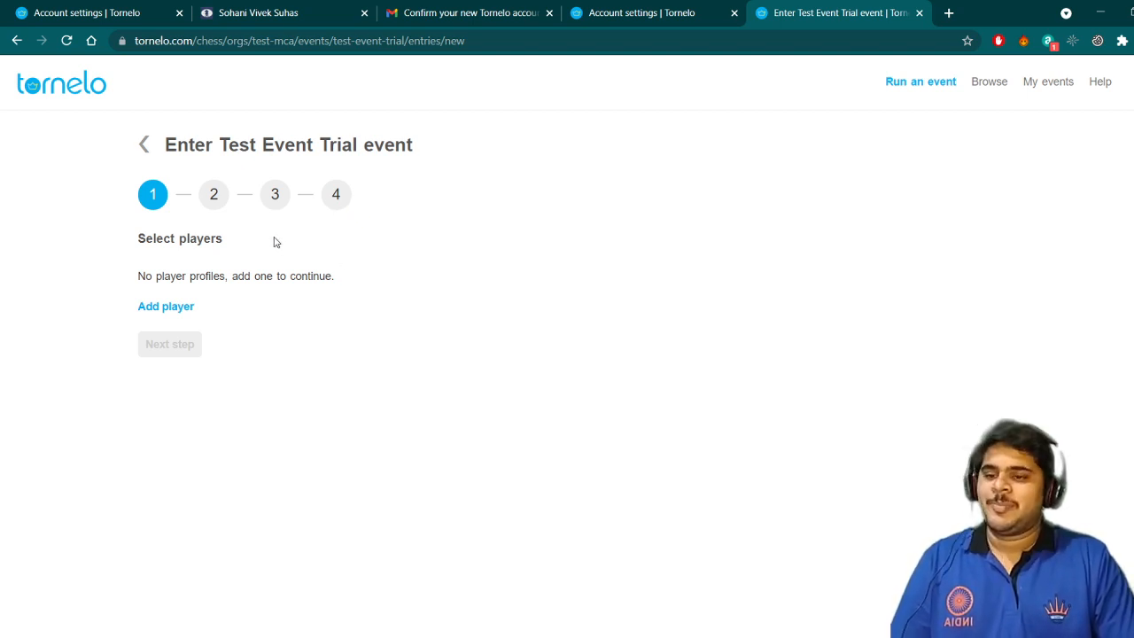
{"action": "mouse_move", "coordinate": [260, 201]}
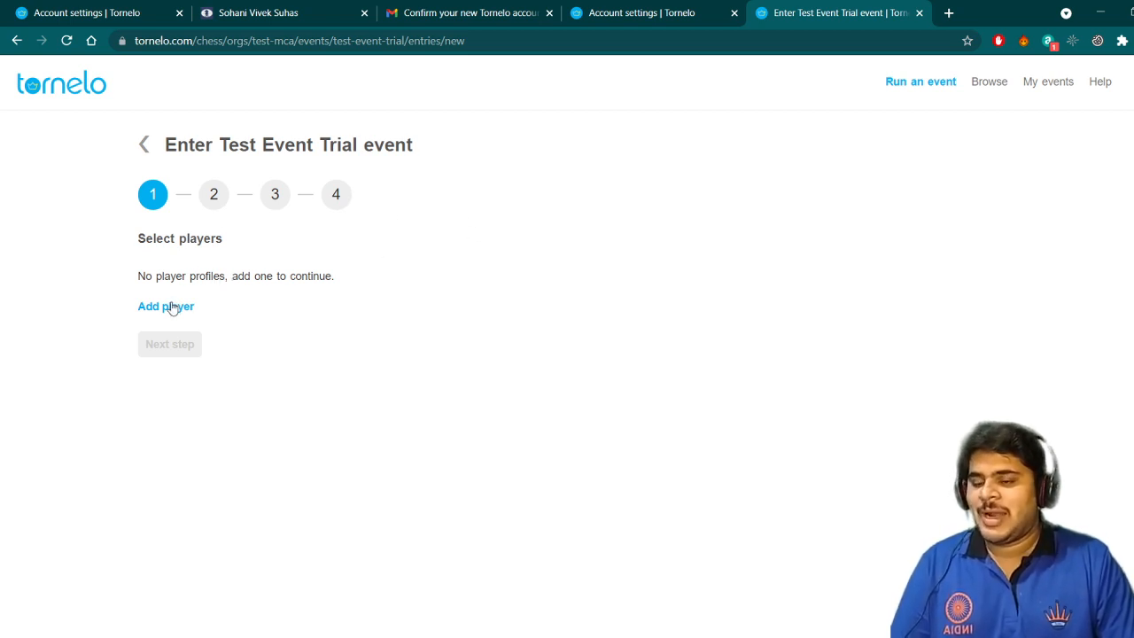
{"action": "left_click", "coordinate": [166, 305]}
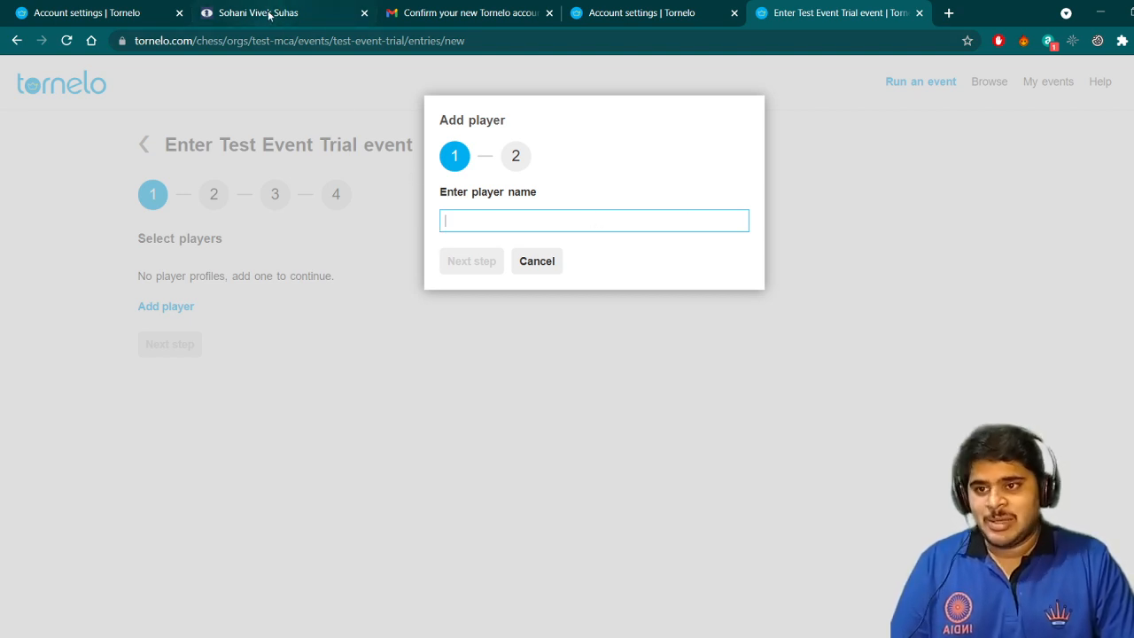
{"action": "left_click", "coordinate": [265, 13]}
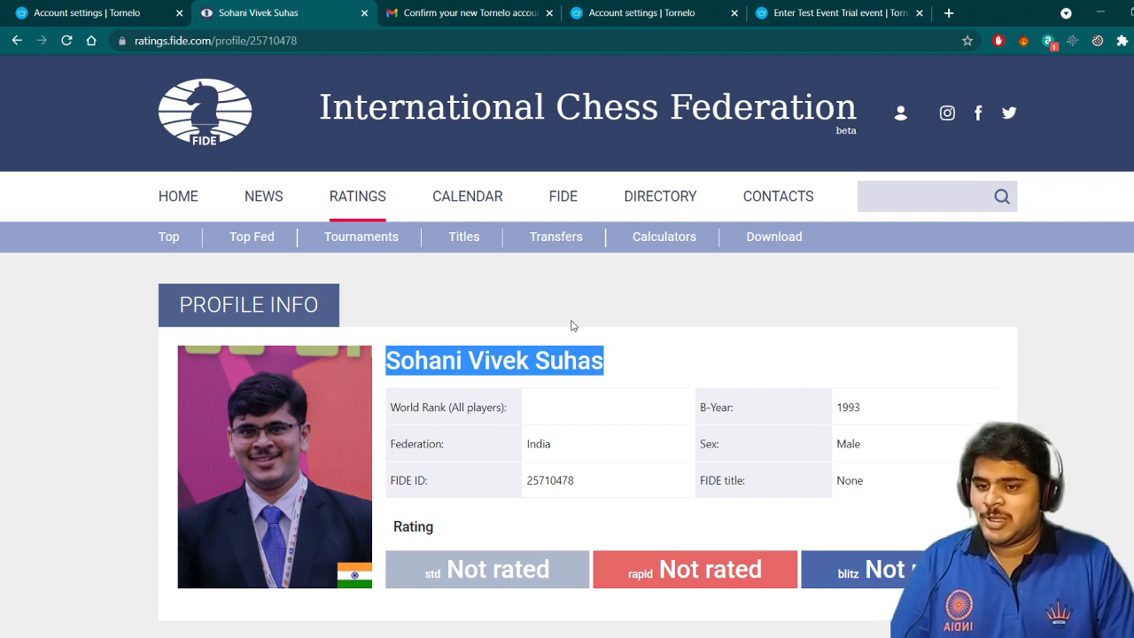
{"action": "left_click", "coordinate": [612, 363]}
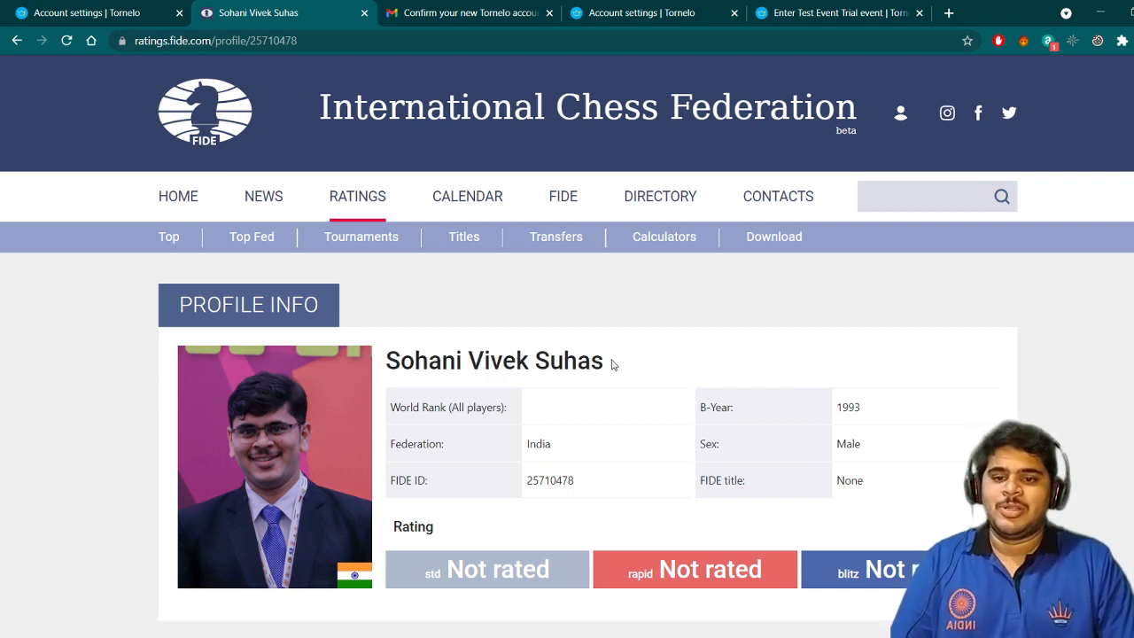
{"action": "mouse_move", "coordinate": [186, 146]}
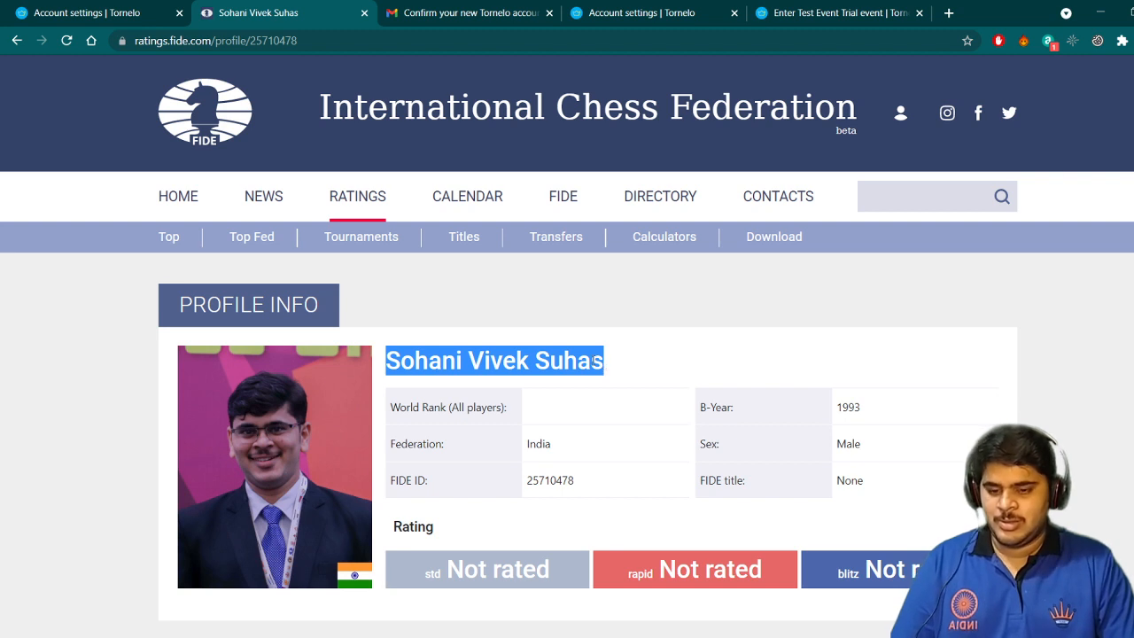
{"action": "left_click", "coordinate": [836, 13]}
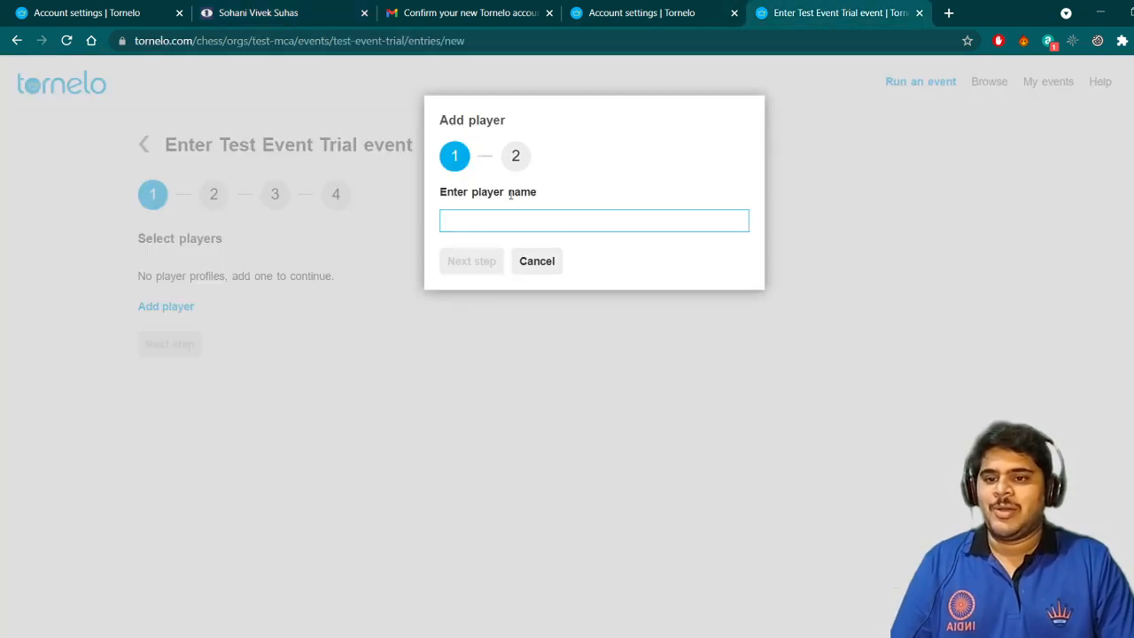
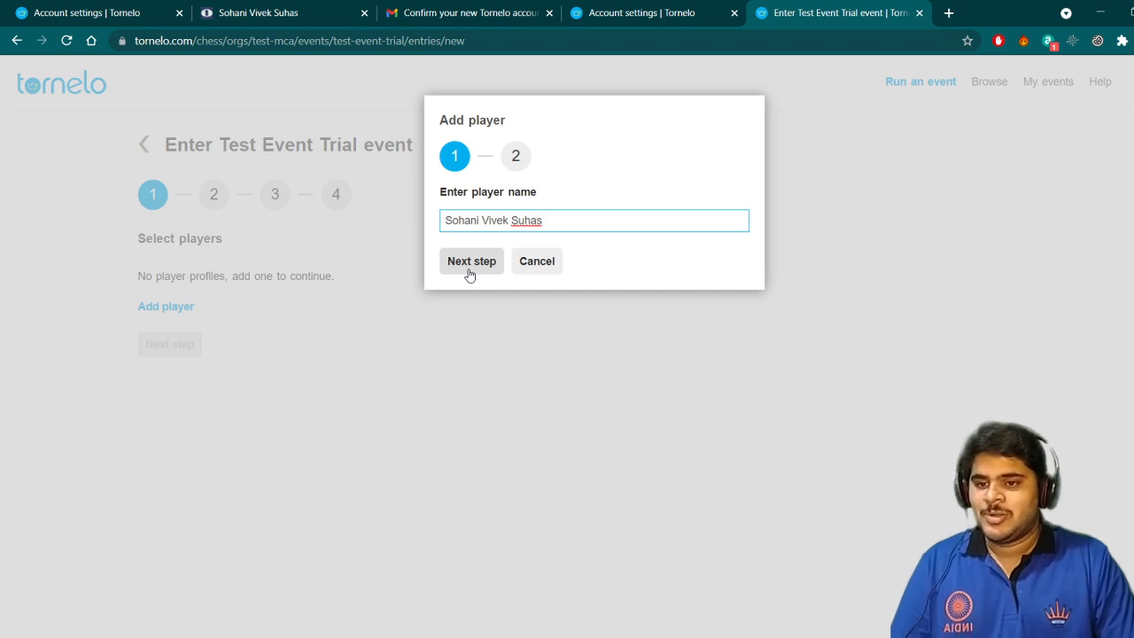
{"action": "left_click", "coordinate": [470, 261]}
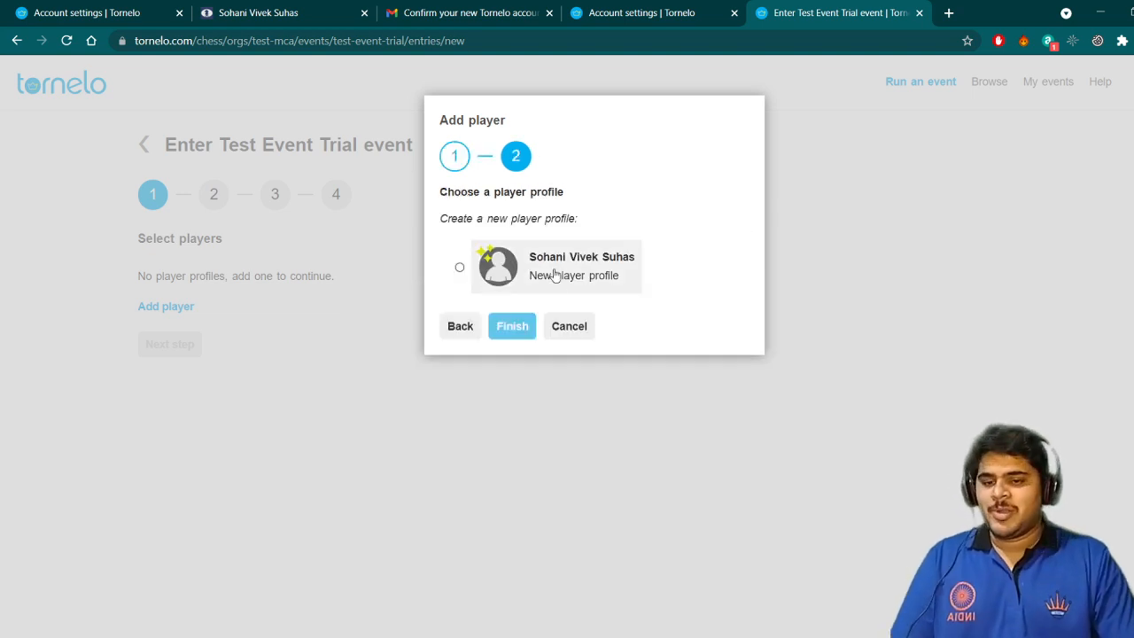
{"action": "mouse_move", "coordinate": [531, 284]}
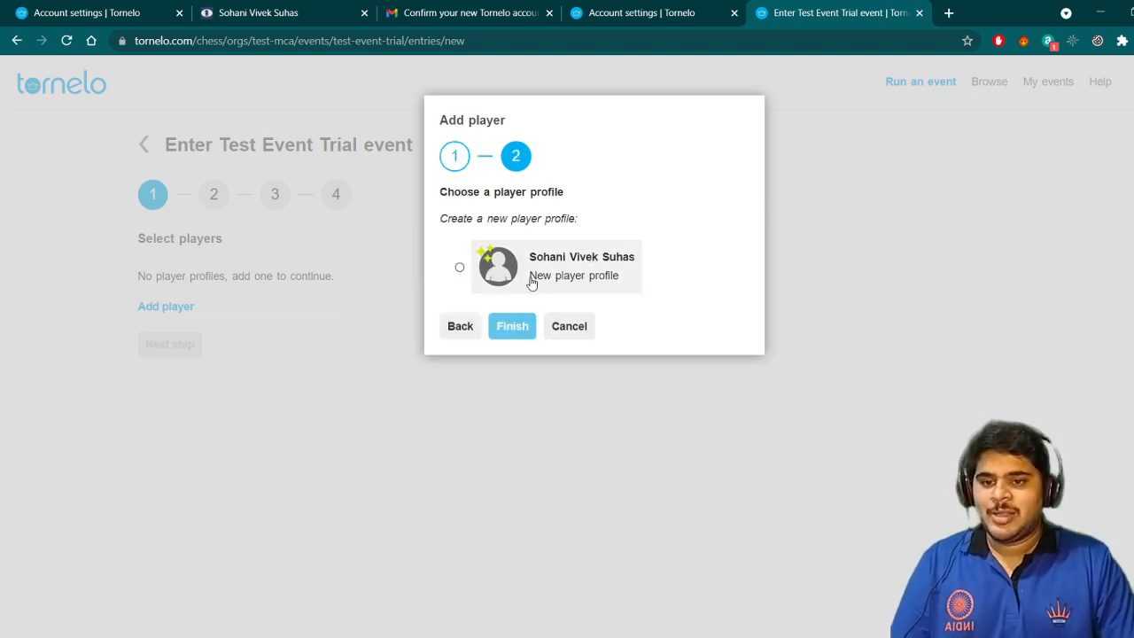
{"action": "mouse_move", "coordinate": [611, 292]}
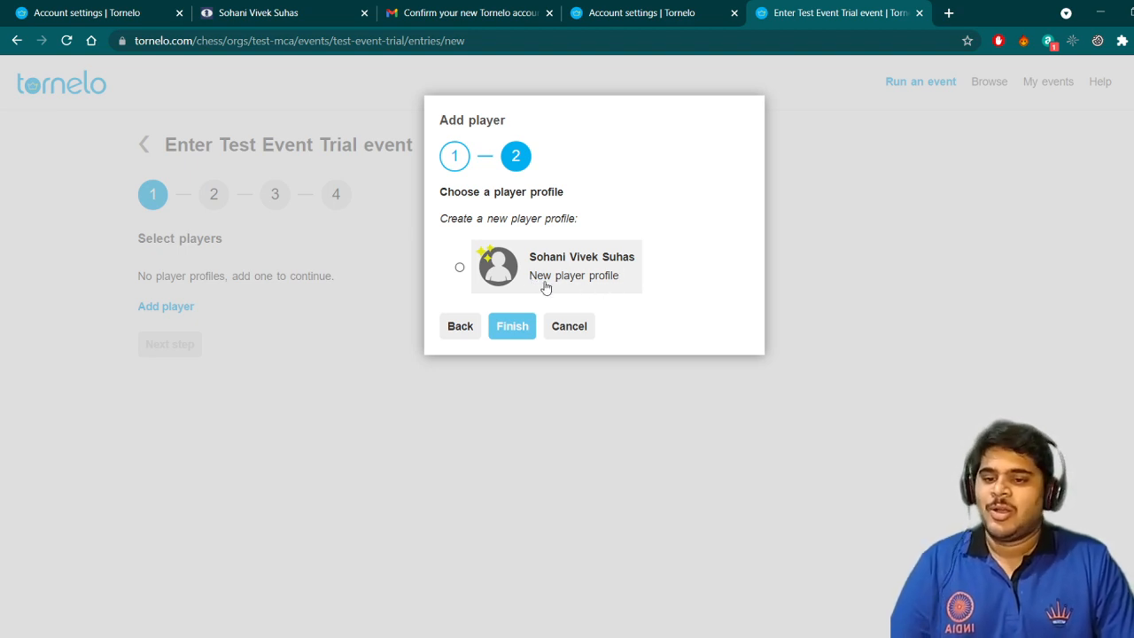
{"action": "left_click", "coordinate": [459, 266]}
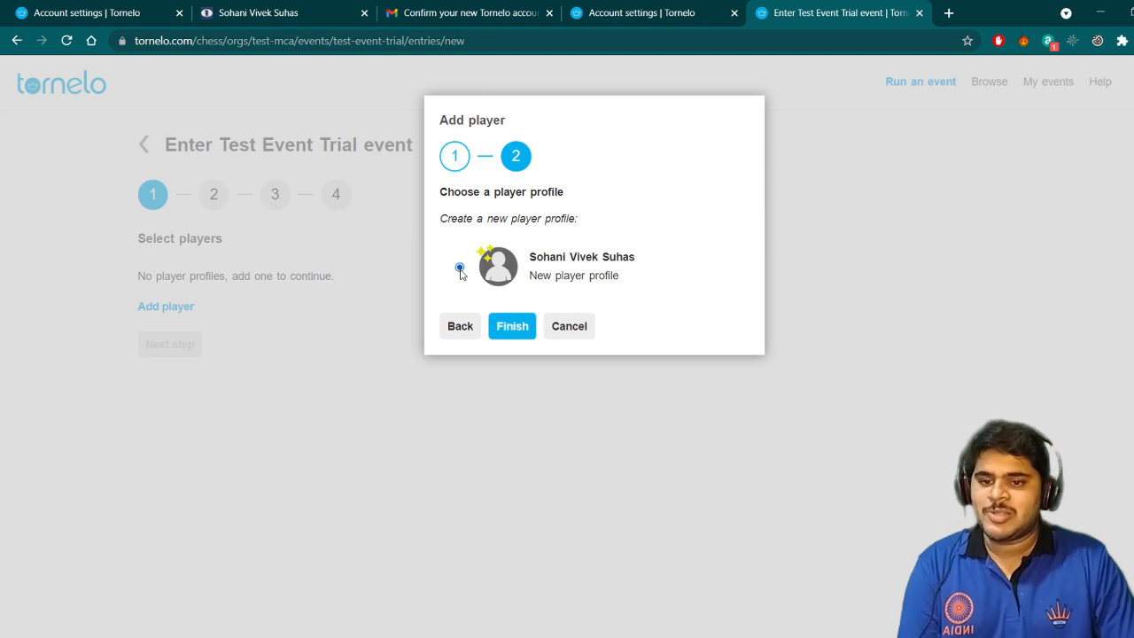
{"action": "left_click", "coordinate": [458, 266]}
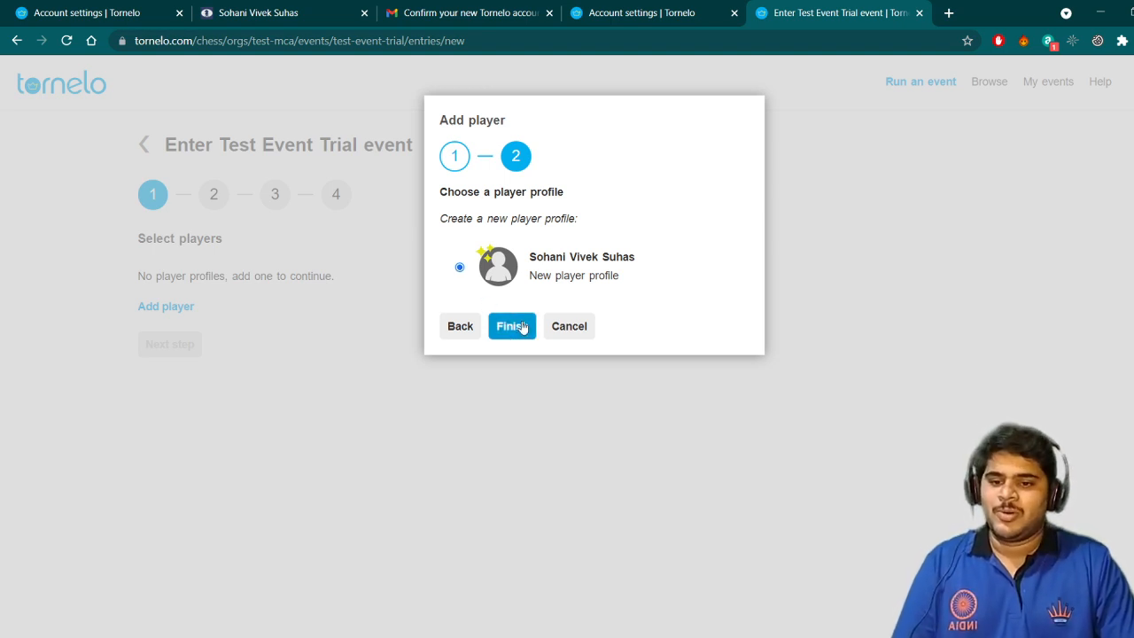
{"action": "left_click", "coordinate": [512, 326]}
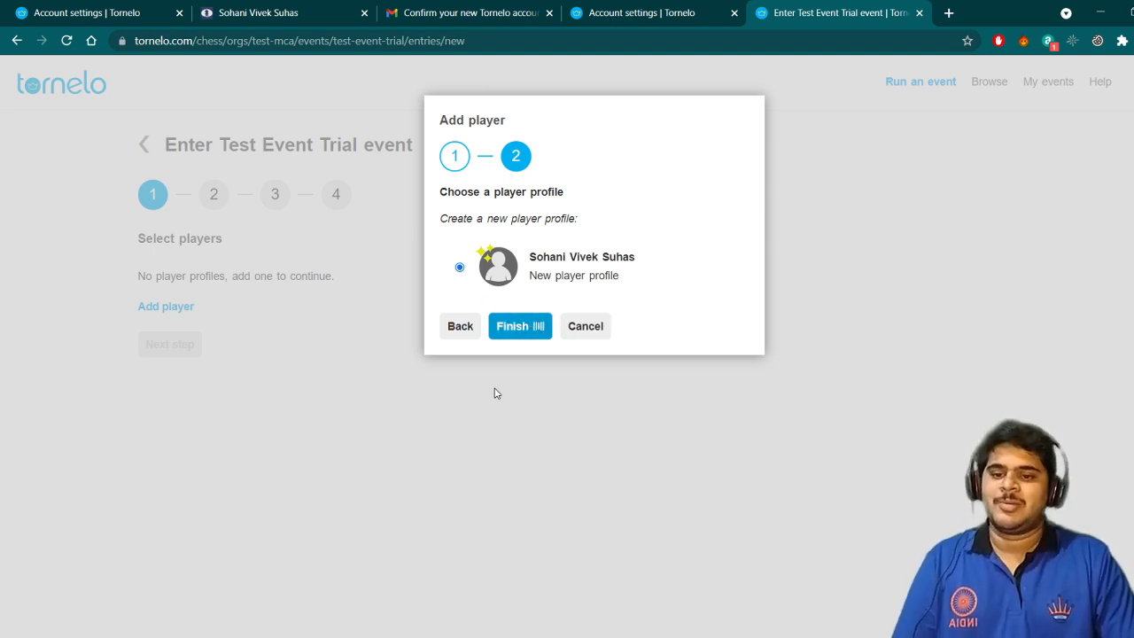
{"action": "left_click", "coordinate": [520, 326]}
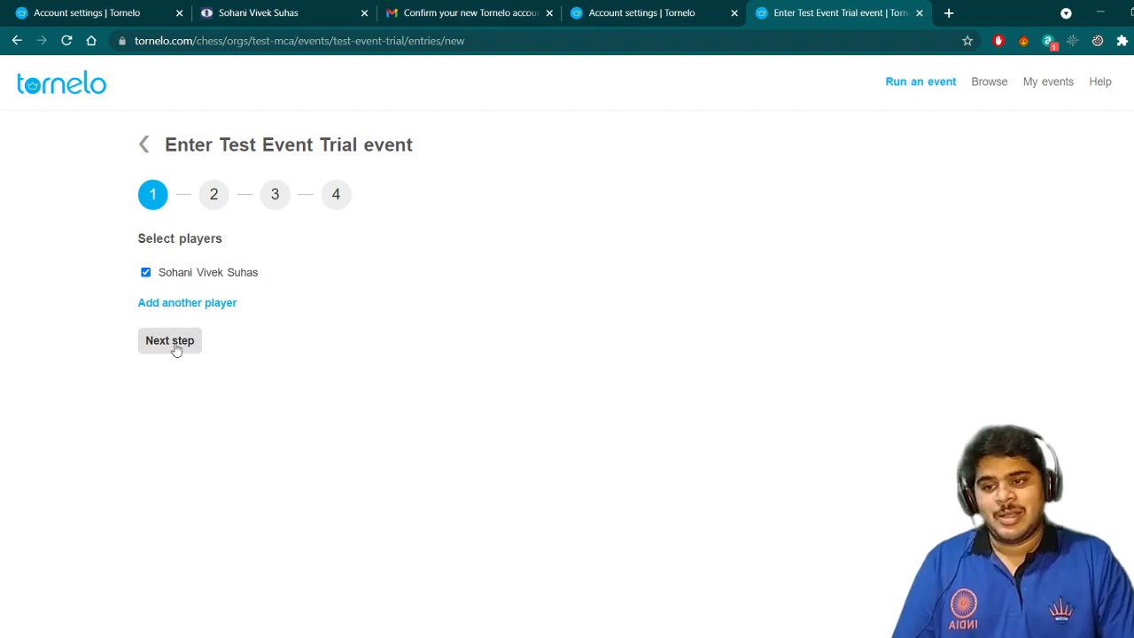
{"action": "left_click", "coordinate": [169, 340]}
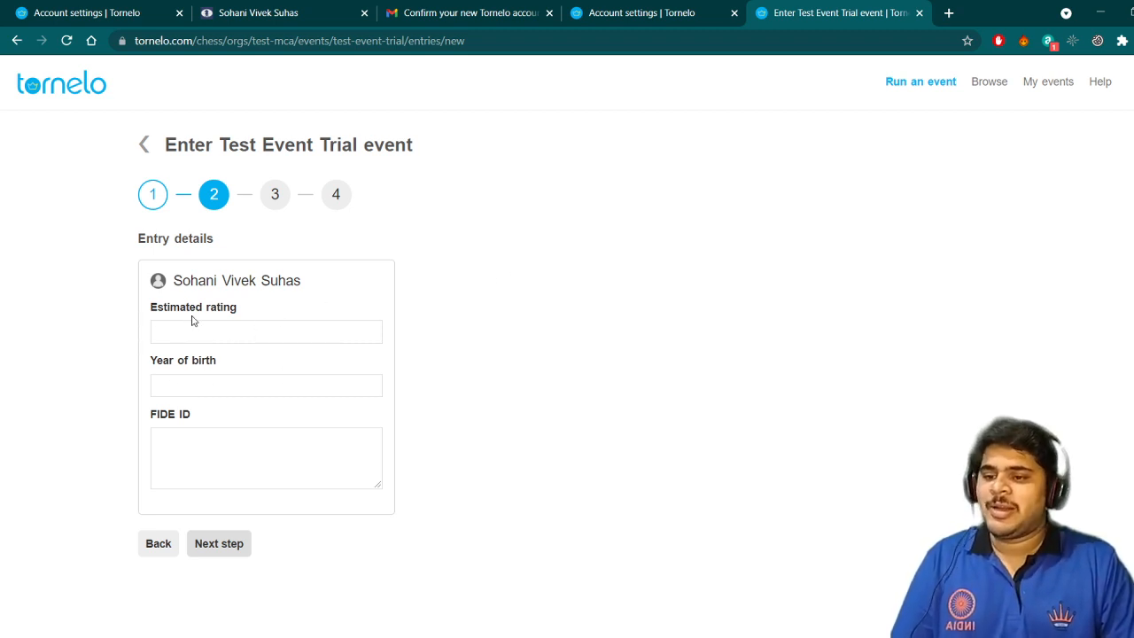
{"action": "left_click", "coordinate": [266, 332]}
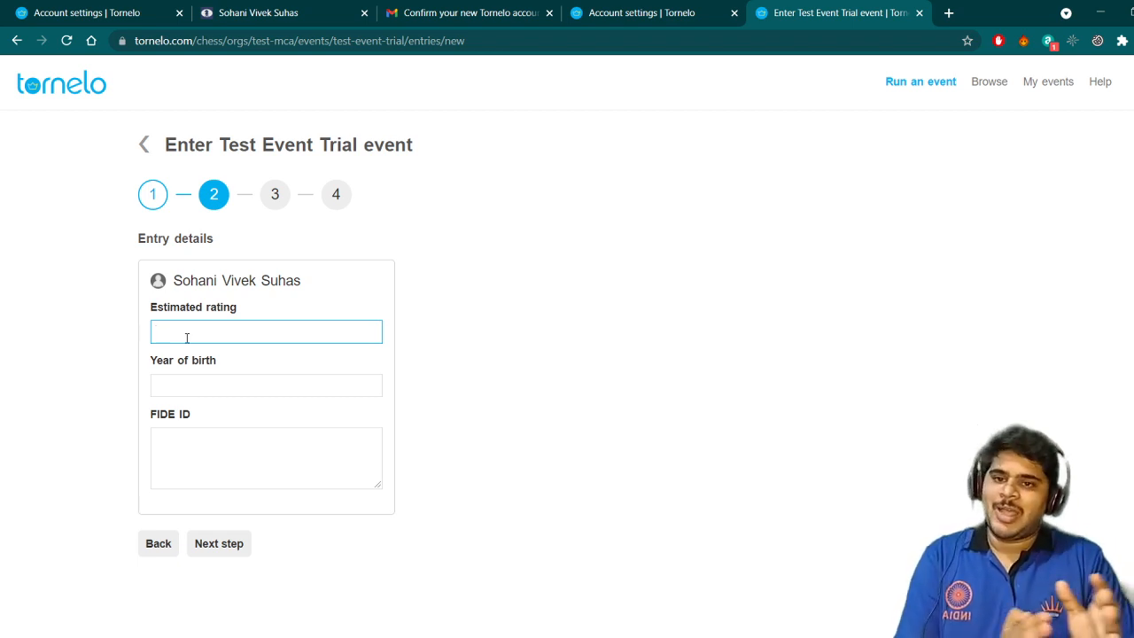
{"action": "left_click", "coordinate": [266, 14]}
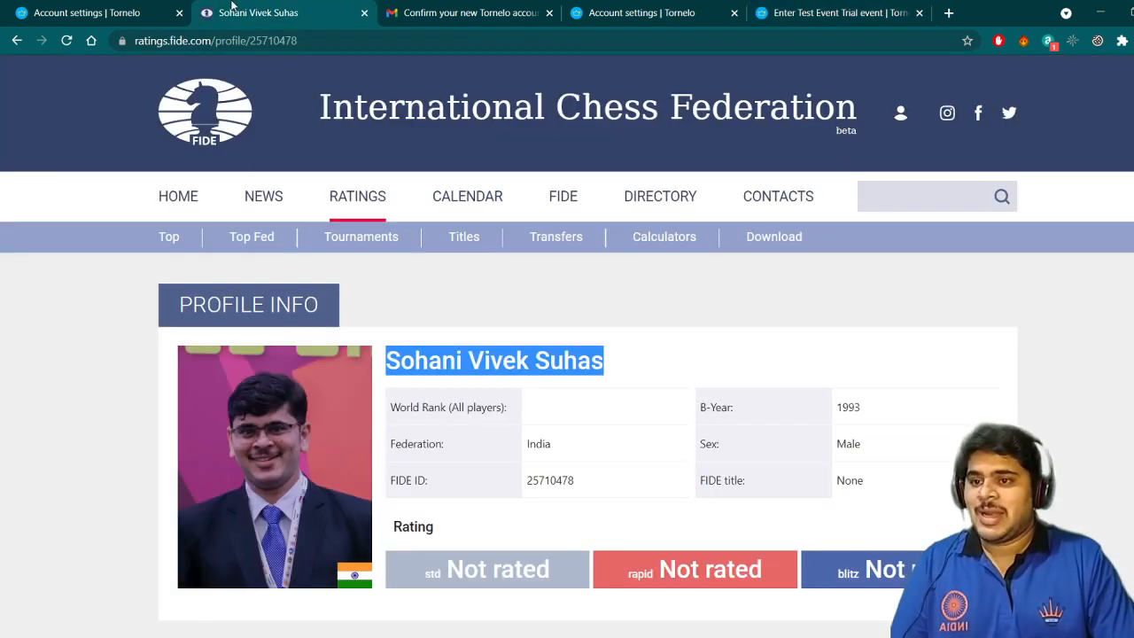
{"action": "scroll", "scroll_direction": "down", "scroll_amount": 3}
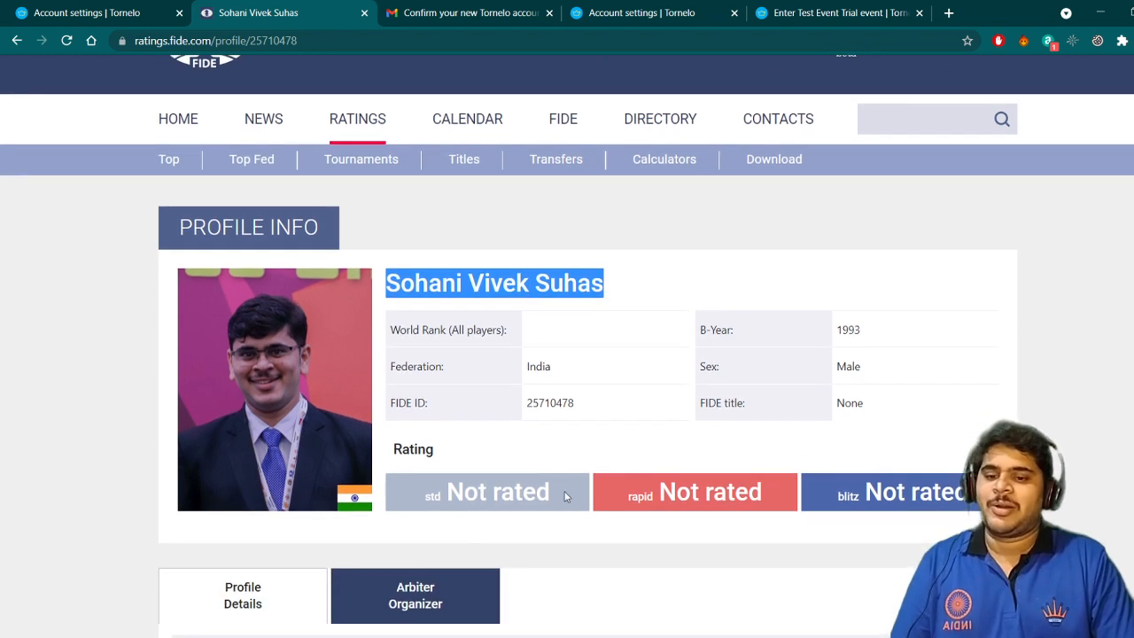
{"action": "left_click", "coordinate": [836, 14]}
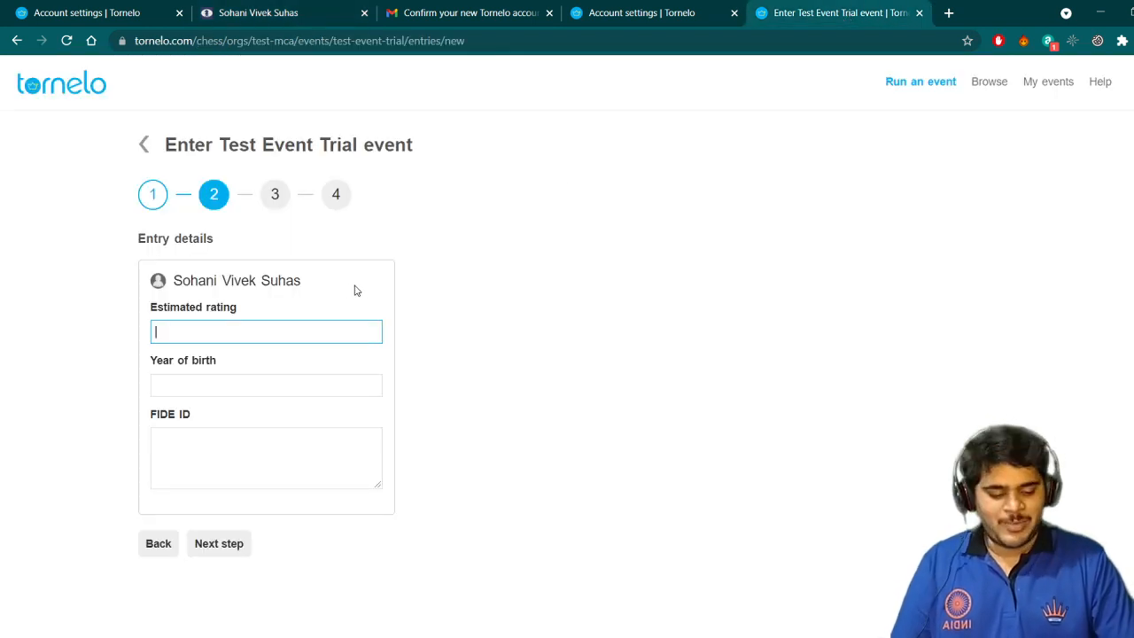
{"action": "type", "text": "0"}
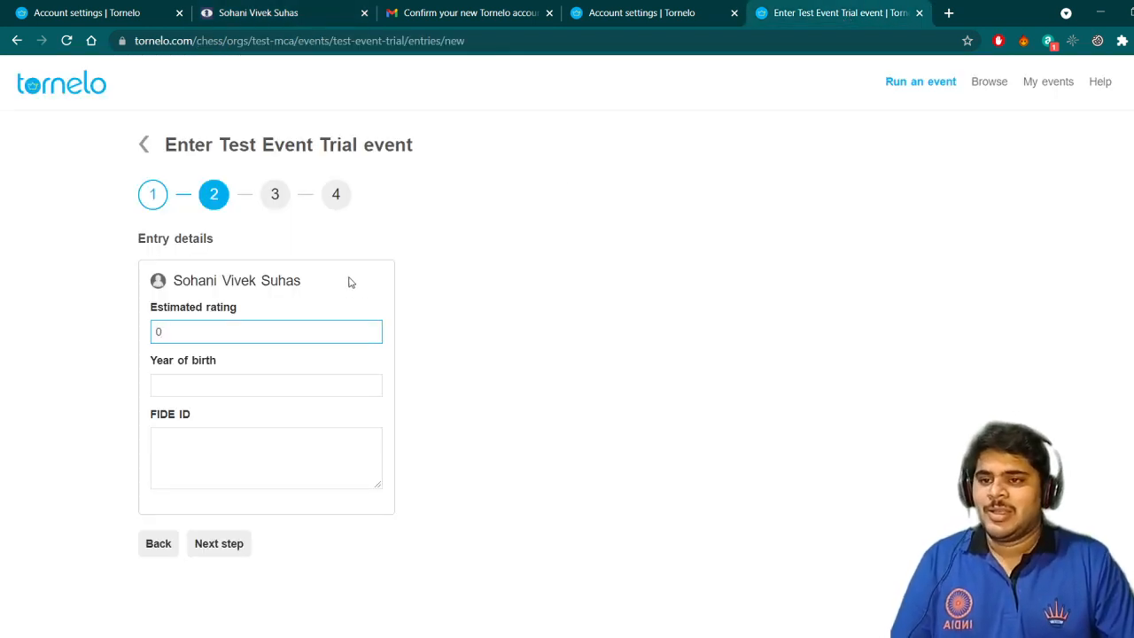
{"action": "left_click", "coordinate": [266, 331]}
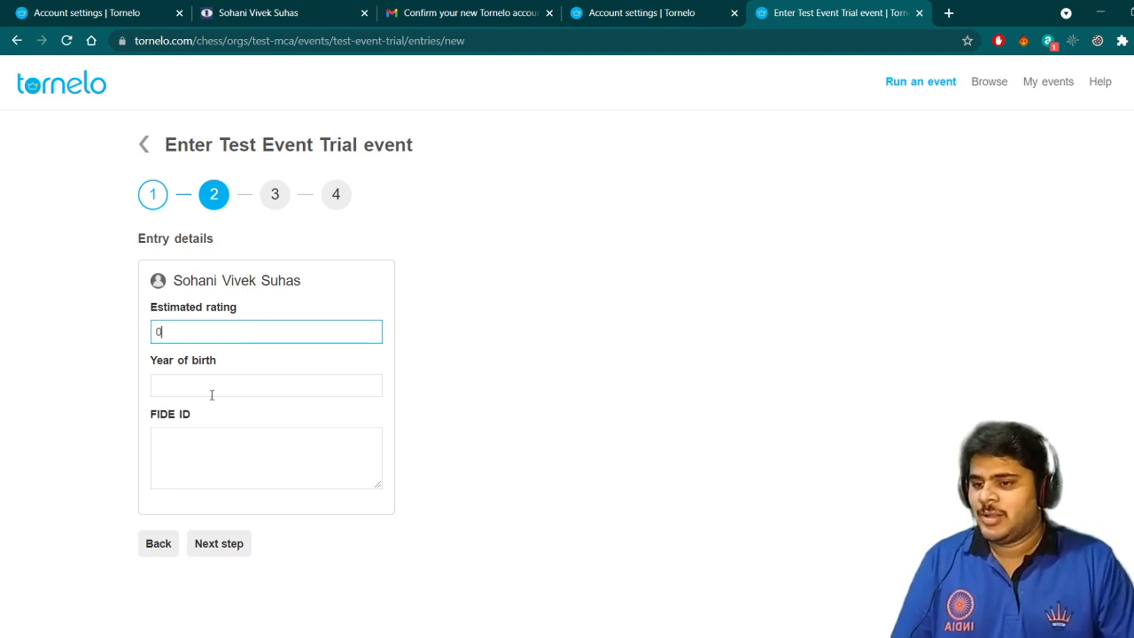
{"action": "left_click", "coordinate": [266, 386]}
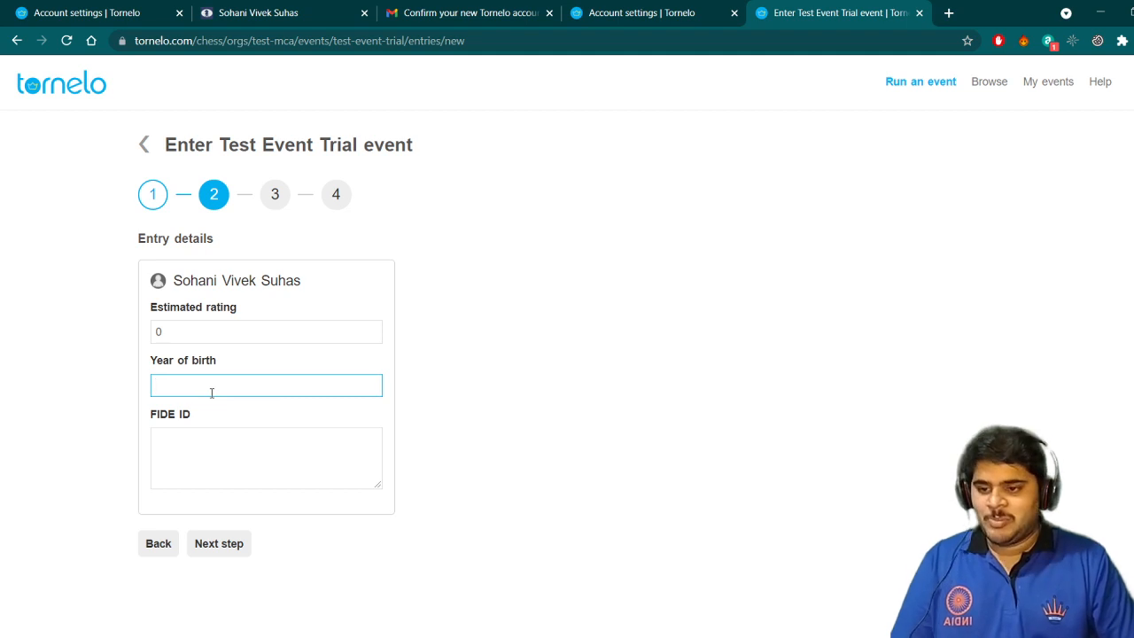
{"action": "type", "text": "1993"}
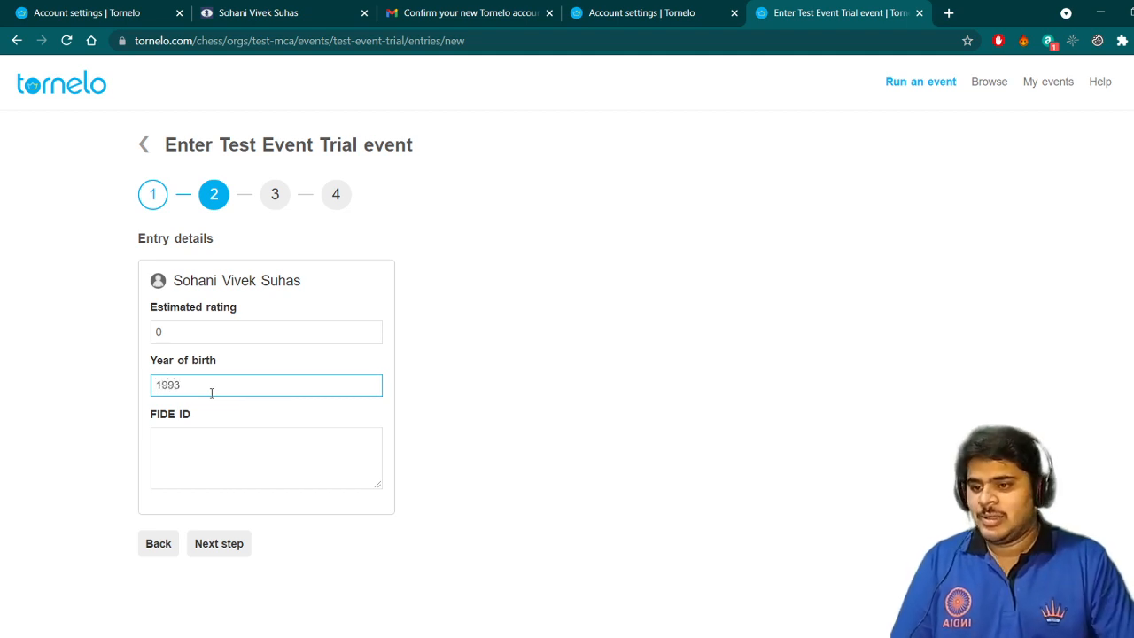
{"action": "left_click", "coordinate": [266, 456]}
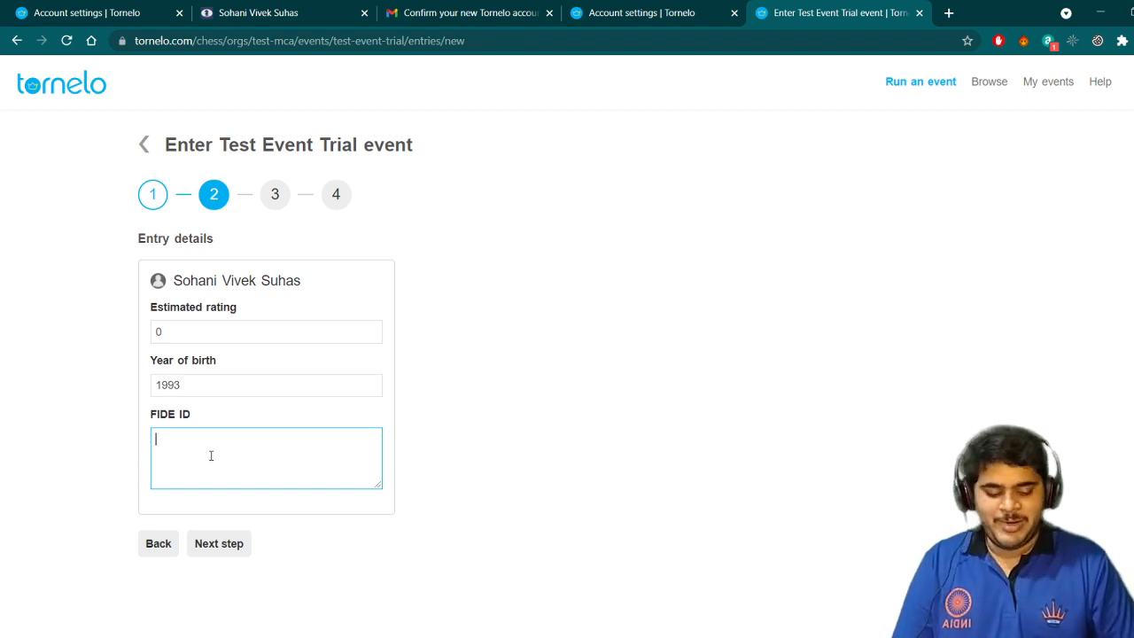
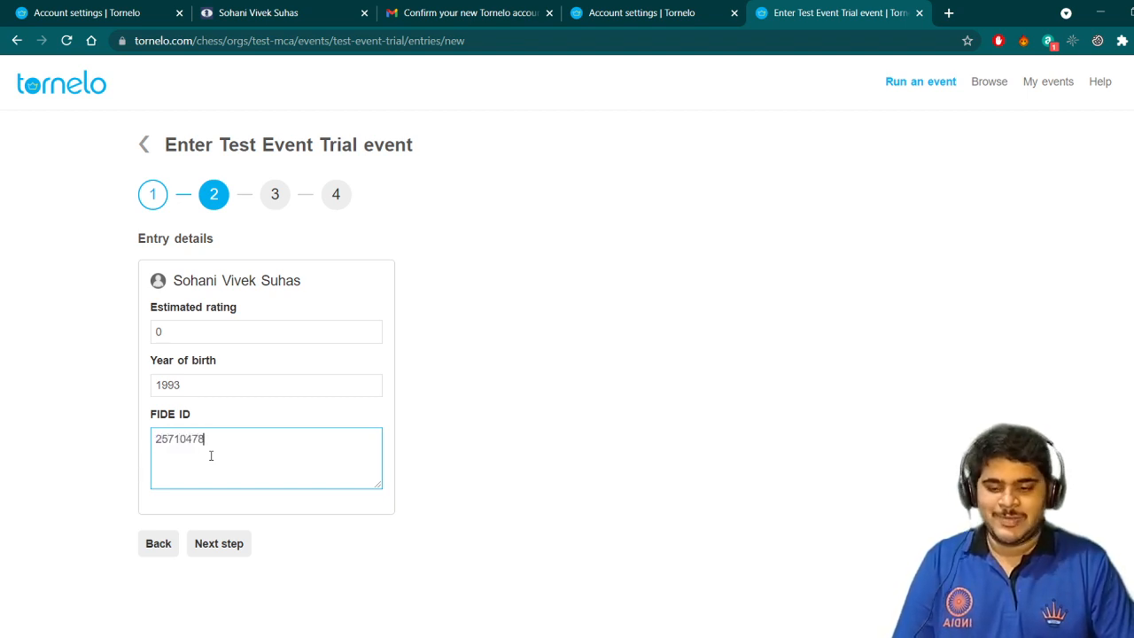
Advance past contact details to the step-4 review of player, Default division and contacts.
{"action": "left_click", "coordinate": [217, 543]}
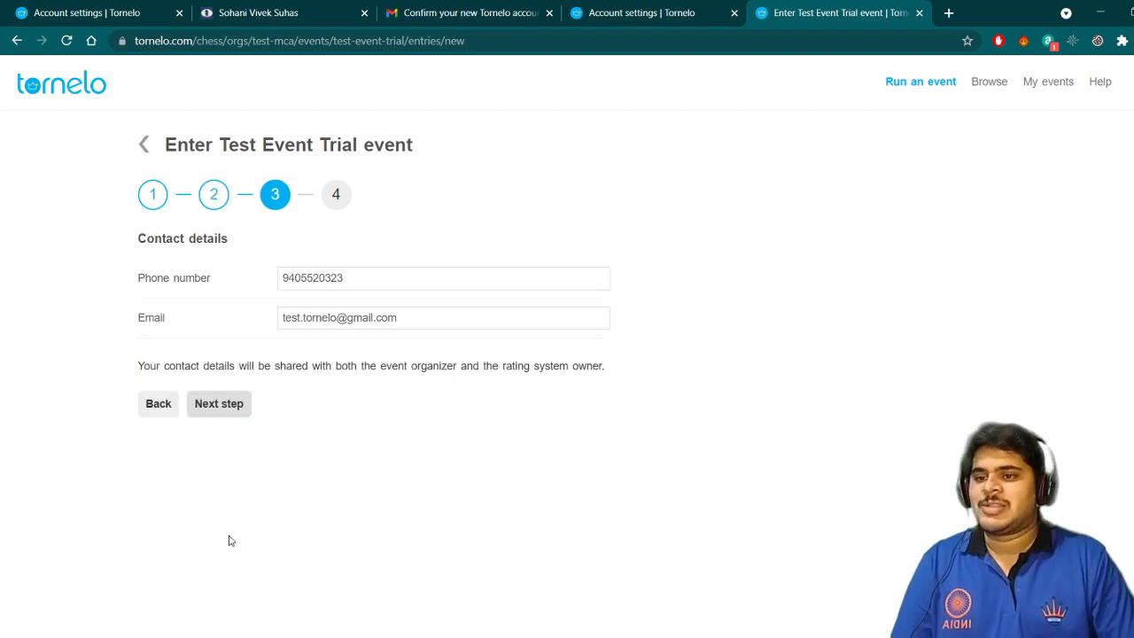
{"action": "mouse_move", "coordinate": [360, 237]}
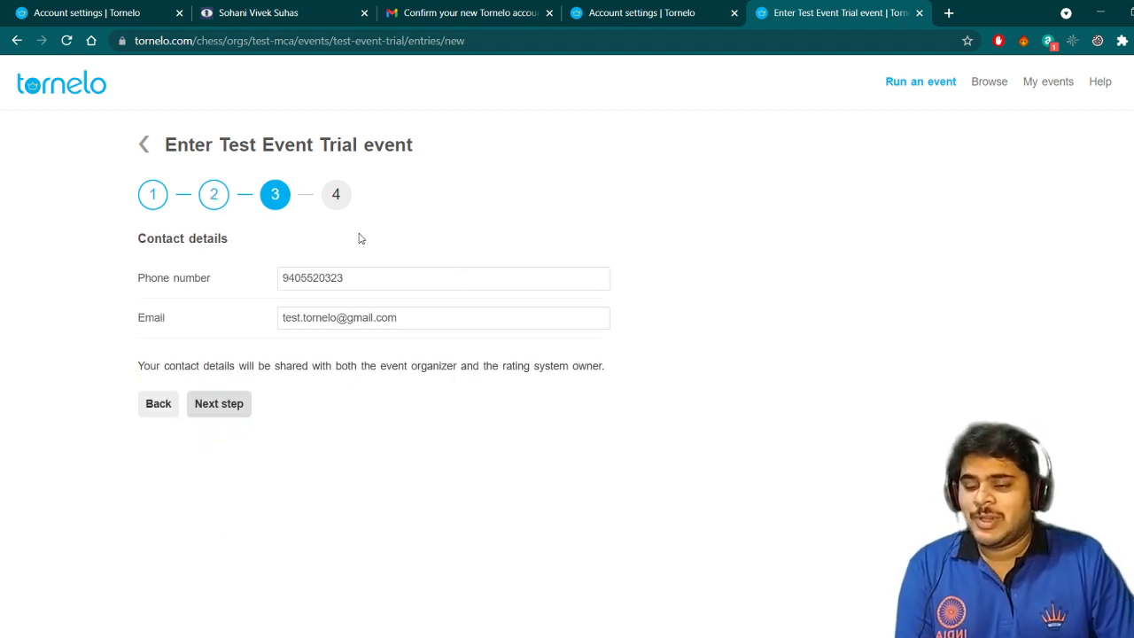
{"action": "mouse_move", "coordinate": [188, 284]}
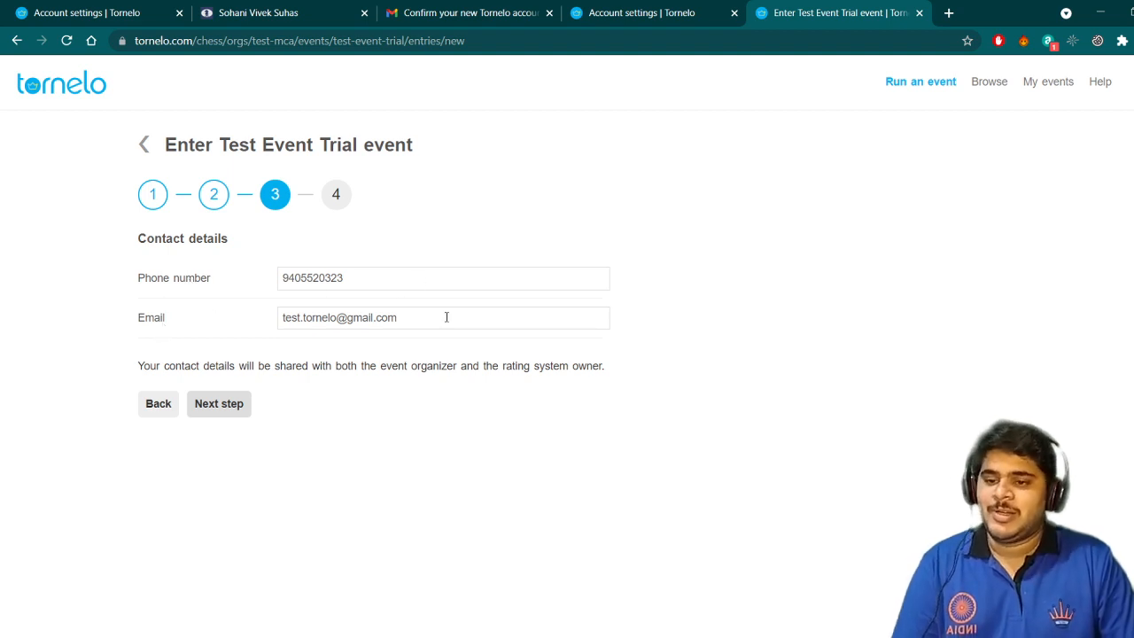
{"action": "mouse_move", "coordinate": [264, 351]}
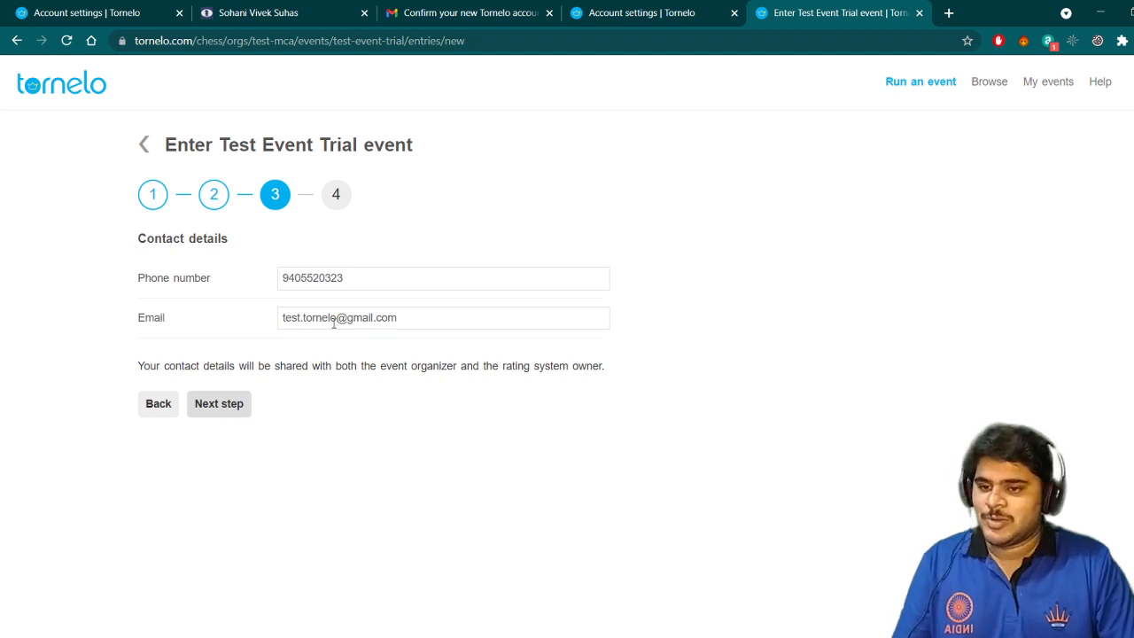
{"action": "left_click", "coordinate": [218, 404]}
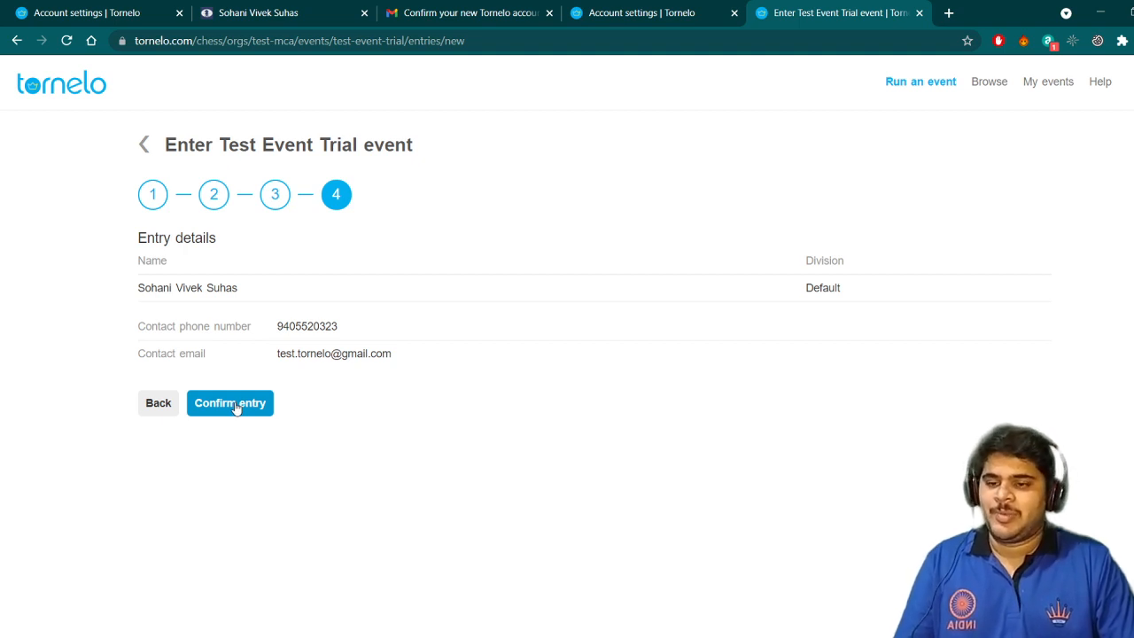
Confirm the Test Event Trial entry and acknowledge the 'placed successfully' alert.
{"action": "left_click", "coordinate": [234, 404]}
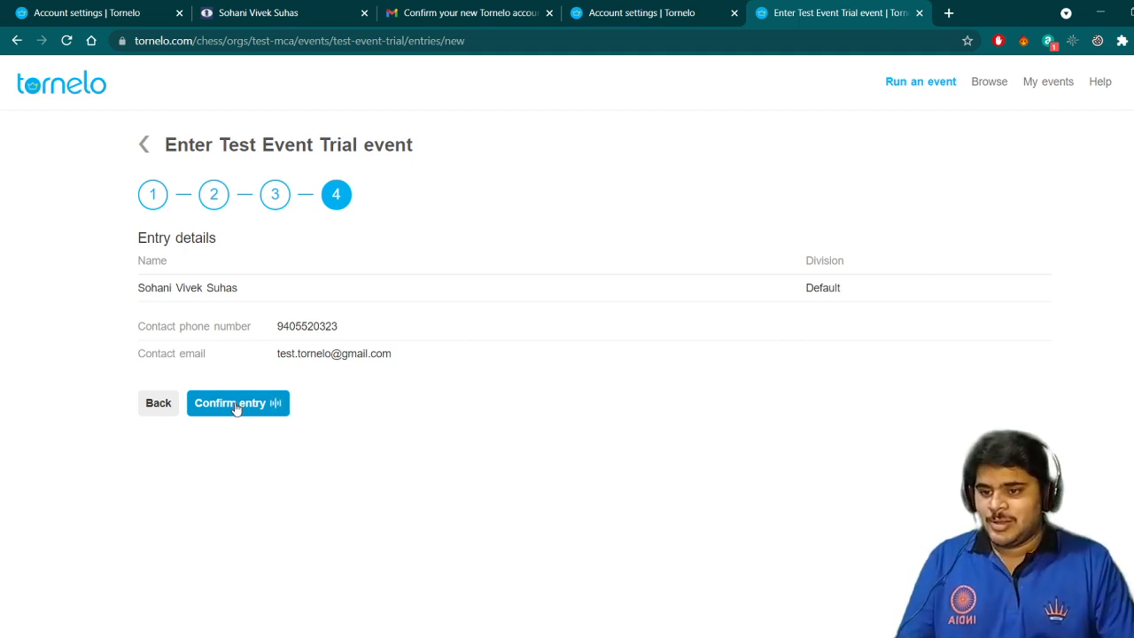
{"action": "left_click", "coordinate": [238, 403]}
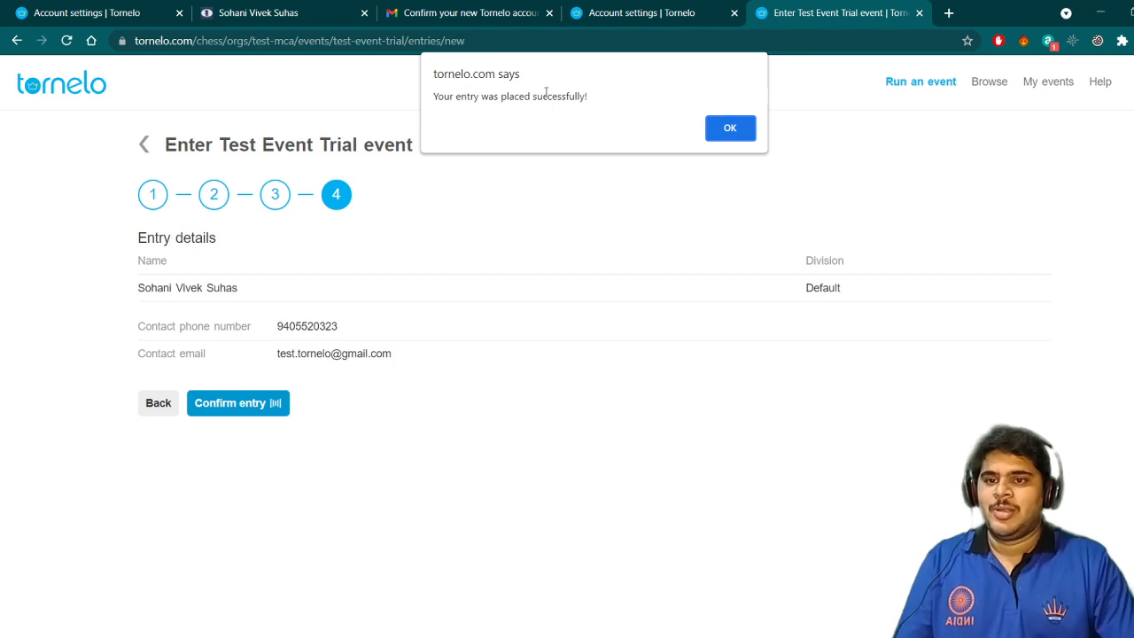
{"action": "mouse_move", "coordinate": [556, 97]}
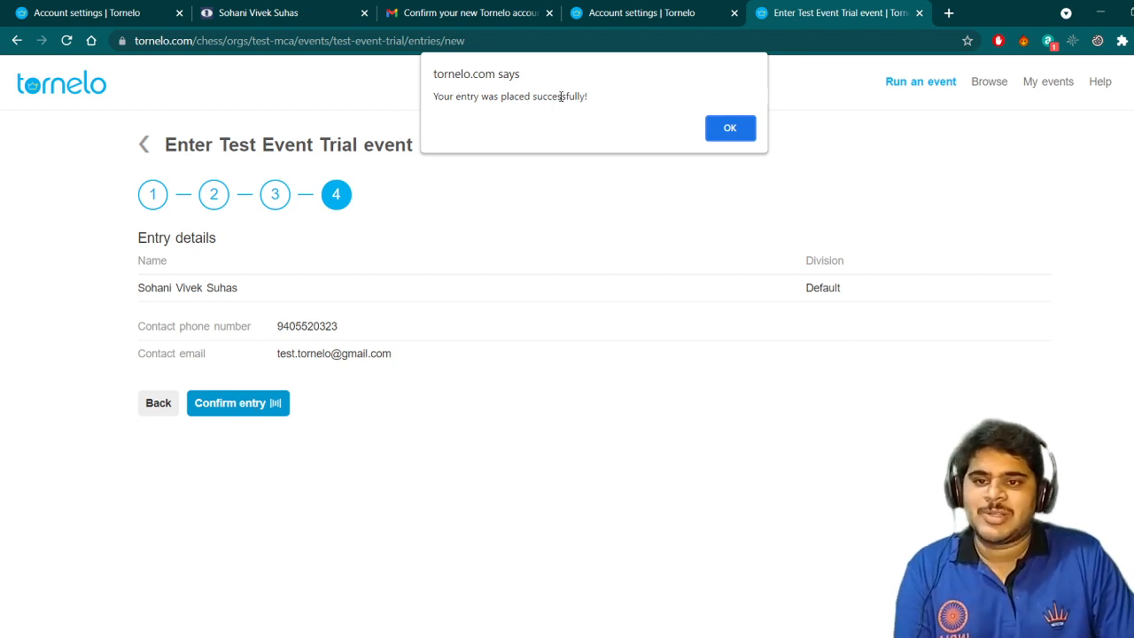
{"action": "left_click", "coordinate": [730, 127]}
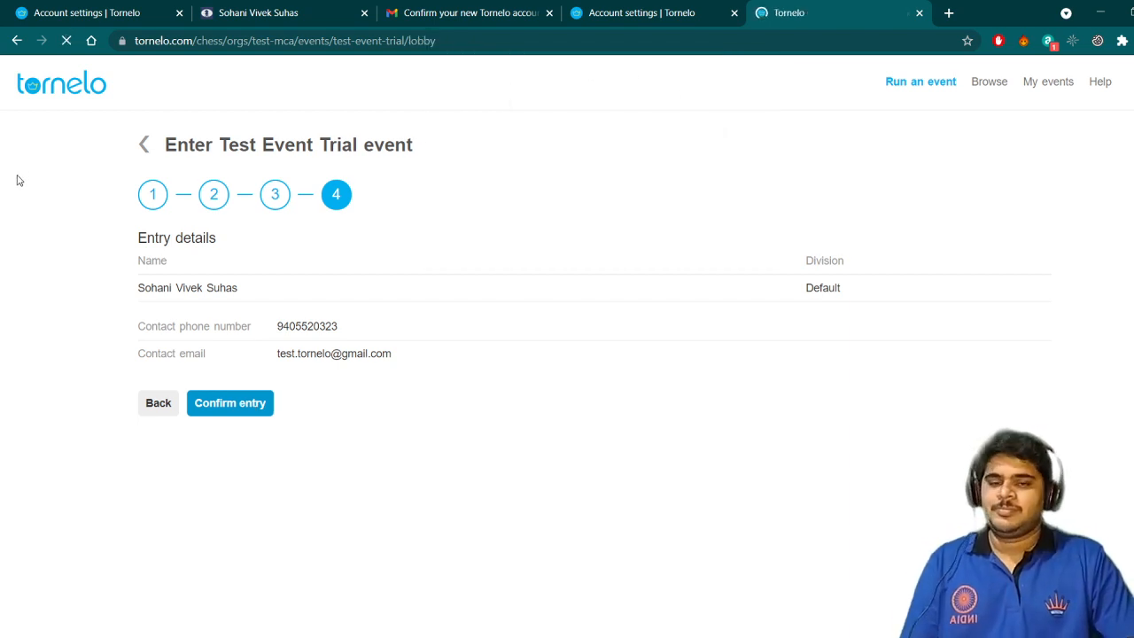
Wait for the lobby to load the Test Event Trial summary with start date and Ready option.
{"action": "left_click", "coordinate": [229, 403]}
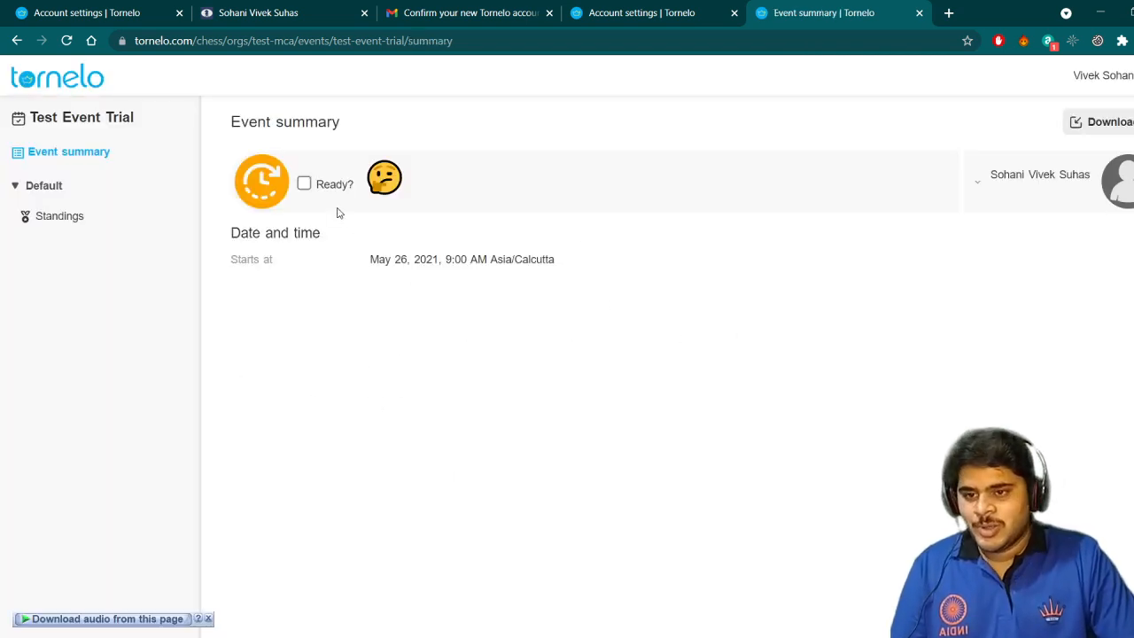
{"action": "mouse_move", "coordinate": [308, 202]}
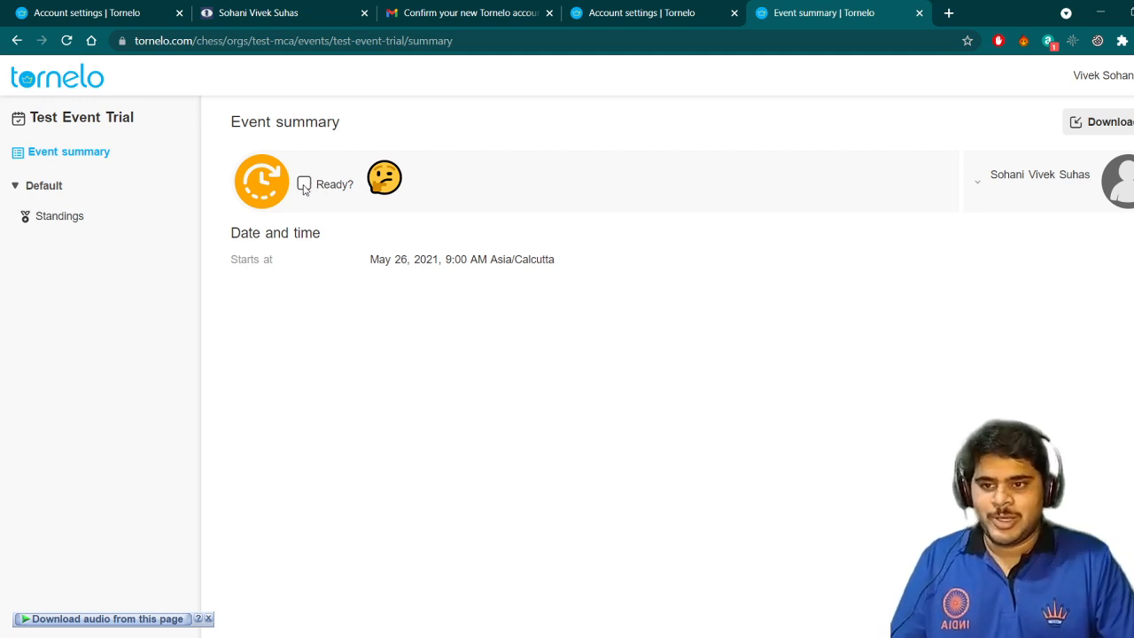
Tick the Ready? checkbox on the Test Event Trial summary page.
{"action": "left_click", "coordinate": [305, 184]}
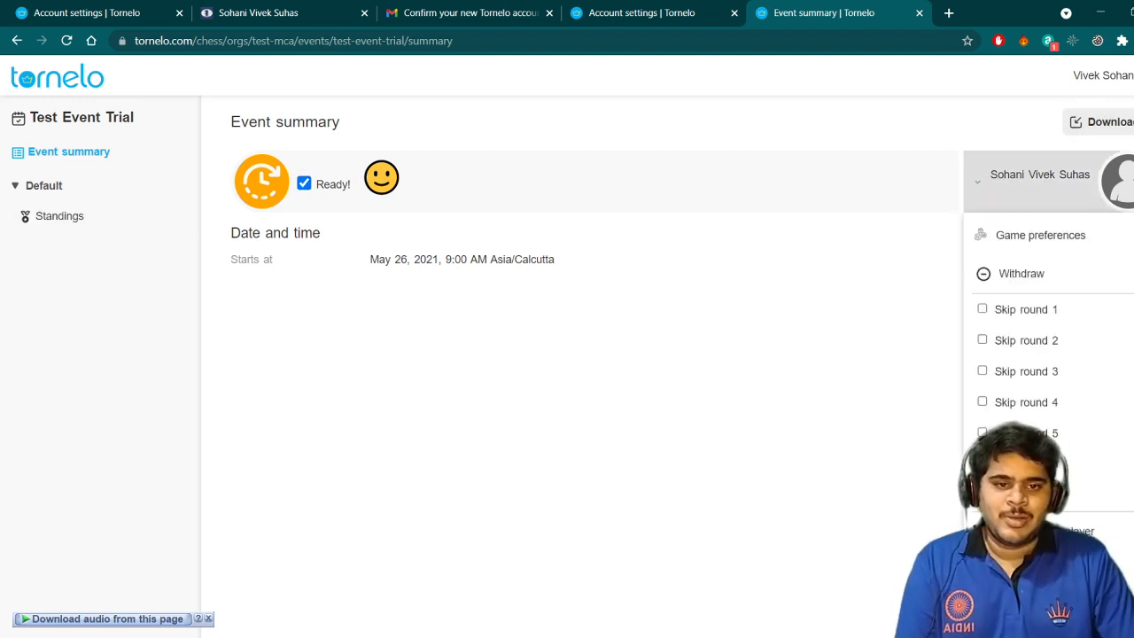
{"action": "mouse_move", "coordinate": [1108, 323]}
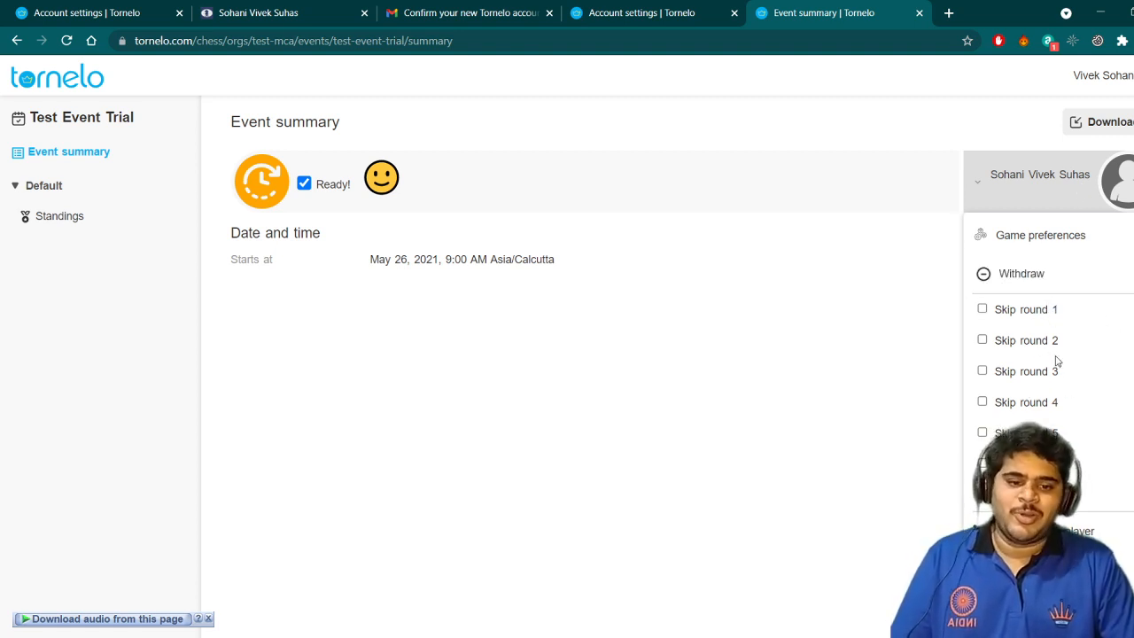
{"action": "mouse_move", "coordinate": [1053, 385]}
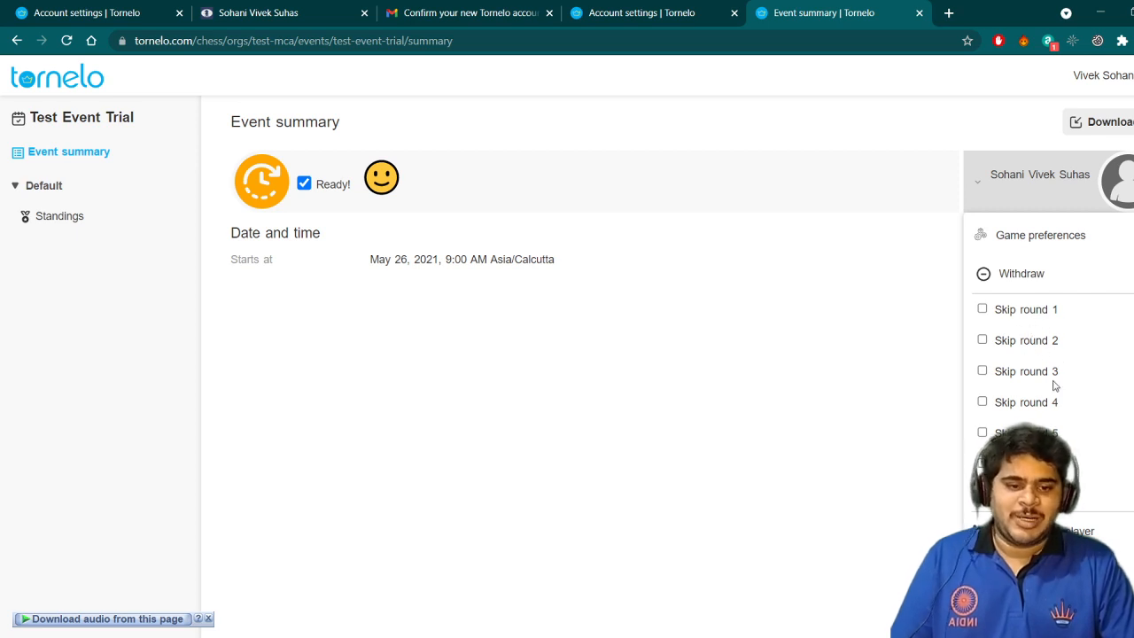
{"action": "mouse_move", "coordinate": [875, 381]}
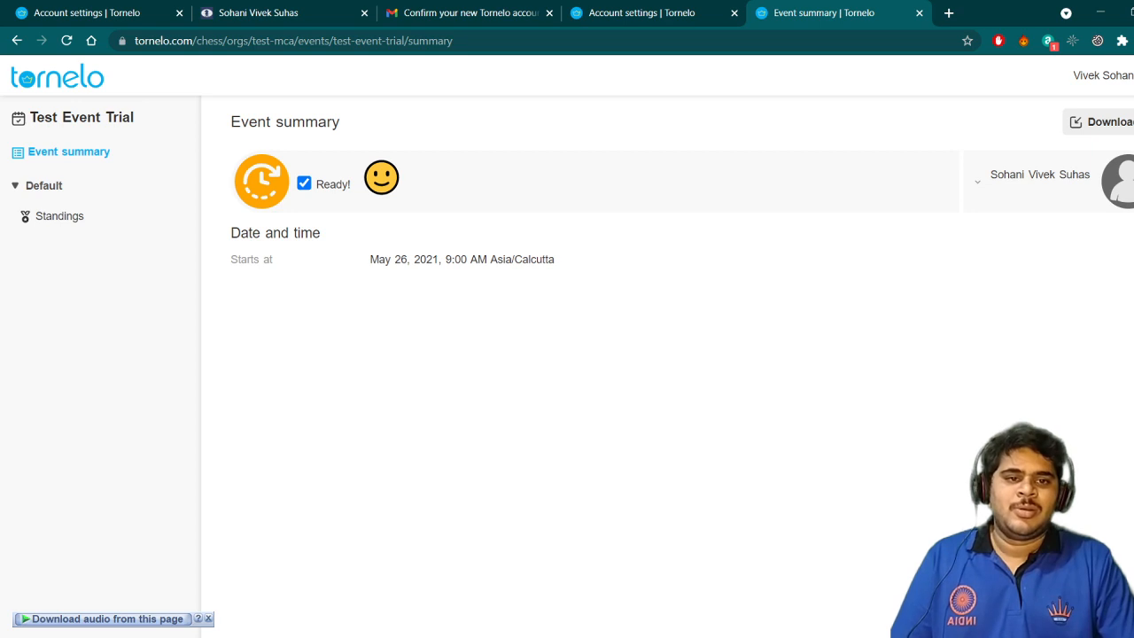
Go to User Dashboard from the account menu and open the confirmed player's profile.
{"action": "left_click", "coordinate": [1101, 75]}
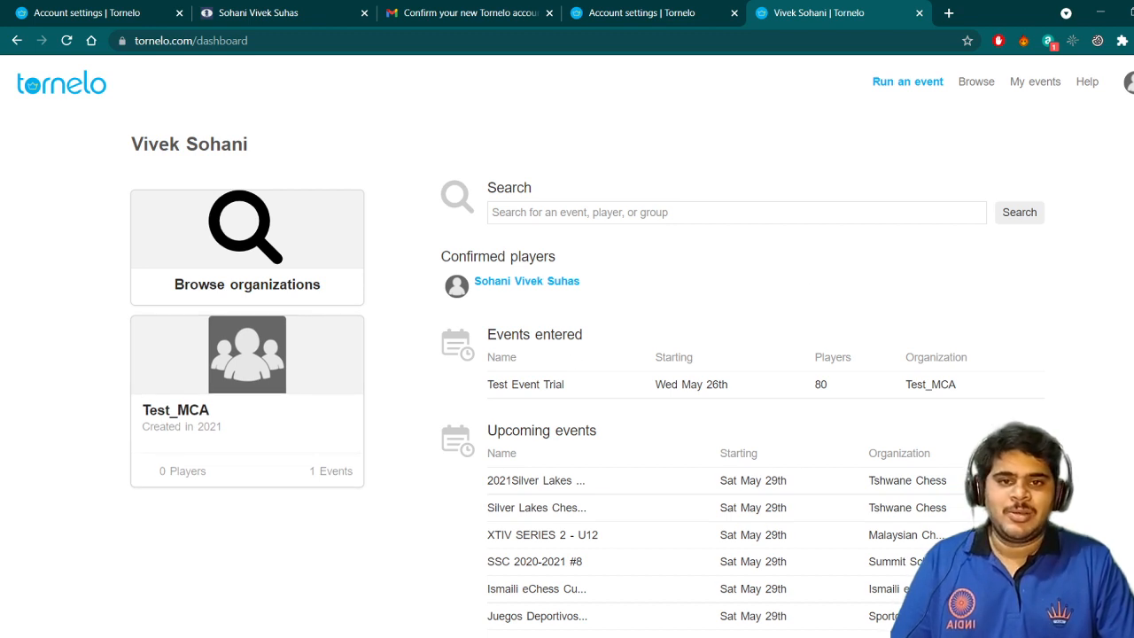
{"action": "left_click", "coordinate": [1130, 81]}
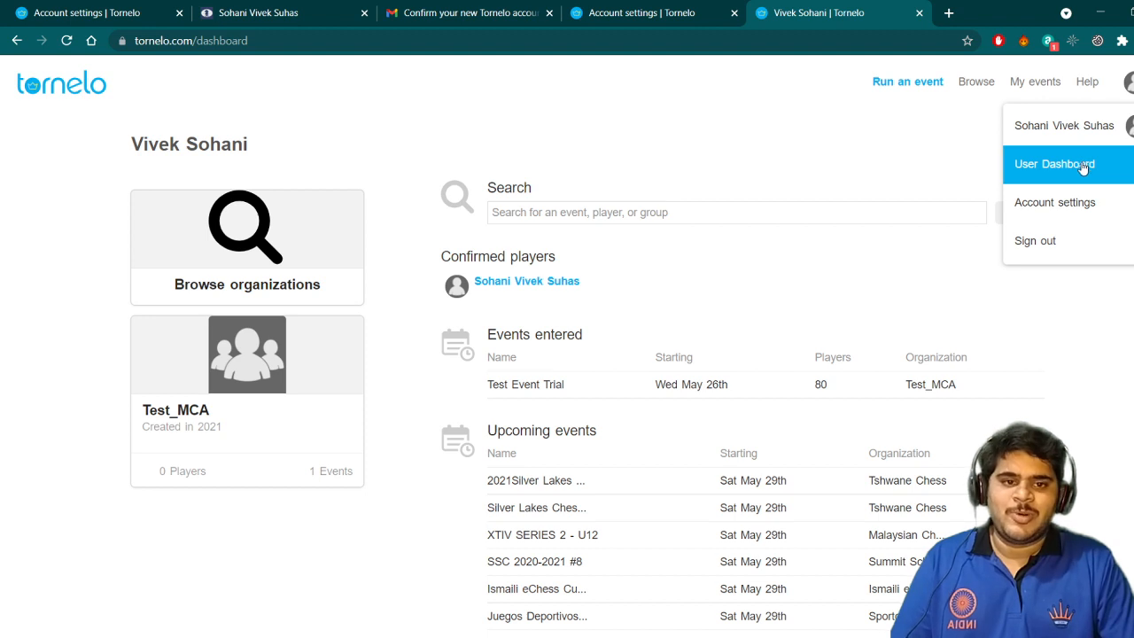
{"action": "left_click", "coordinate": [1054, 164]}
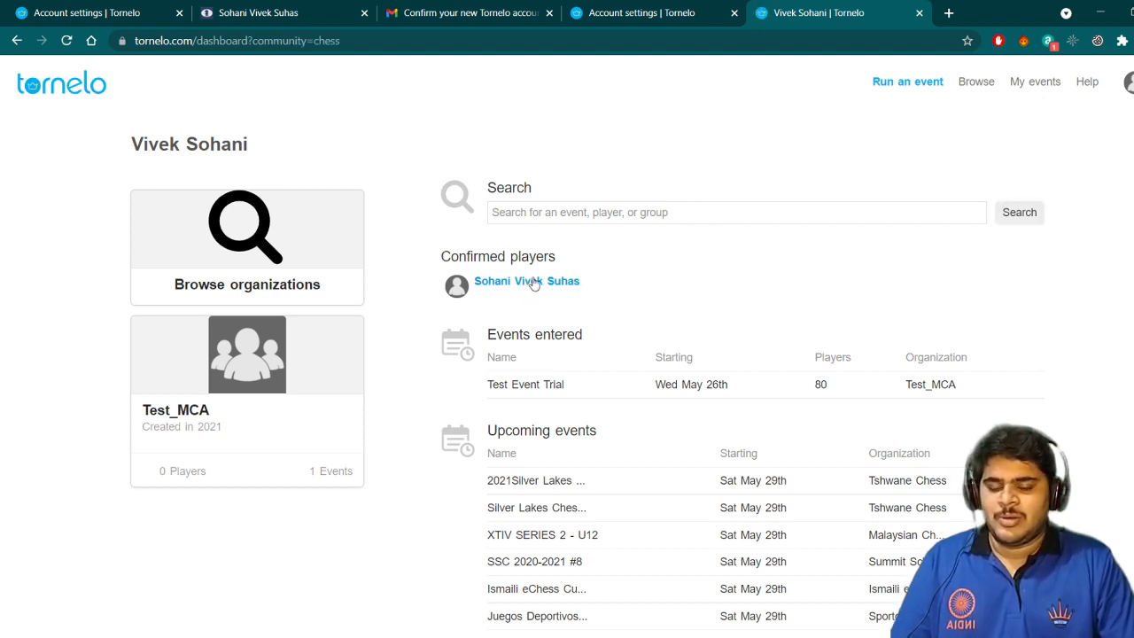
{"action": "left_click", "coordinate": [526, 281]}
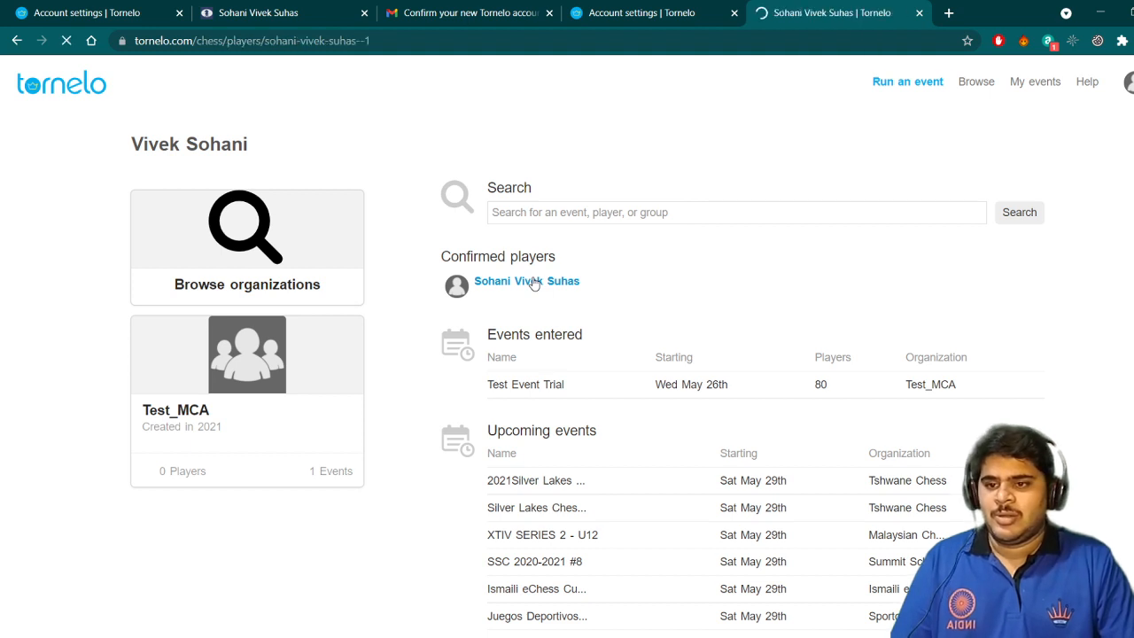
{"action": "left_click", "coordinate": [527, 281]}
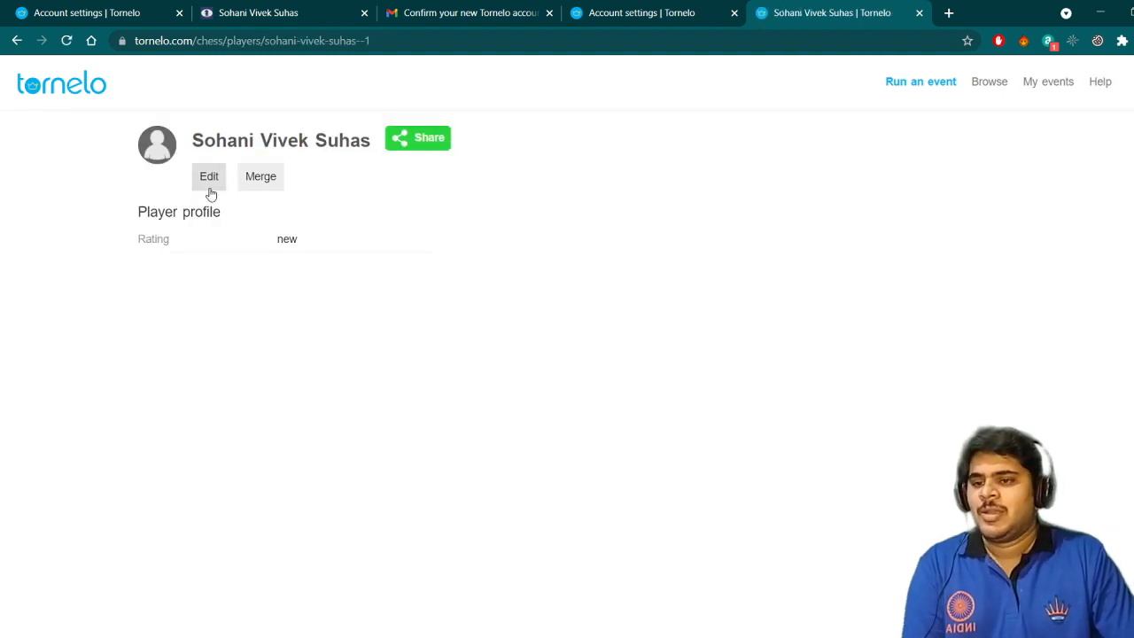
{"action": "left_click", "coordinate": [208, 177]}
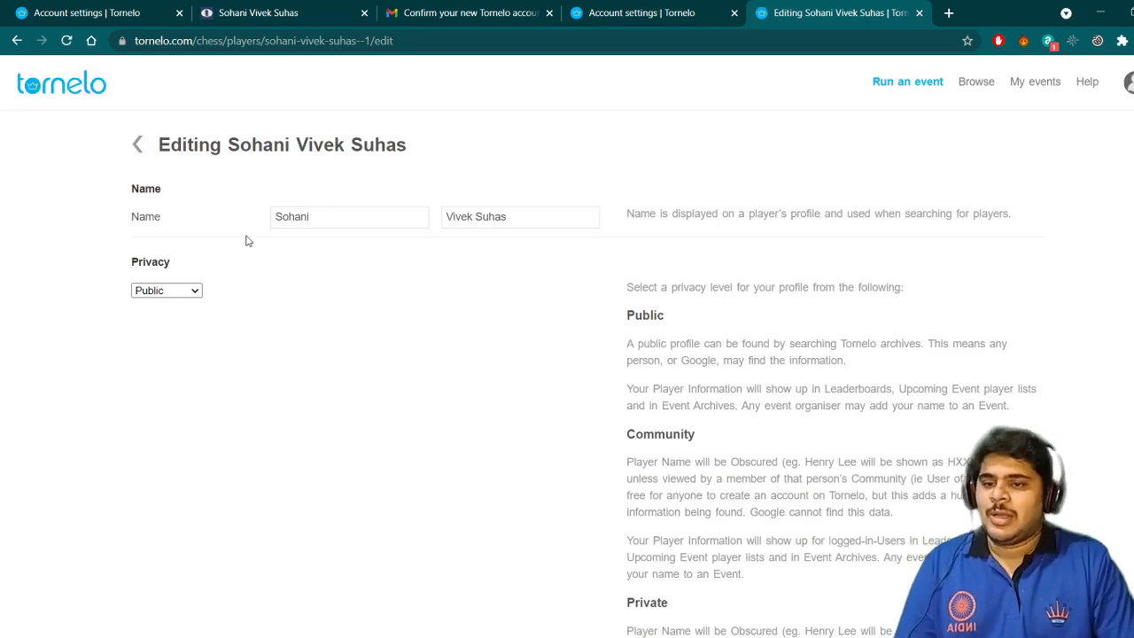
{"action": "scroll", "scroll_direction": "down", "scroll_amount": 3}
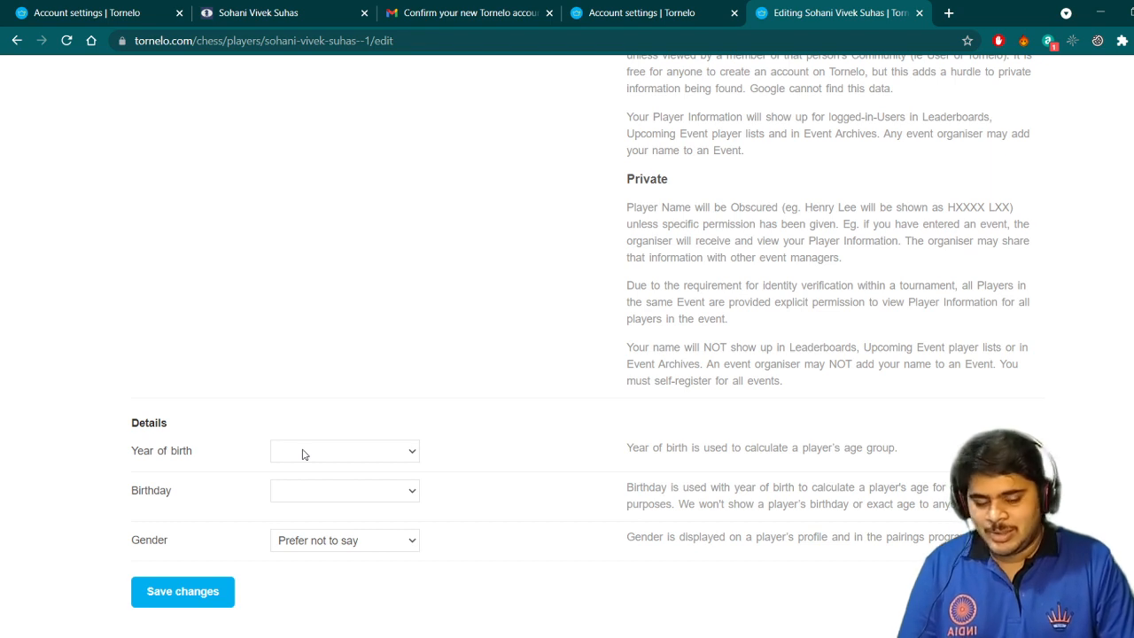
{"action": "left_click", "coordinate": [343, 451]}
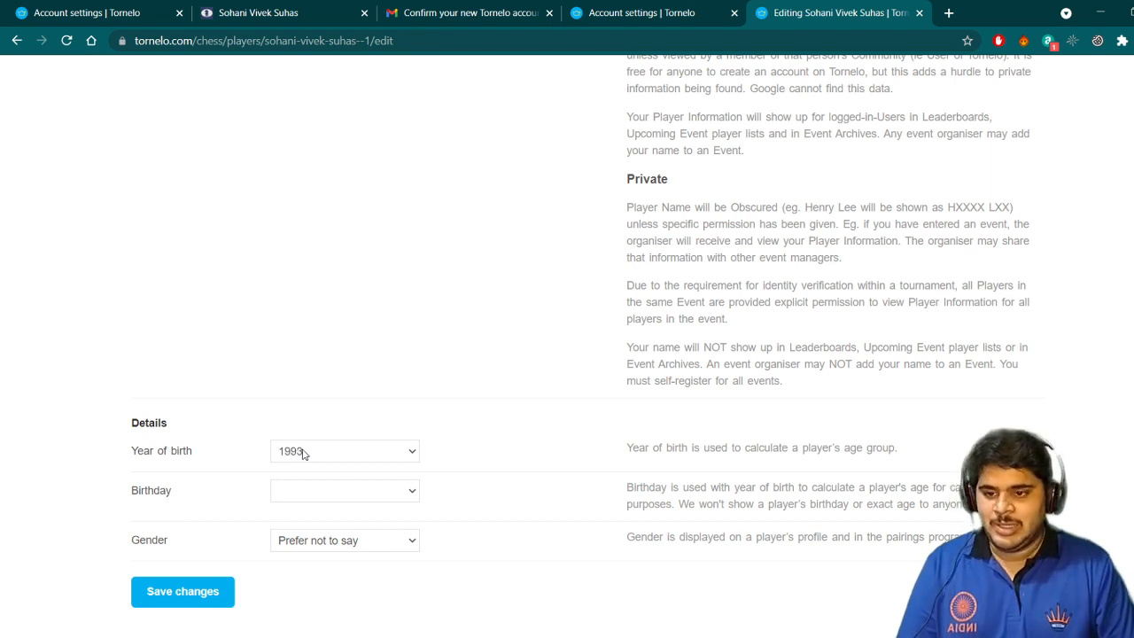
{"action": "left_click", "coordinate": [345, 490]}
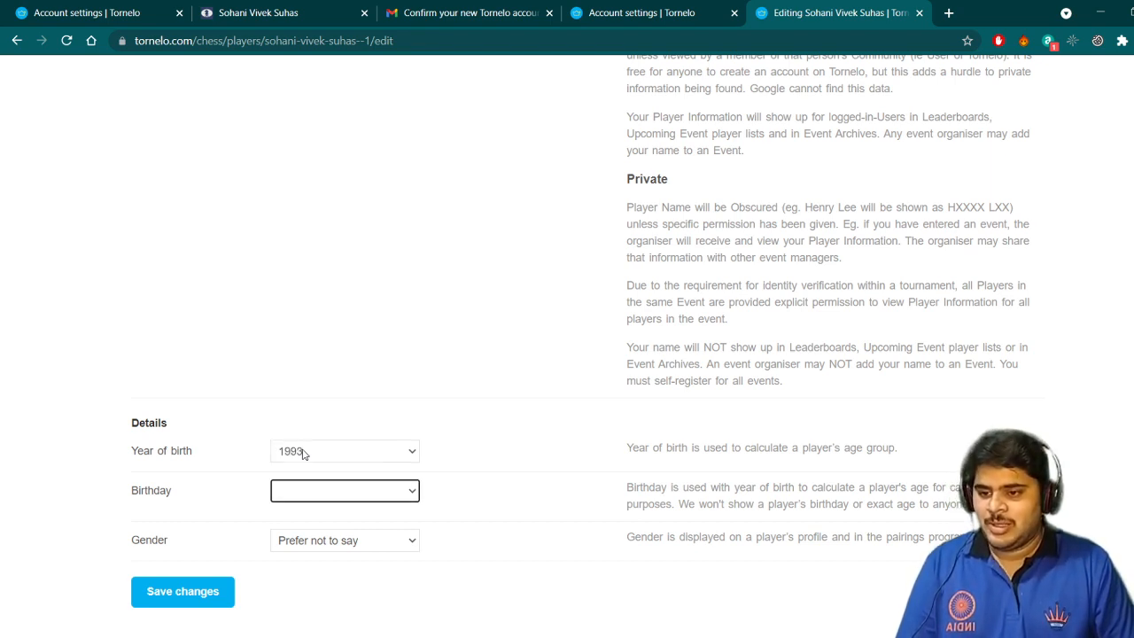
{"action": "left_click", "coordinate": [345, 490]}
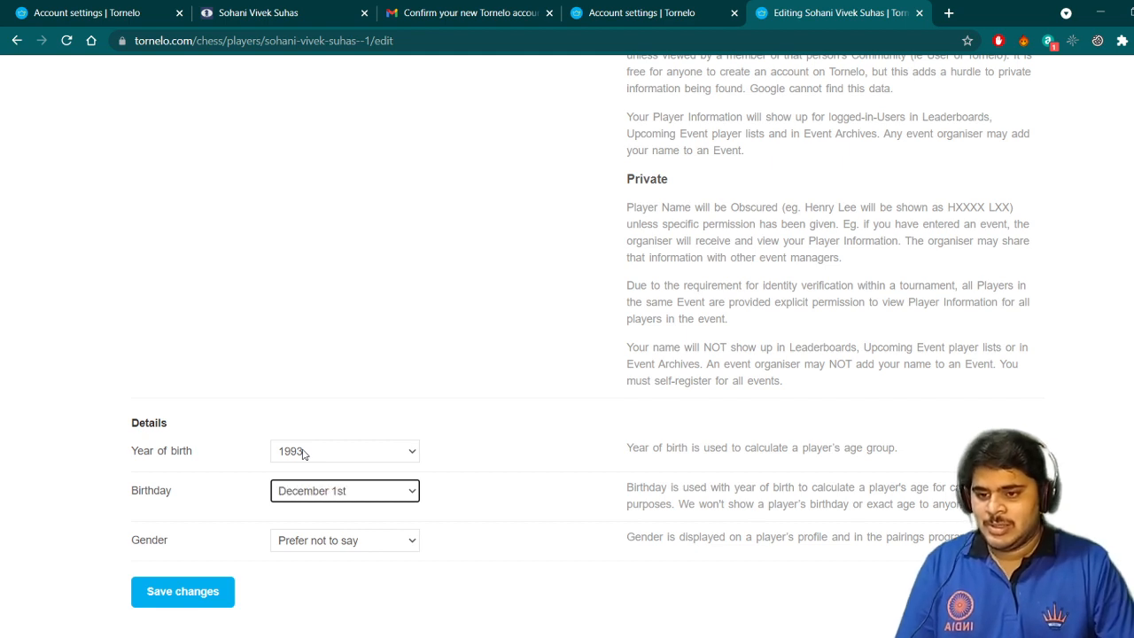
{"action": "left_click", "coordinate": [344, 490]}
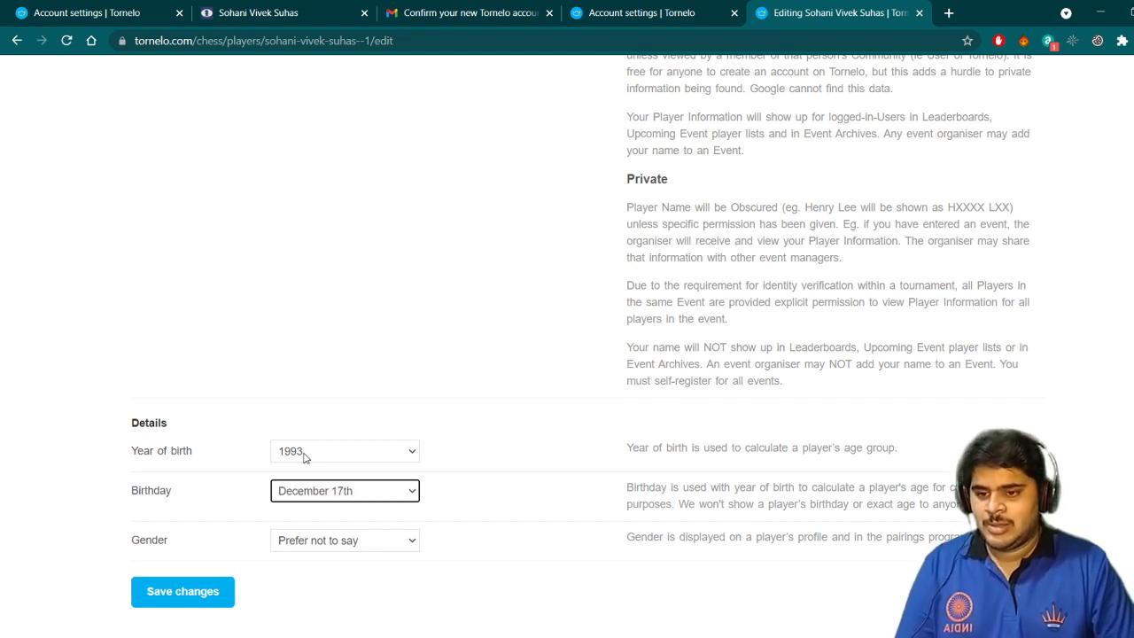
{"action": "left_click", "coordinate": [344, 490]}
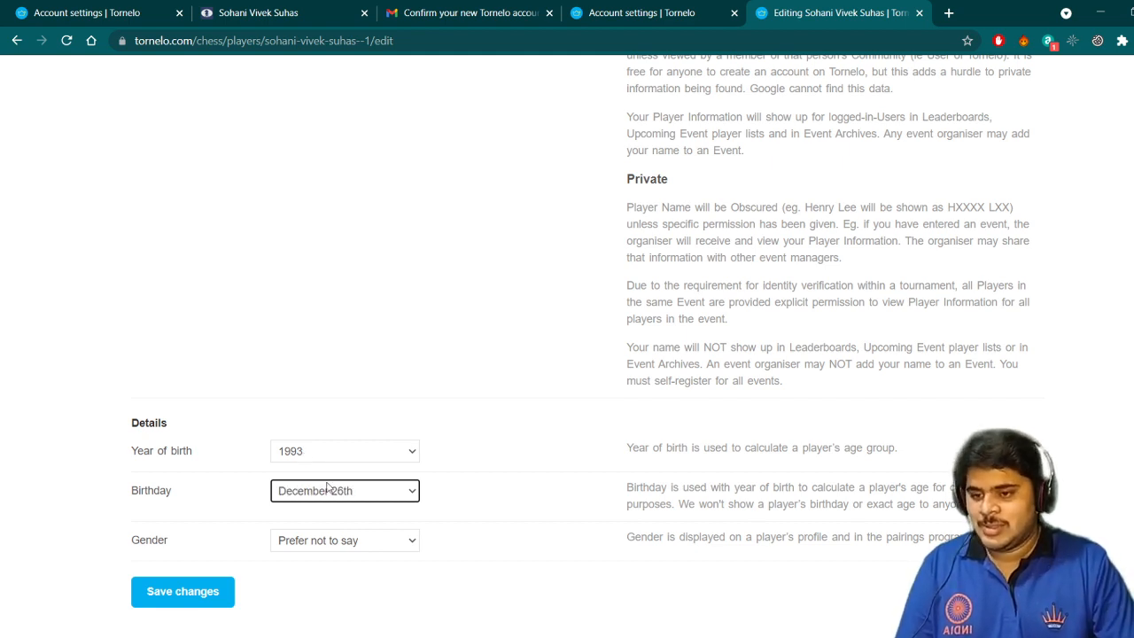
Set gender to Male and save the profile changes.
{"action": "left_click", "coordinate": [344, 539]}
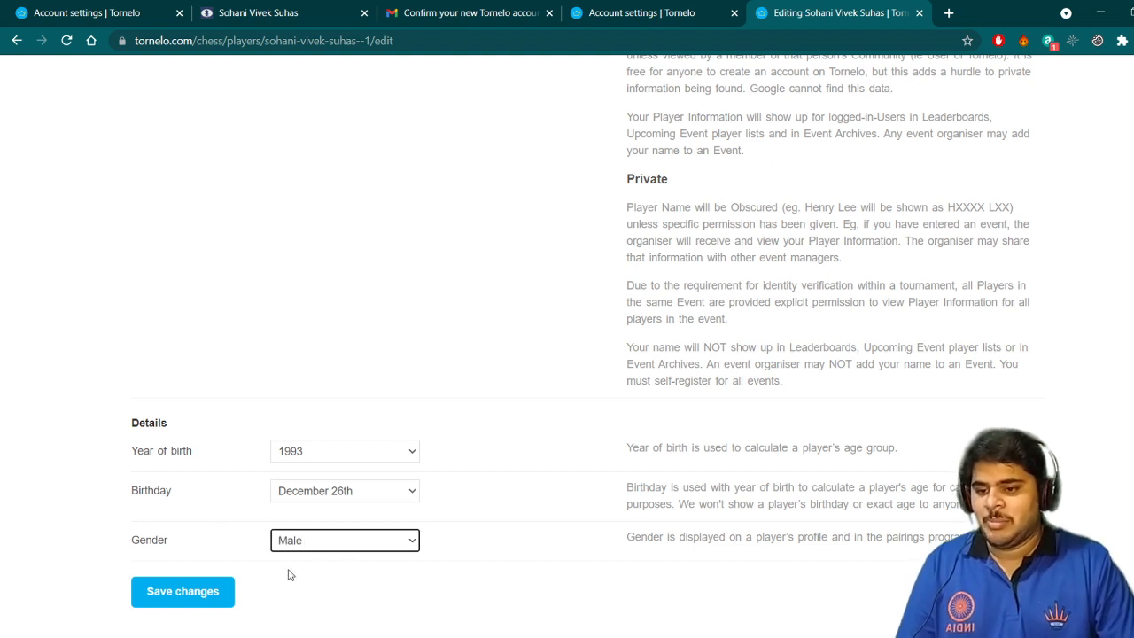
{"action": "left_click", "coordinate": [182, 591]}
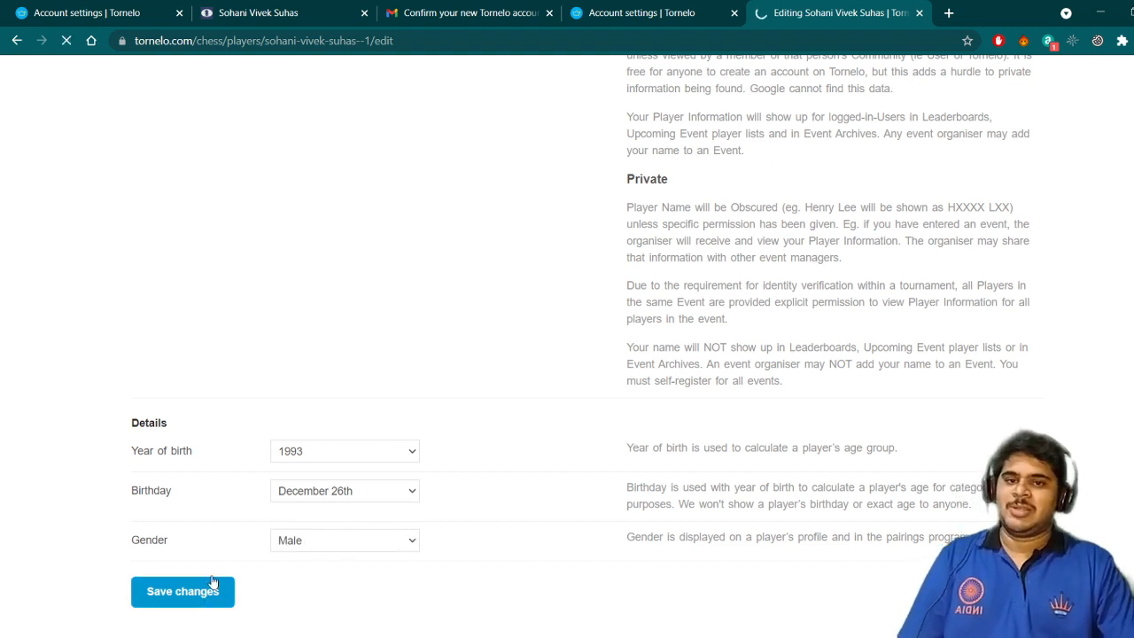
{"action": "left_click", "coordinate": [183, 591]}
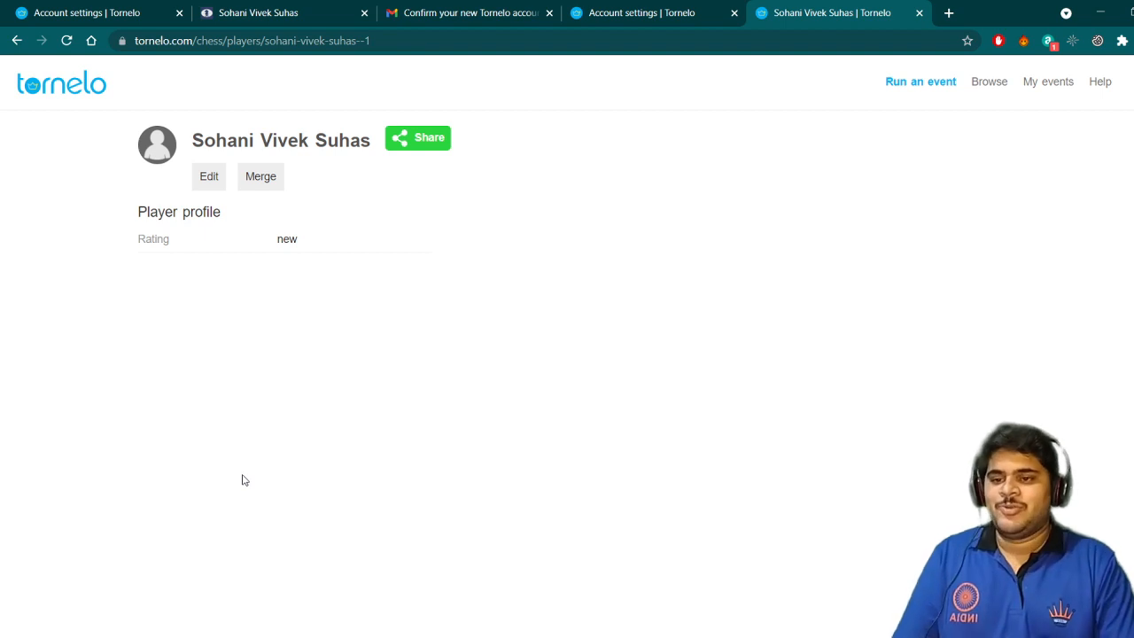
{"action": "mouse_move", "coordinate": [205, 175]}
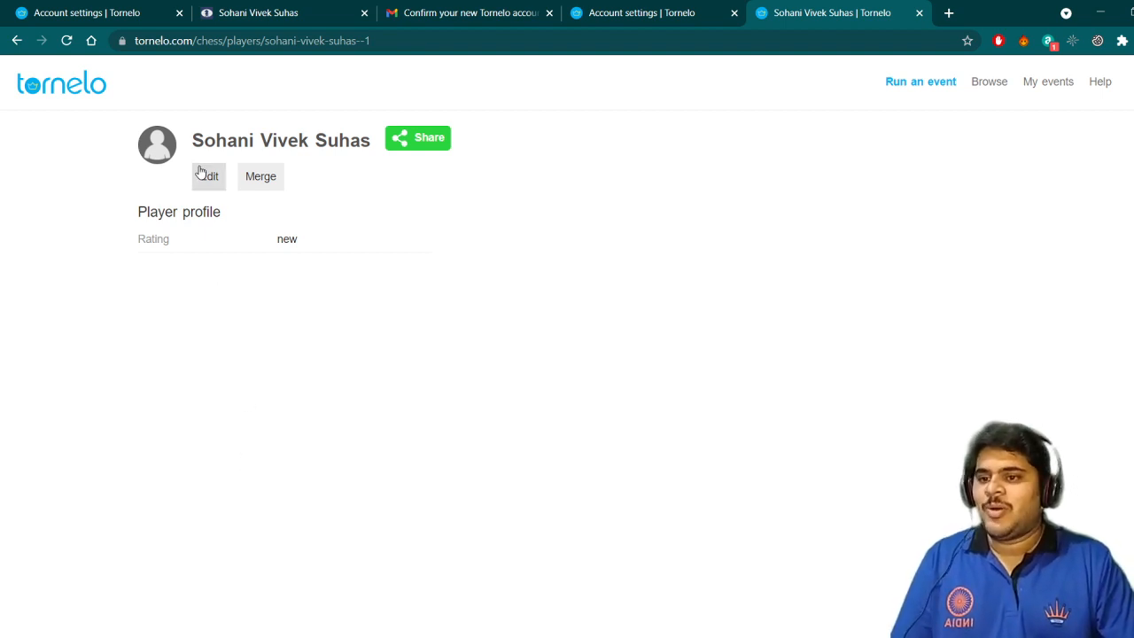